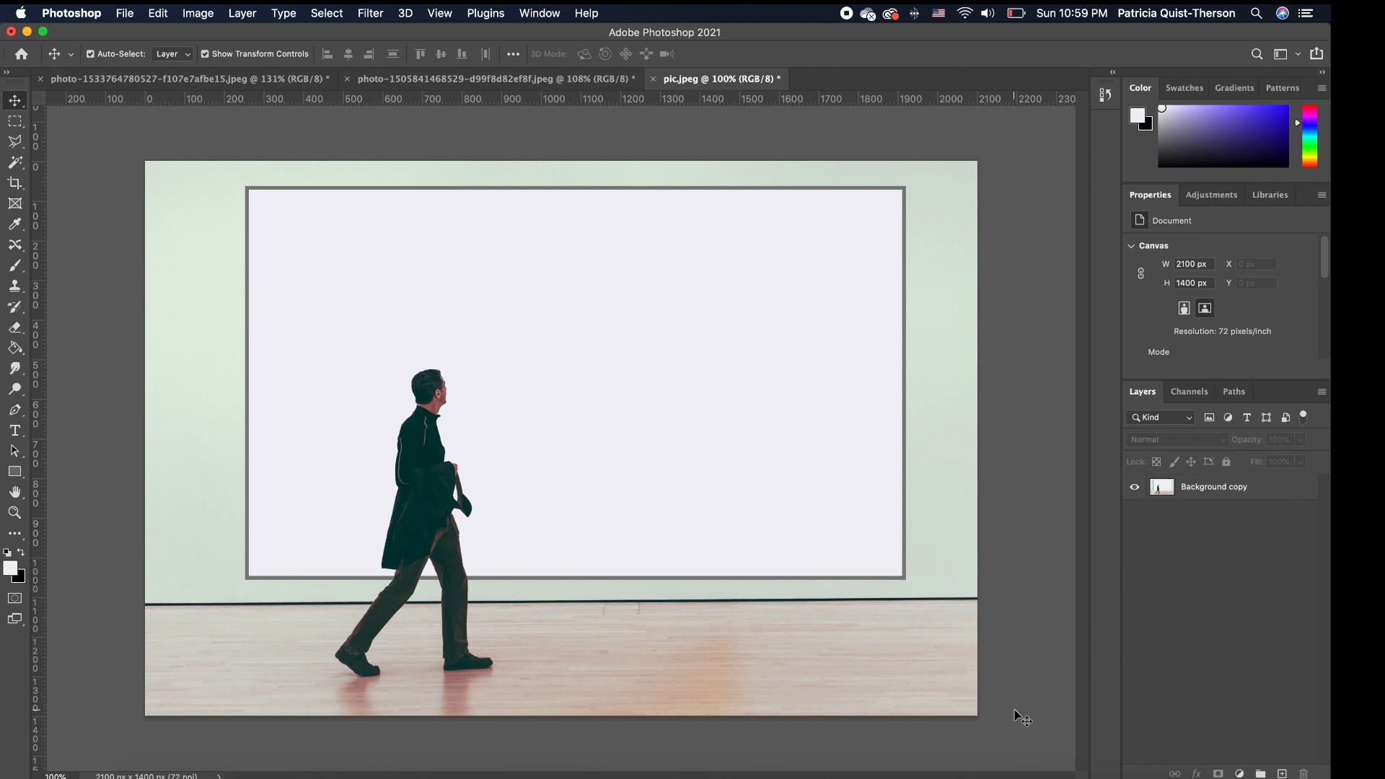
pyautogui.moveTo(747, 318)
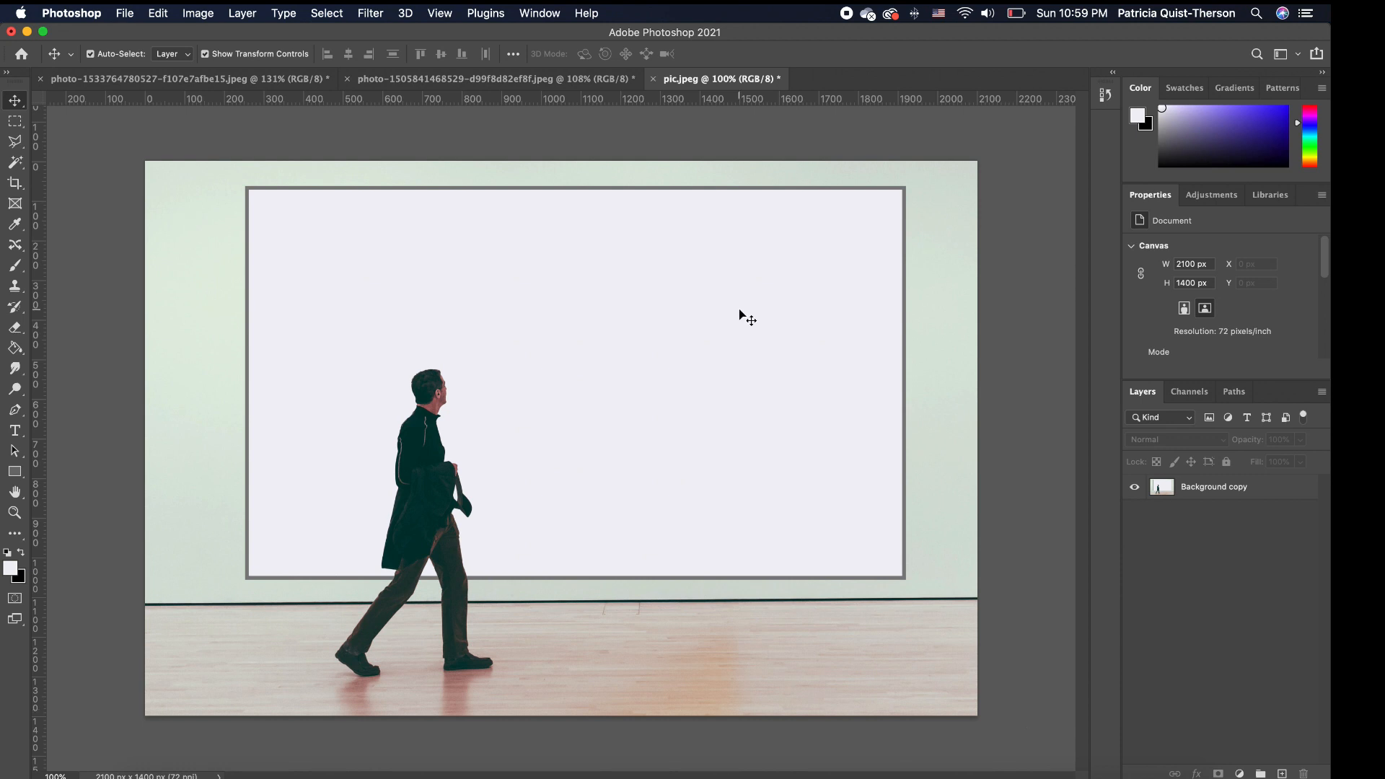
pyautogui.moveTo(854, 457)
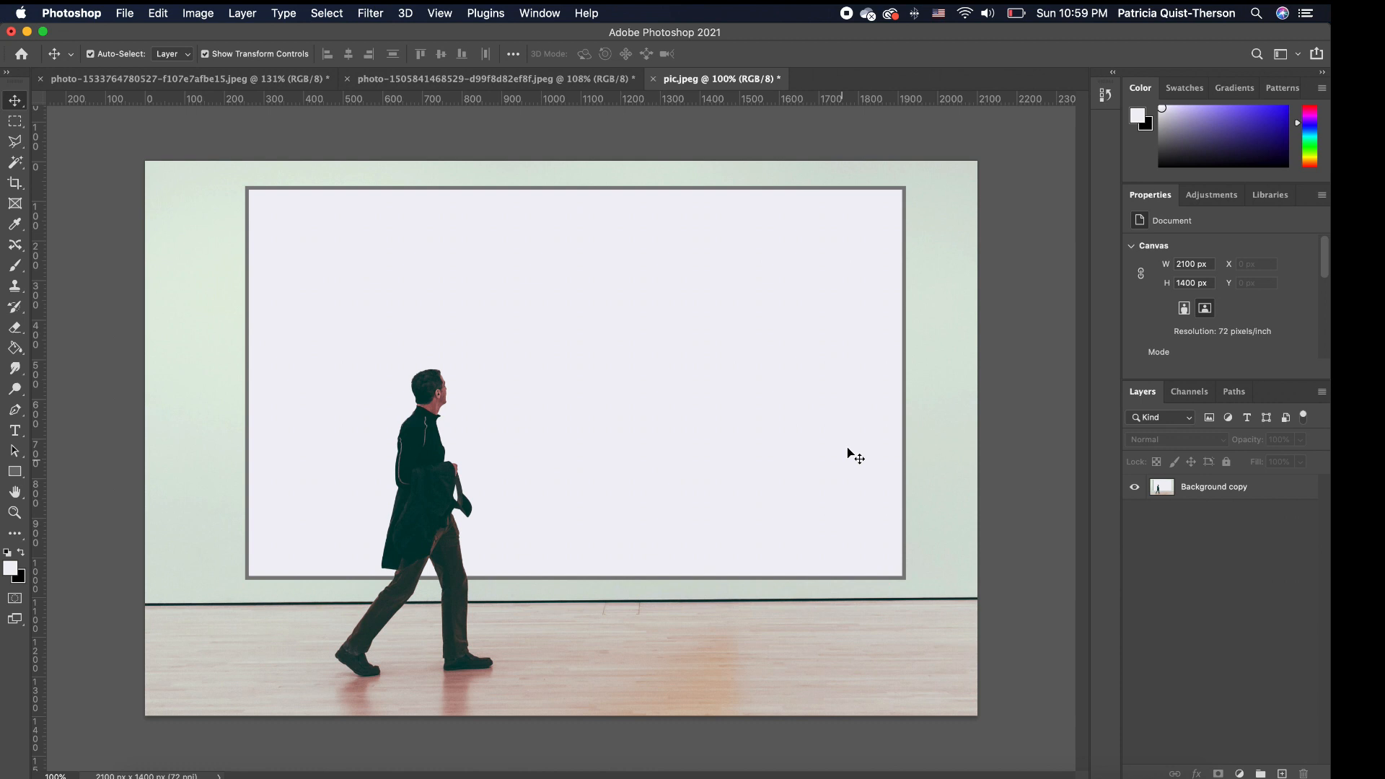
pyautogui.moveTo(715, 440)
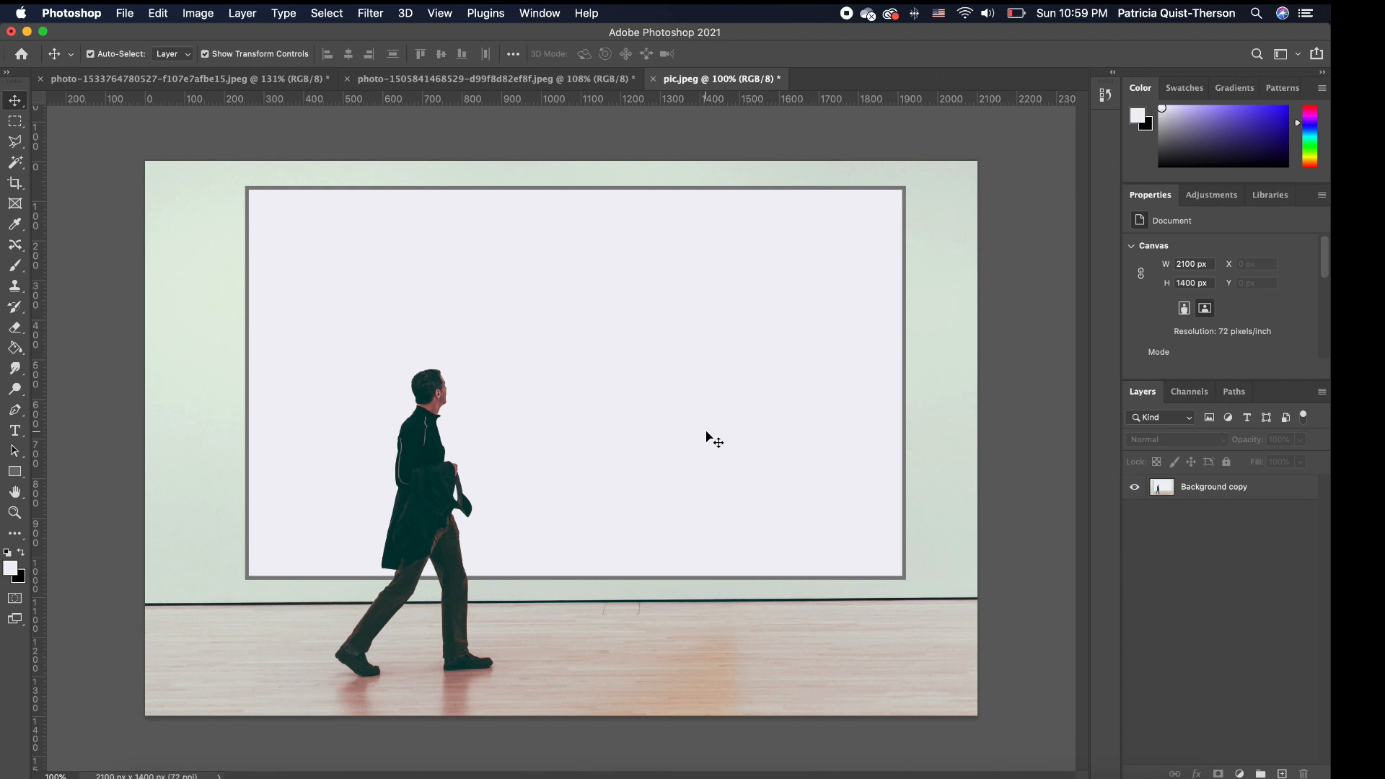
pyautogui.moveTo(425, 260)
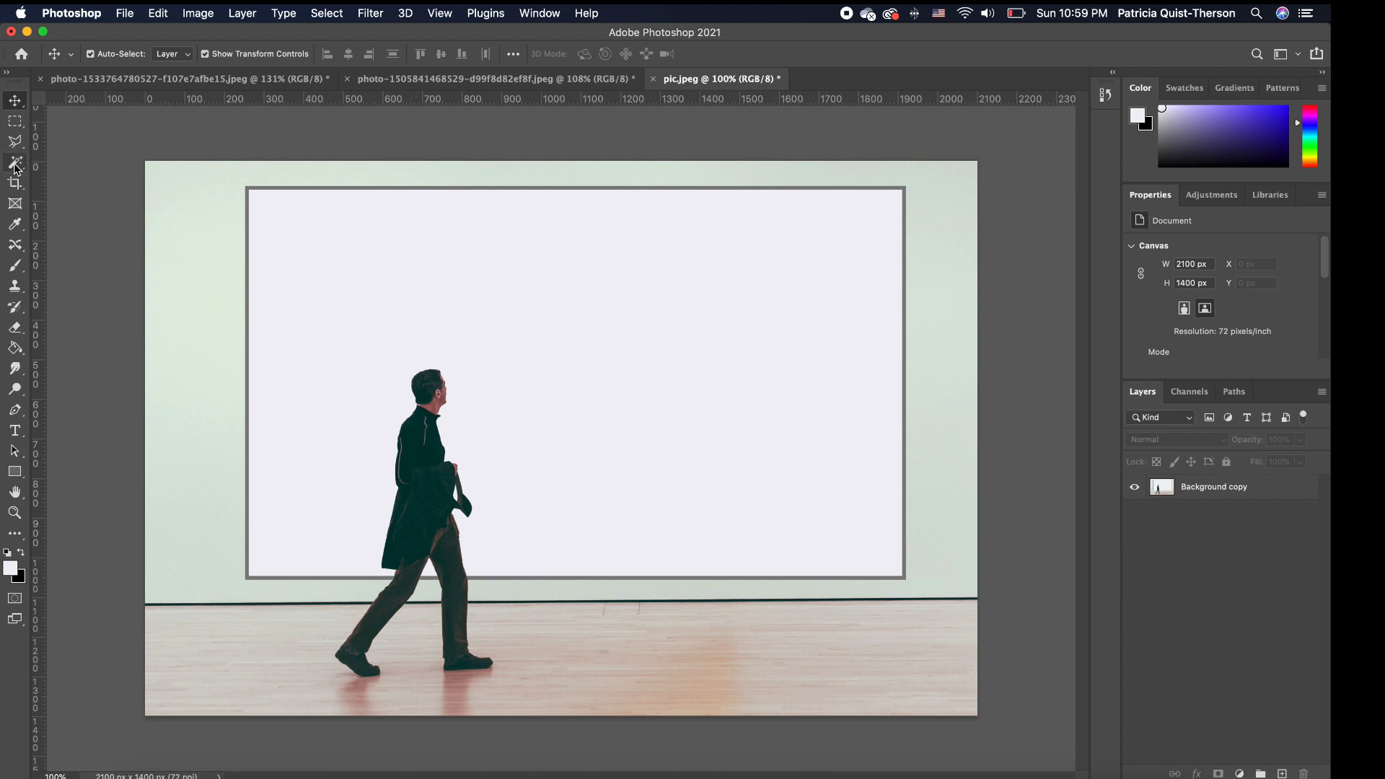
# Magic-wand select the blank white frame interior around the walking man
pyautogui.click(15, 162)
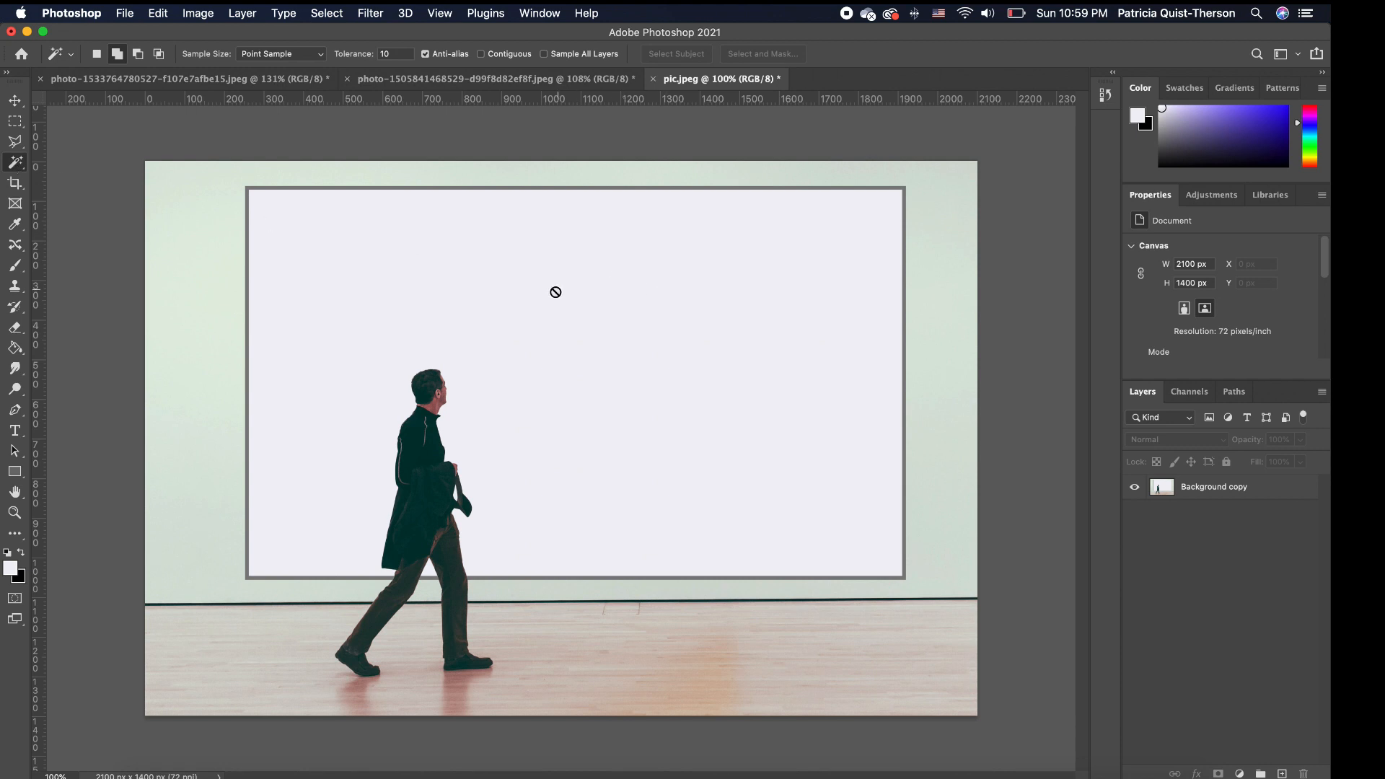
pyautogui.click(1213, 486)
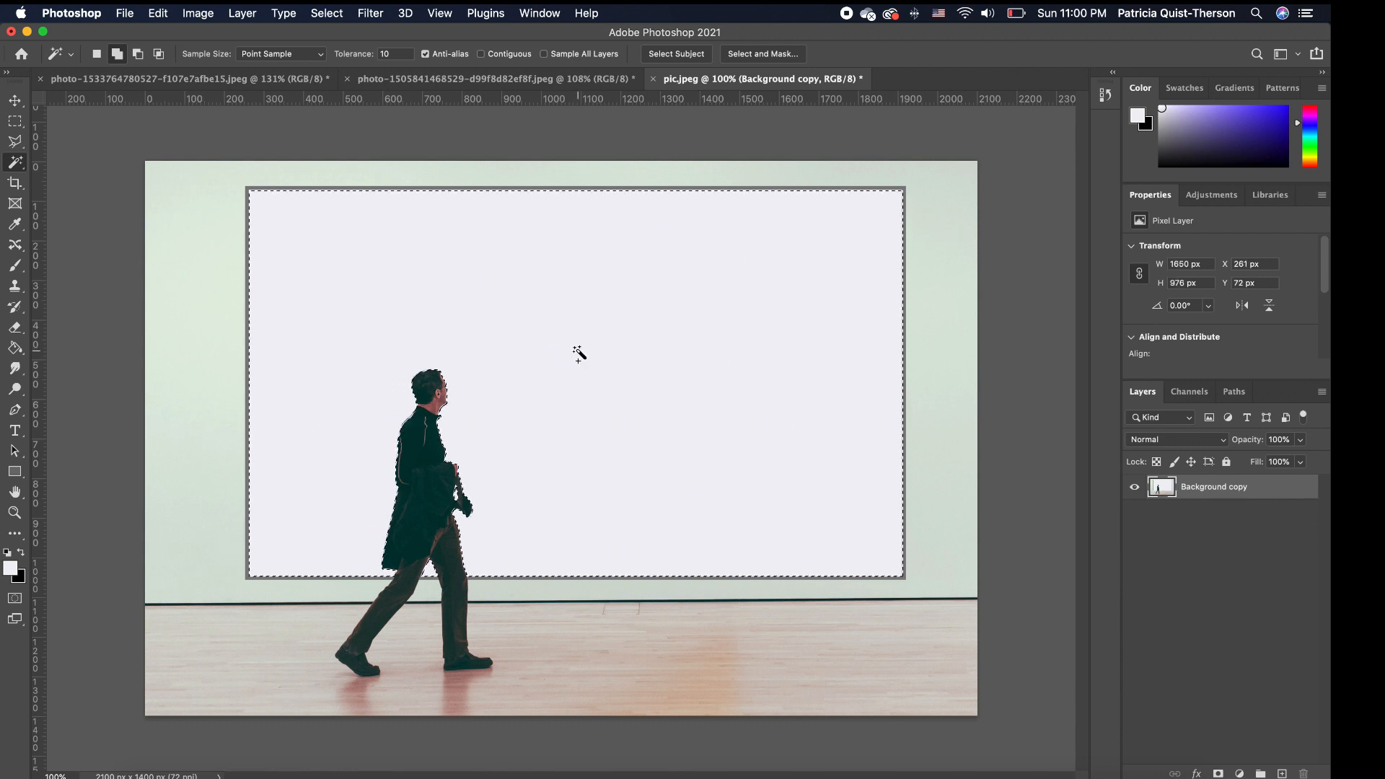
pyautogui.moveTo(312, 231)
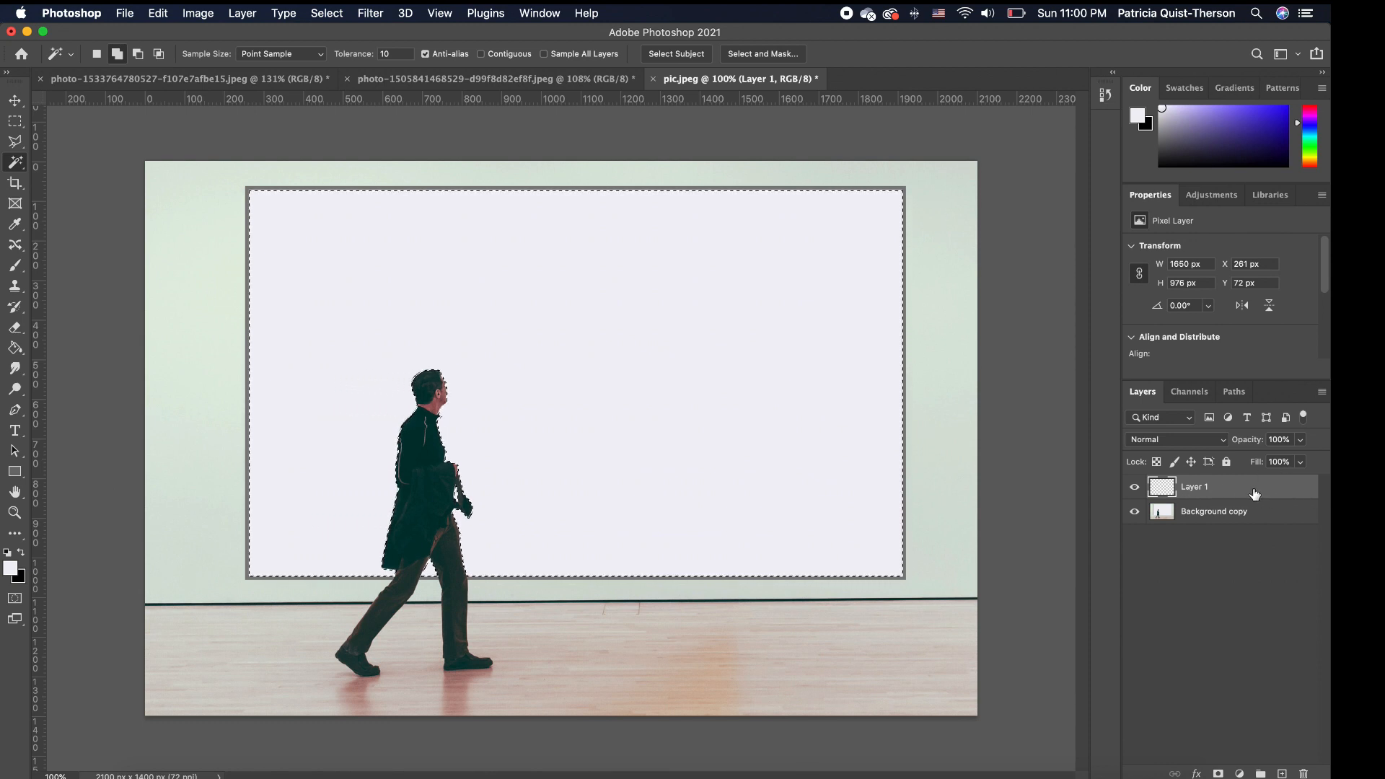
pyautogui.moveTo(1273, 491)
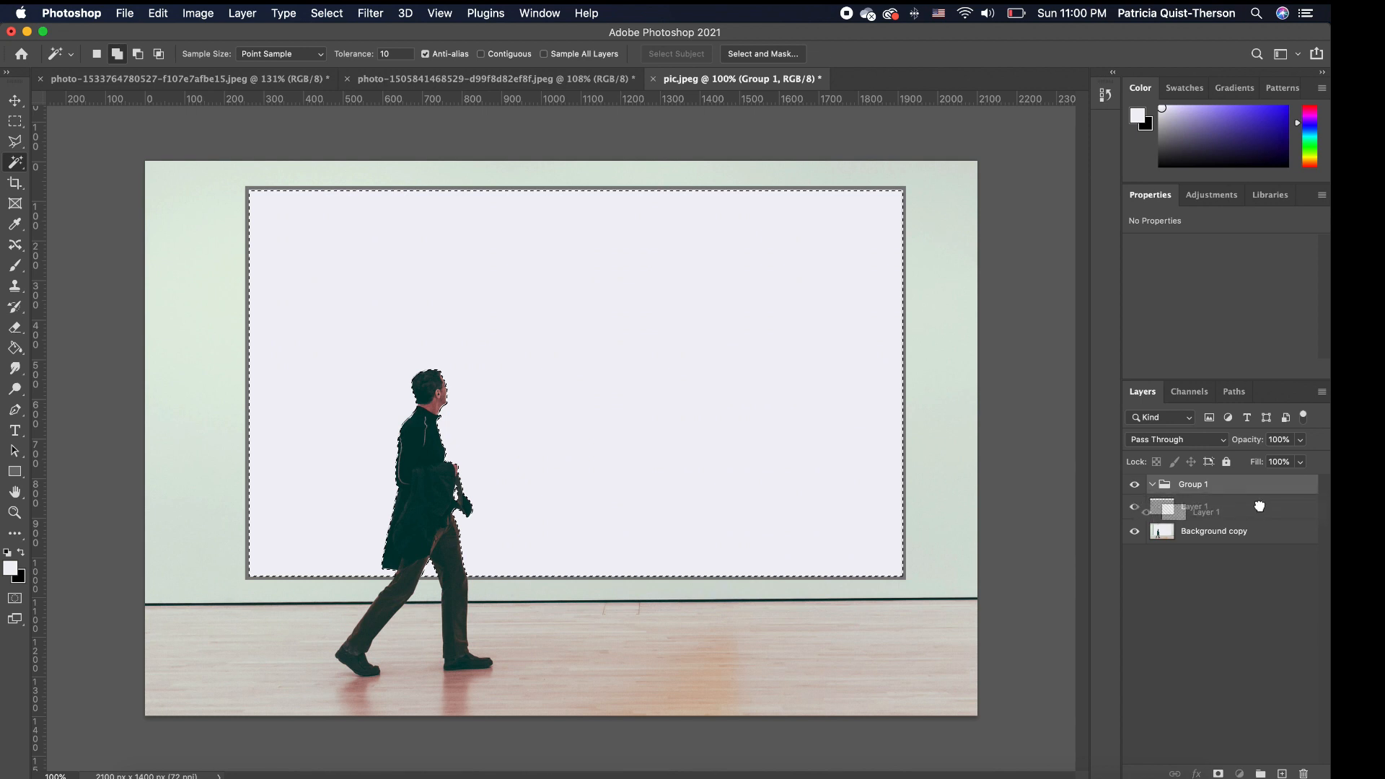
# Drag Layer 1 into Group 1, then select Group 1
pyautogui.click(1193, 484)
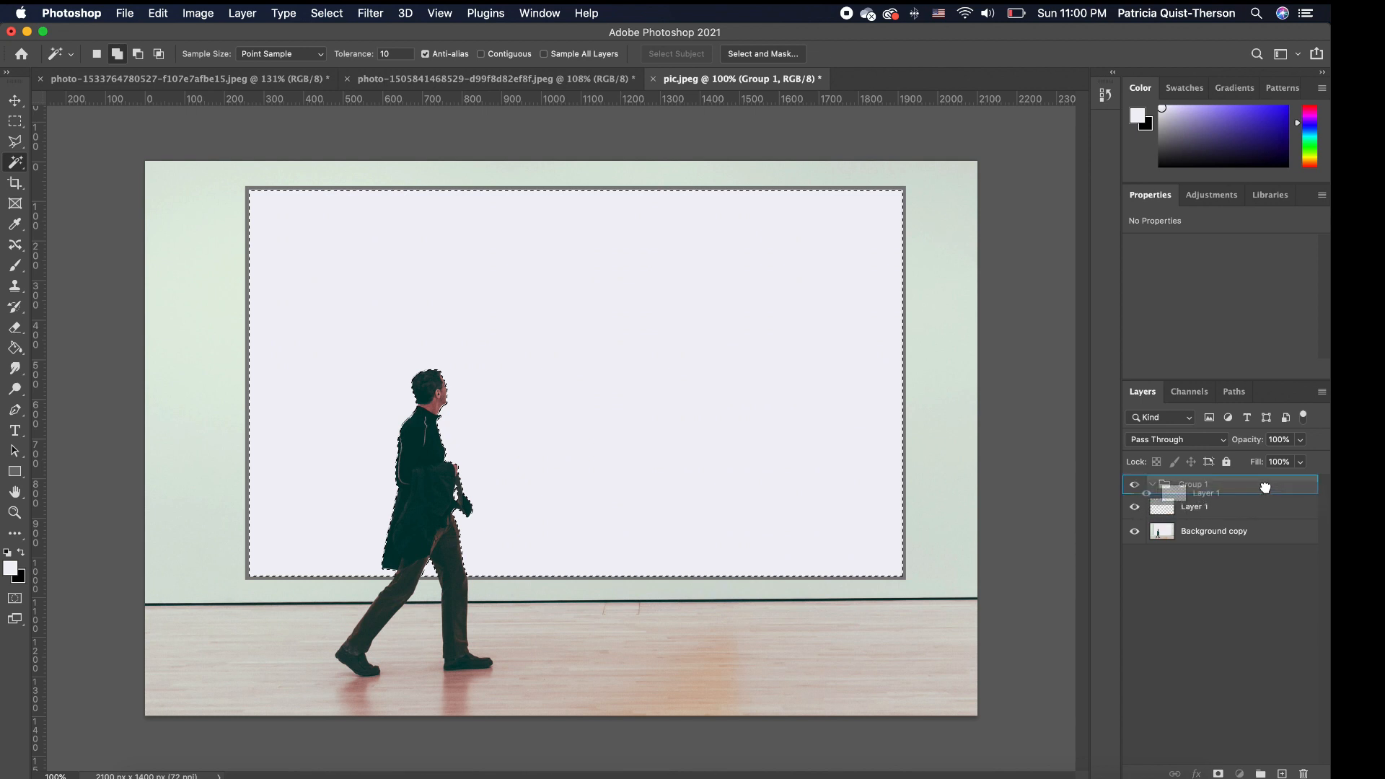
pyautogui.click(1207, 506)
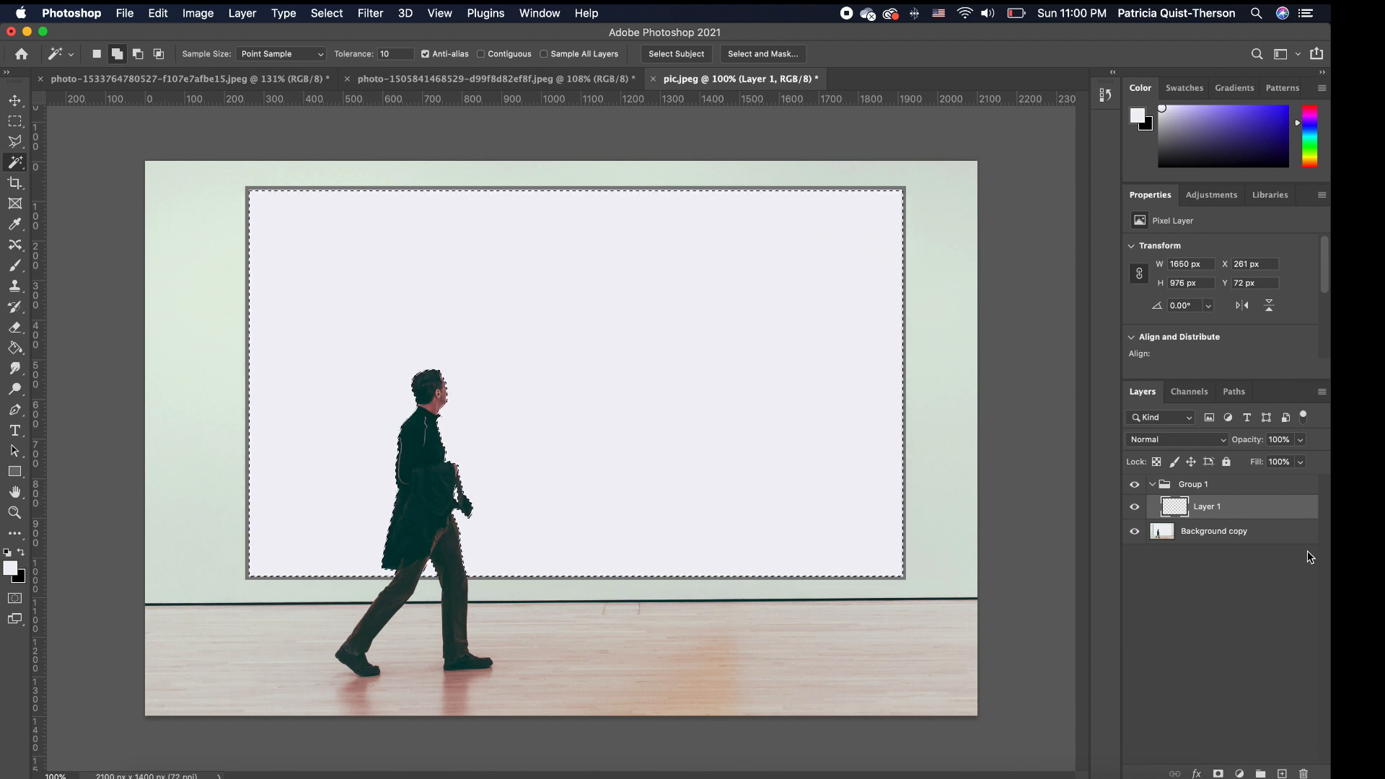
pyautogui.click(1193, 484)
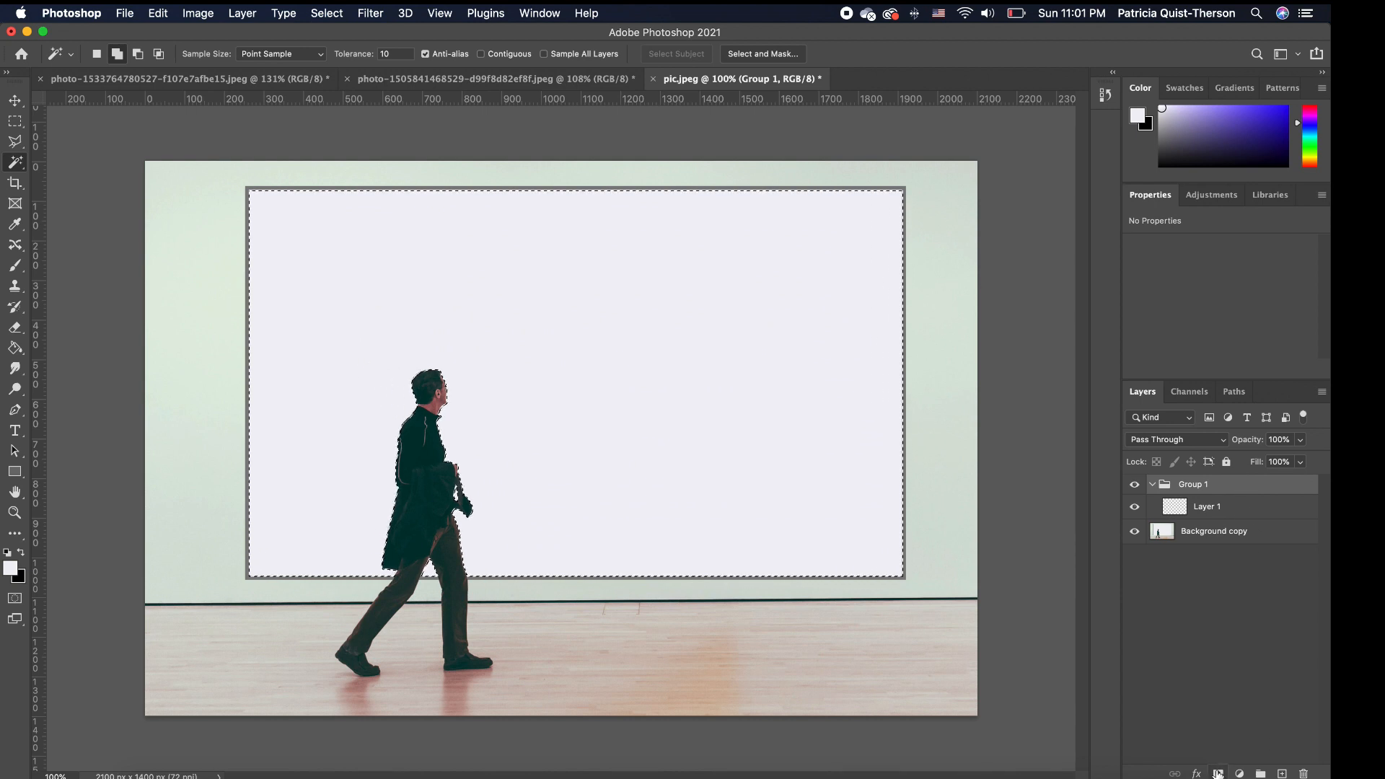
# Add a layer mask to Group 1 from the active frame selection
pyautogui.click(1218, 774)
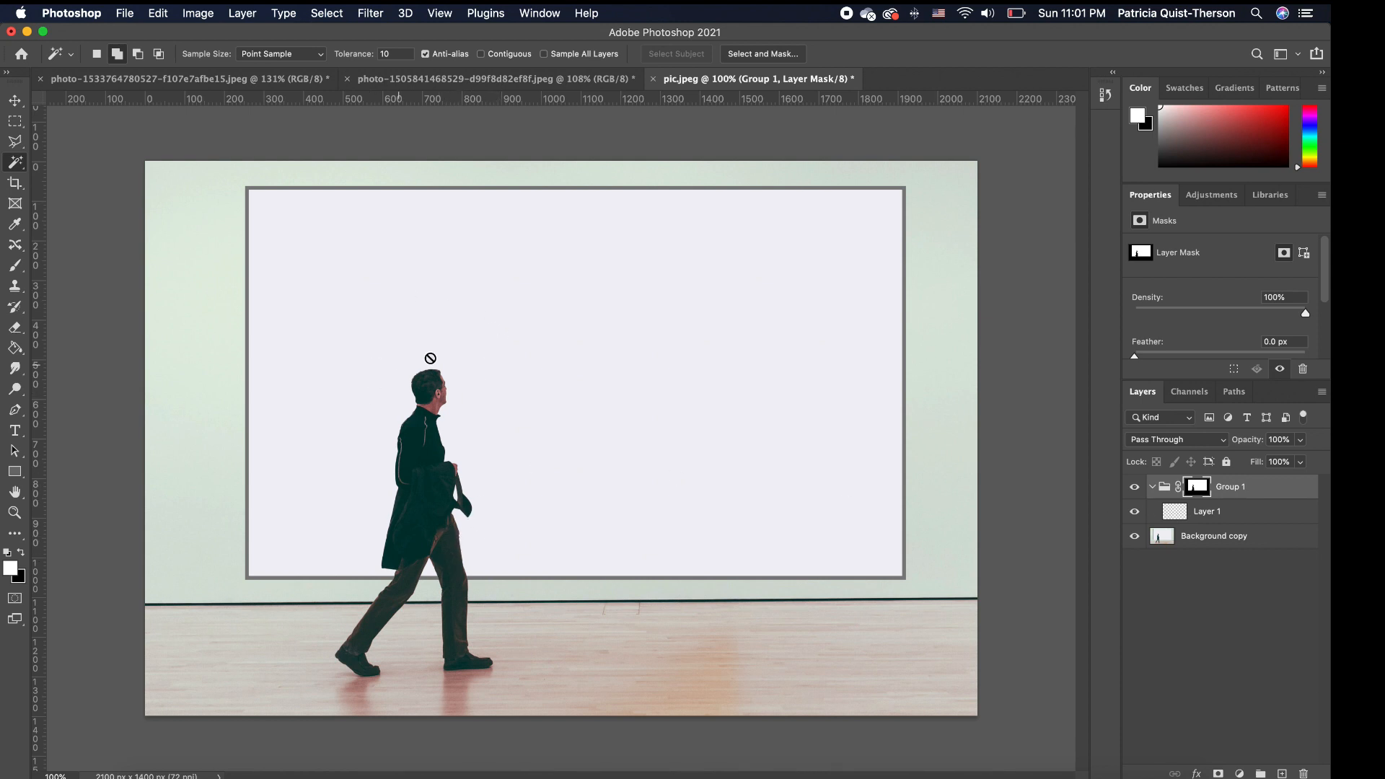
pyautogui.moveTo(1207, 491)
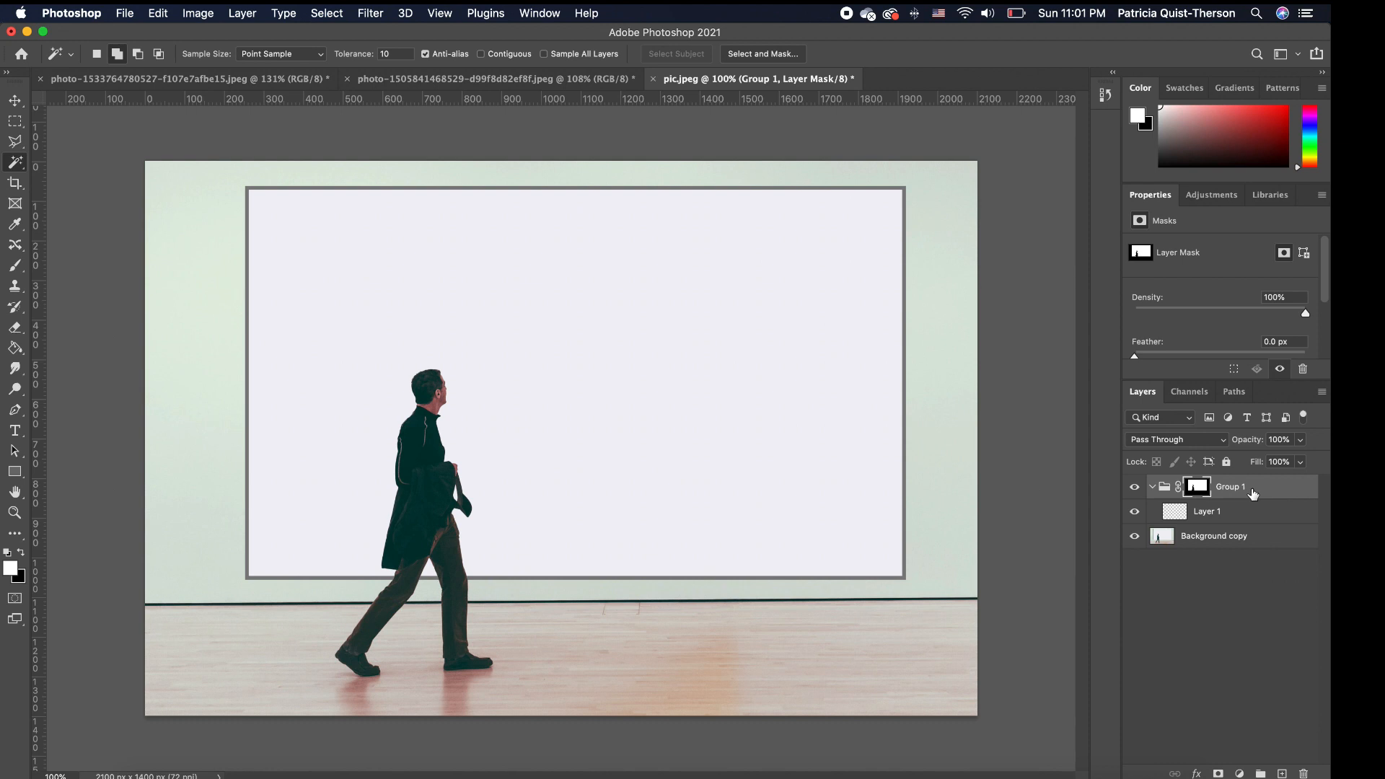
pyautogui.moveTo(1252, 494)
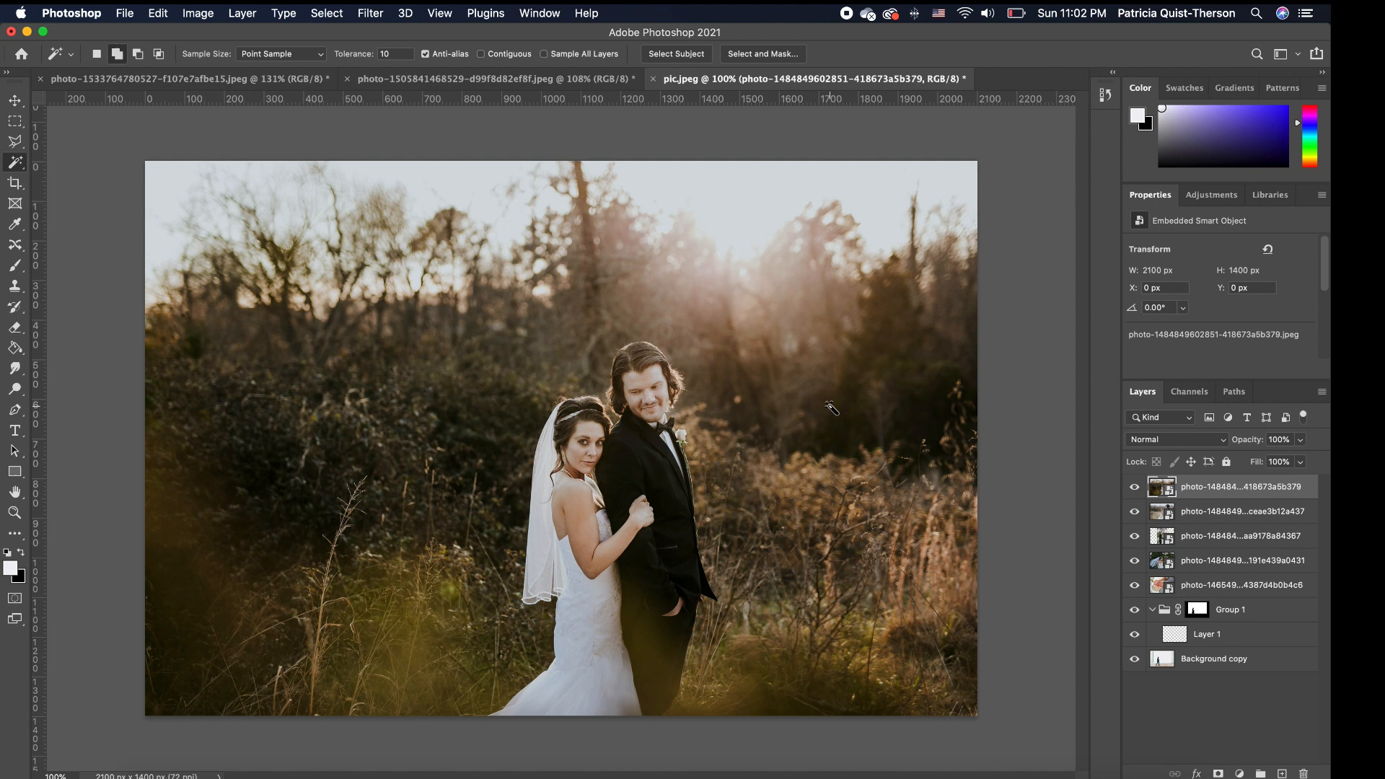
pyautogui.moveTo(1270, 590)
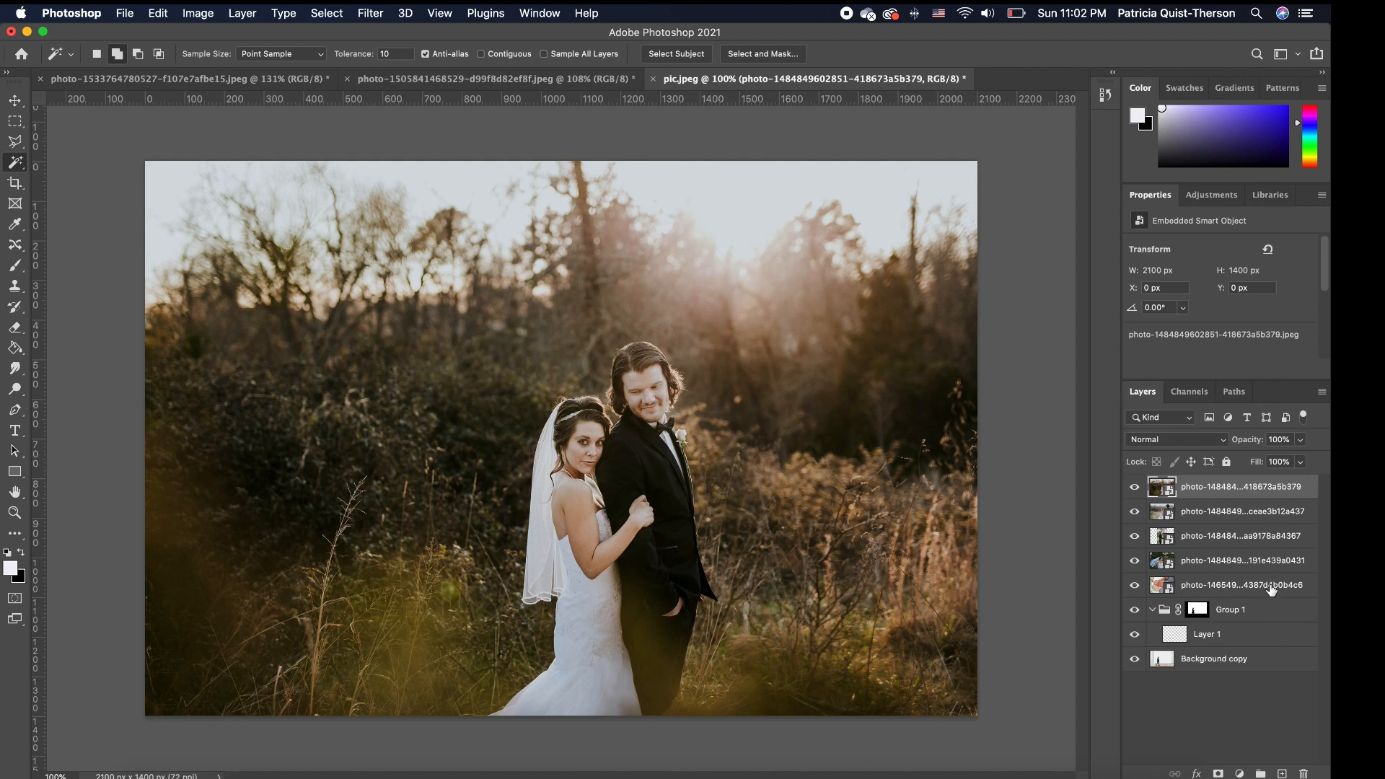
pyautogui.moveTo(1264, 583)
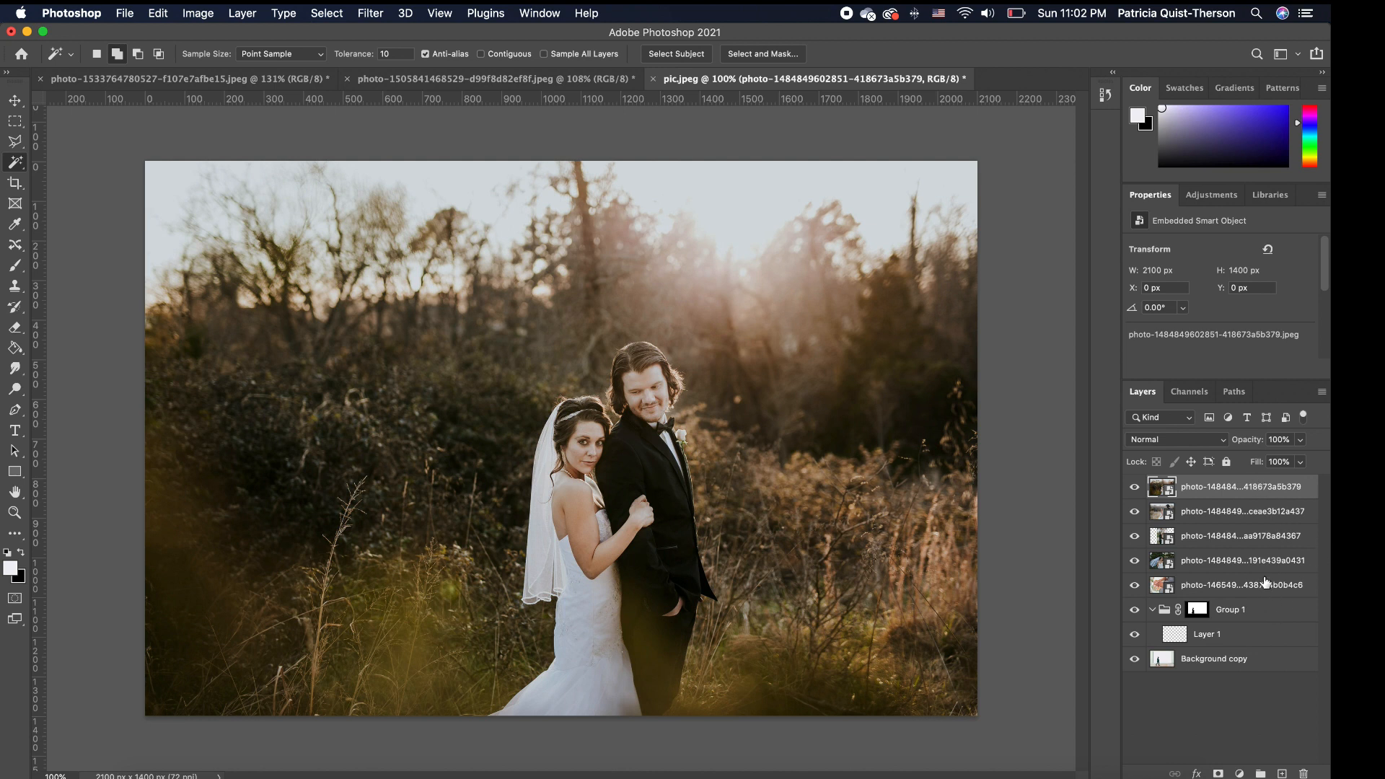
pyautogui.moveTo(1263, 606)
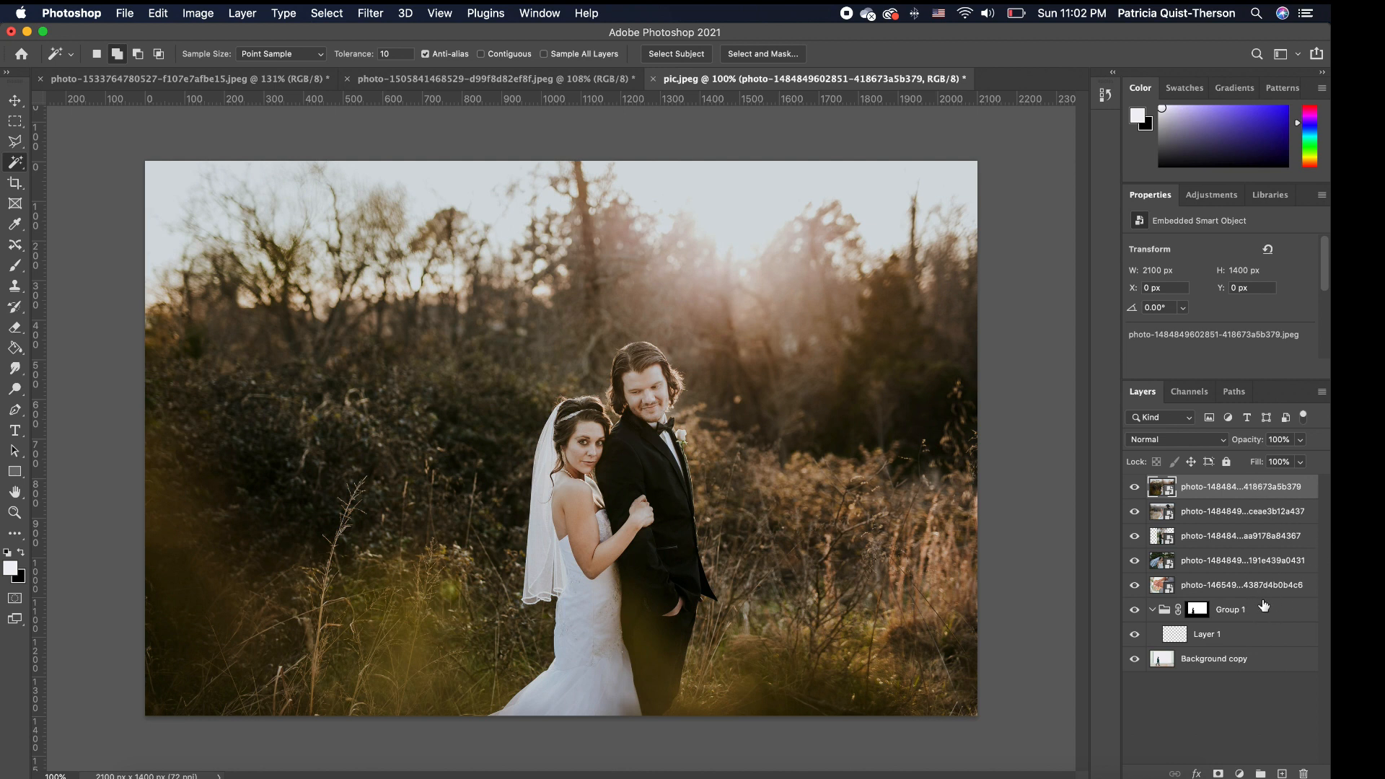
pyautogui.moveTo(1260, 576)
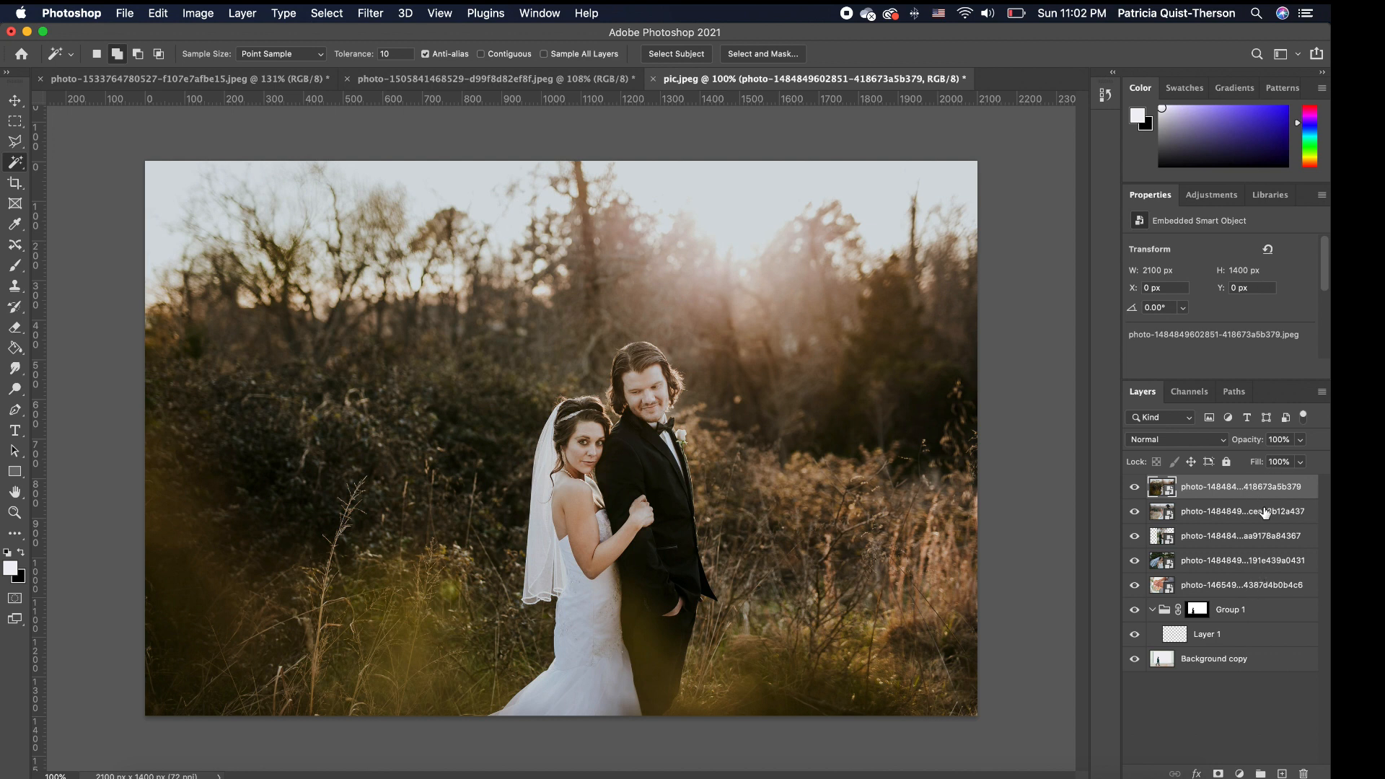
pyautogui.moveTo(1274, 560)
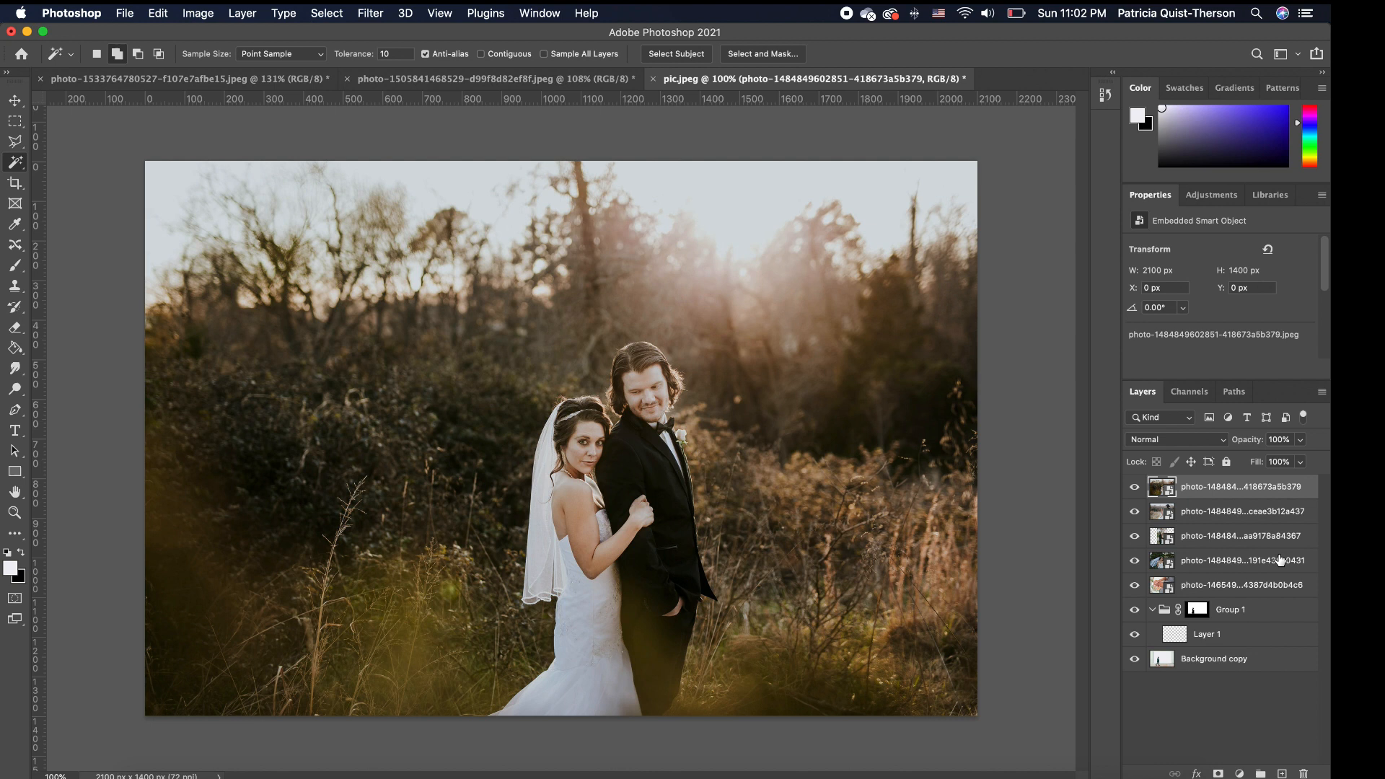
pyautogui.moveTo(1272, 585)
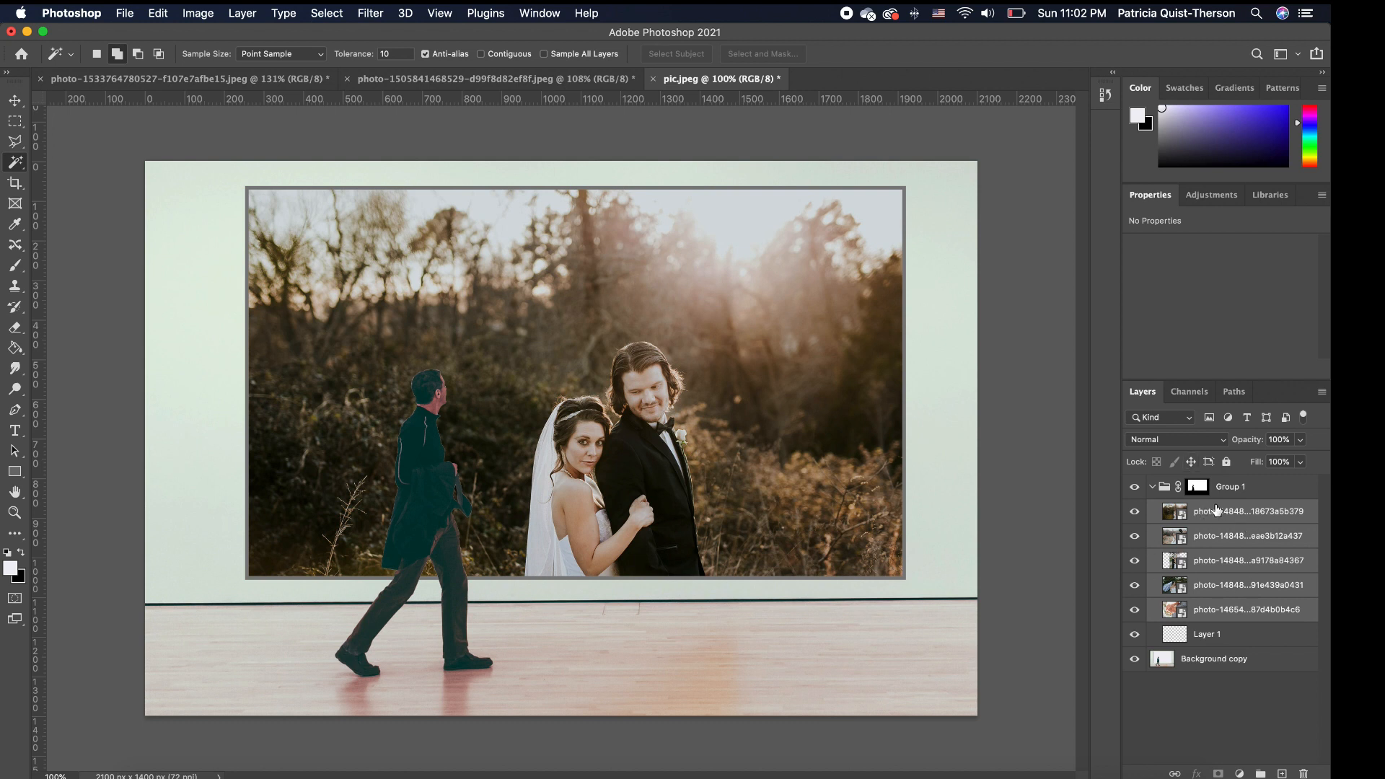
pyautogui.moveTo(1216, 511)
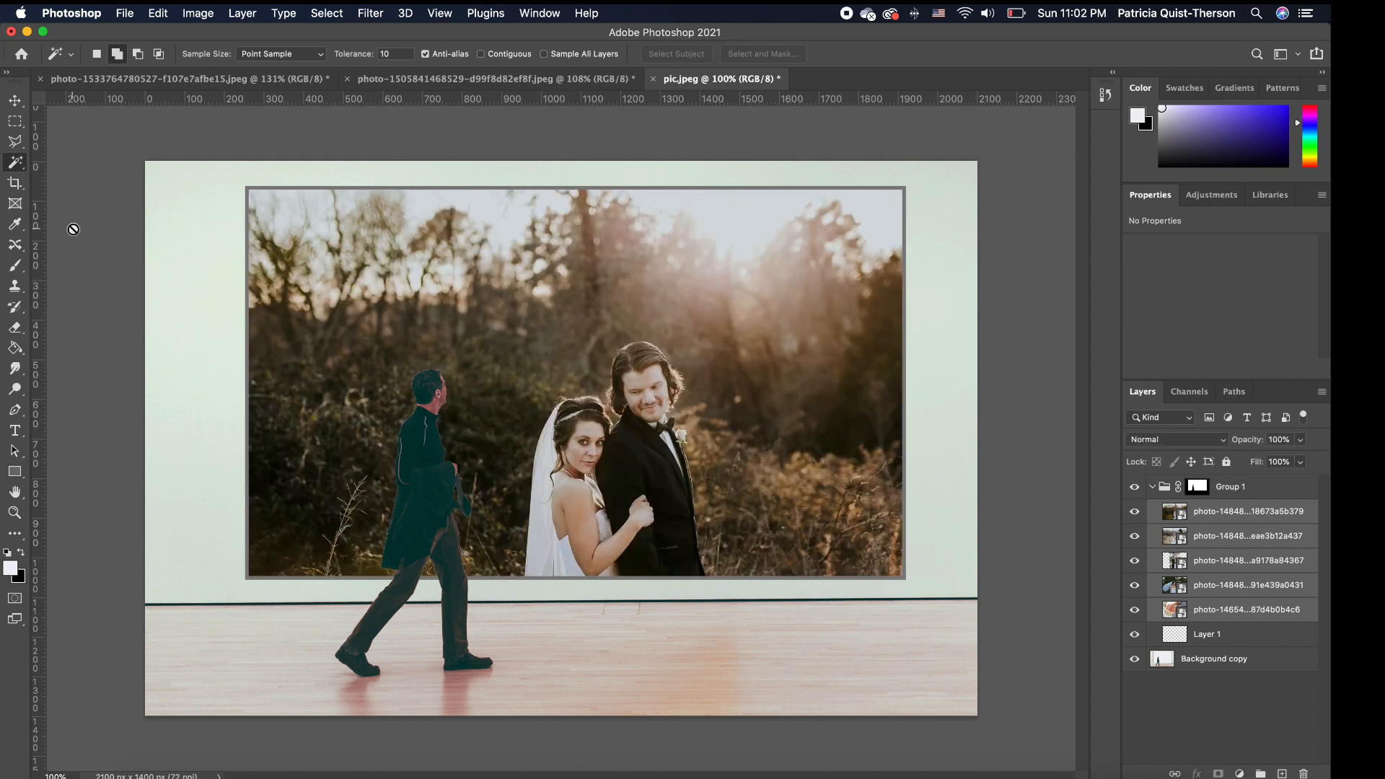
# With the Move tool, enlarge the grouped wedding photos to about 109%
pyautogui.click(15, 99)
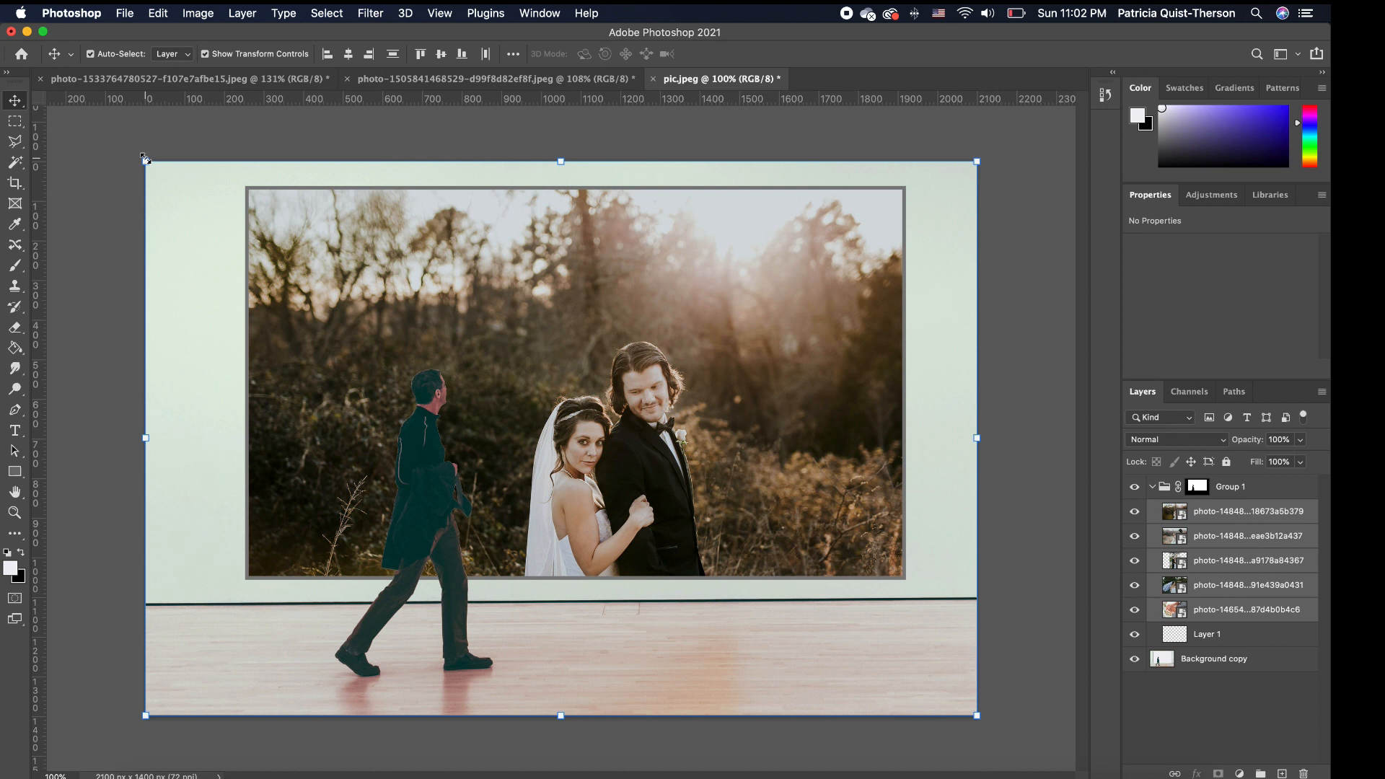
pyautogui.moveTo(145, 160); pyautogui.dragTo(137, 155)
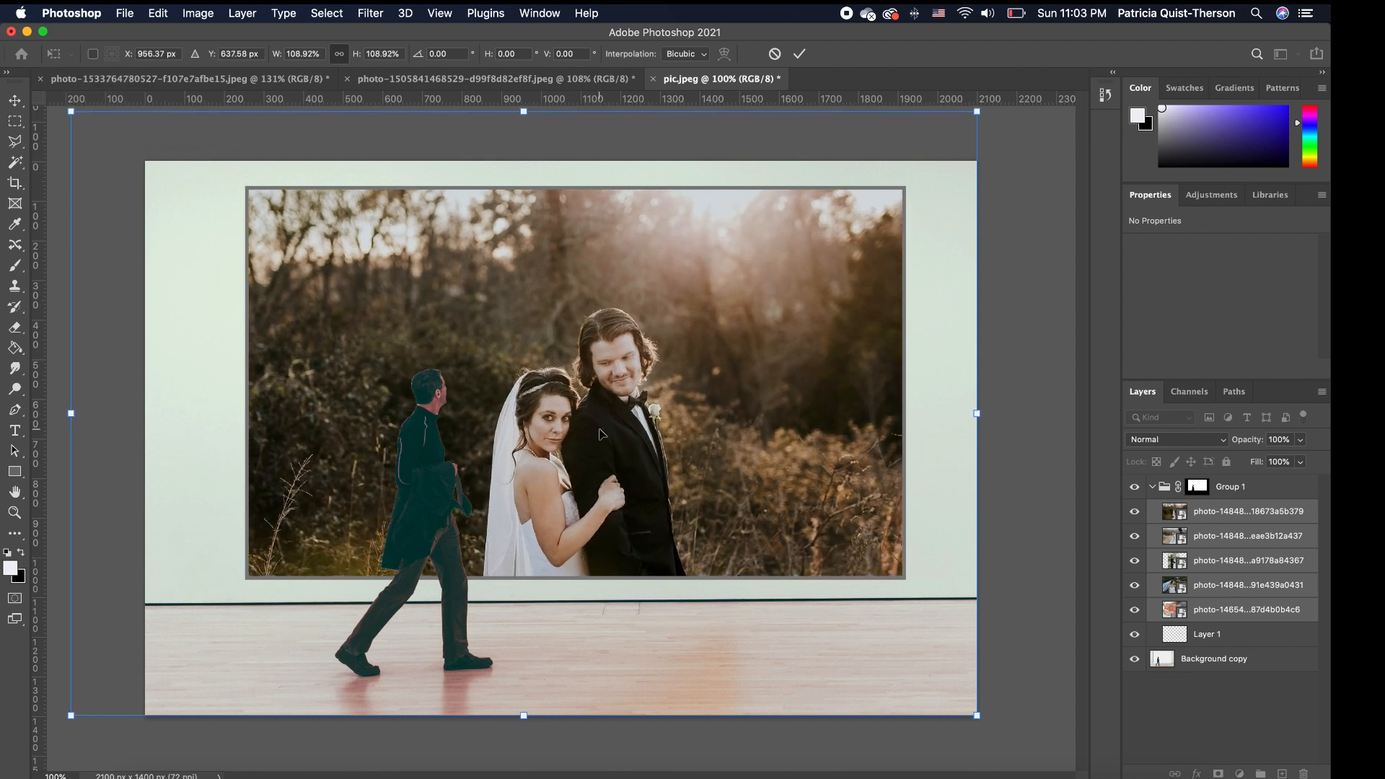
pyautogui.moveTo(971, 126)
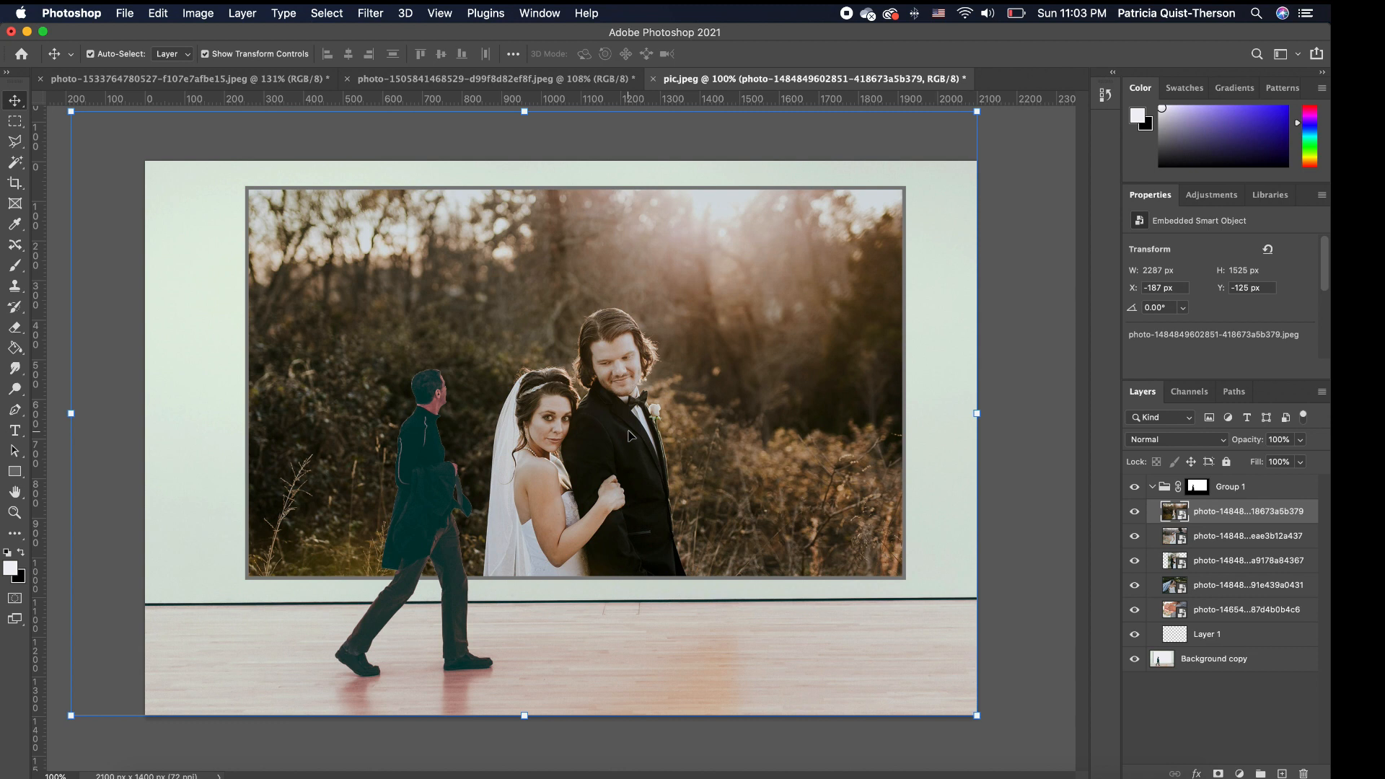
pyautogui.moveTo(892, 688)
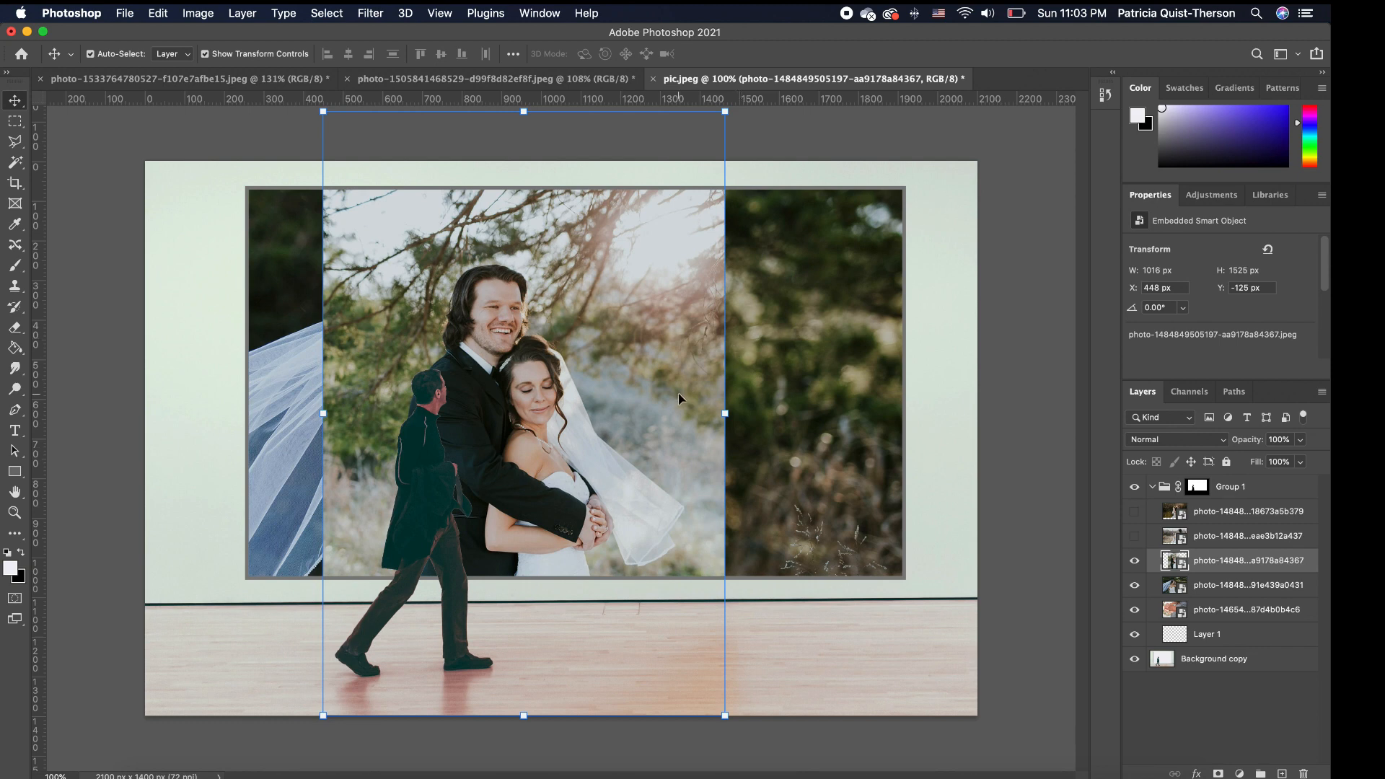
pyautogui.moveTo(578, 467)
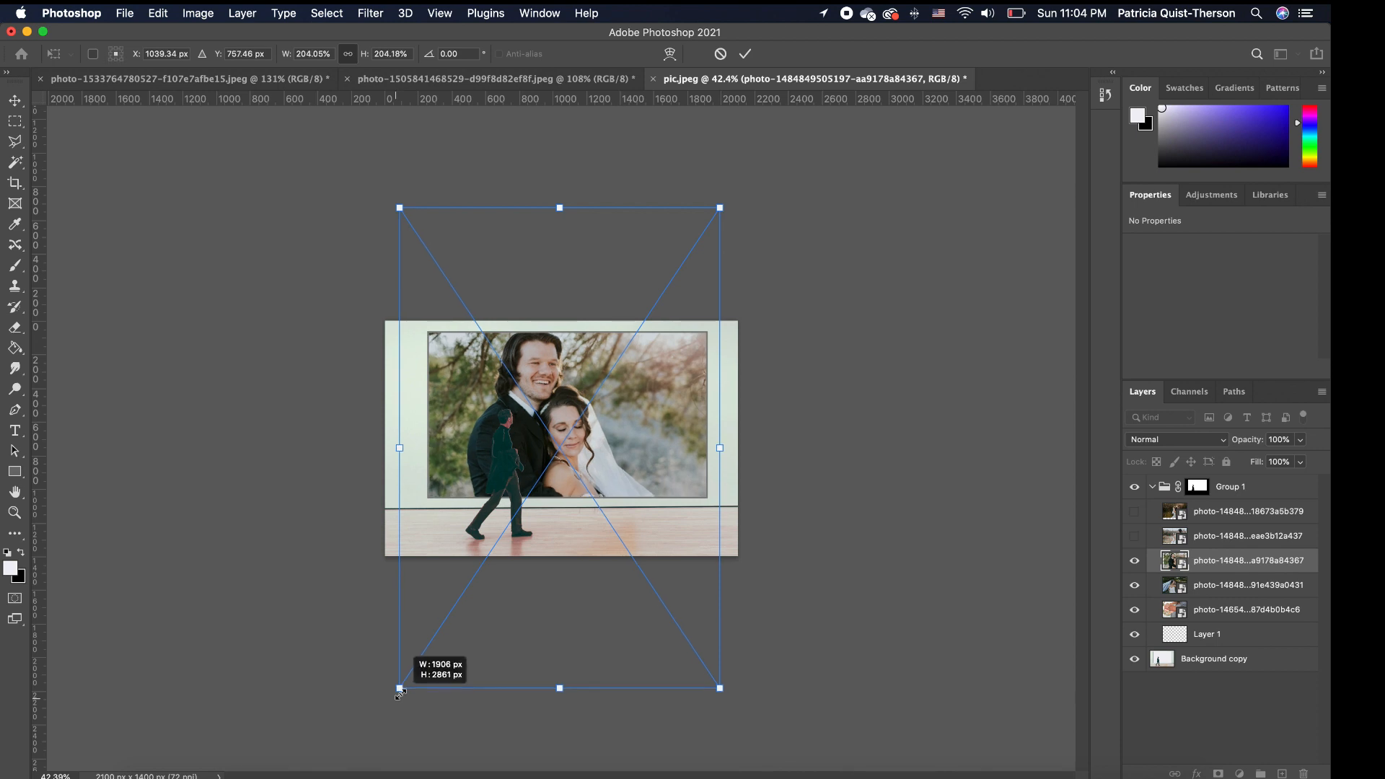
# Enlarge the hugging-couple photo to about 192% and hide the veiled bride photo
pyautogui.moveTo(399, 688); pyautogui.dragTo(418, 658)
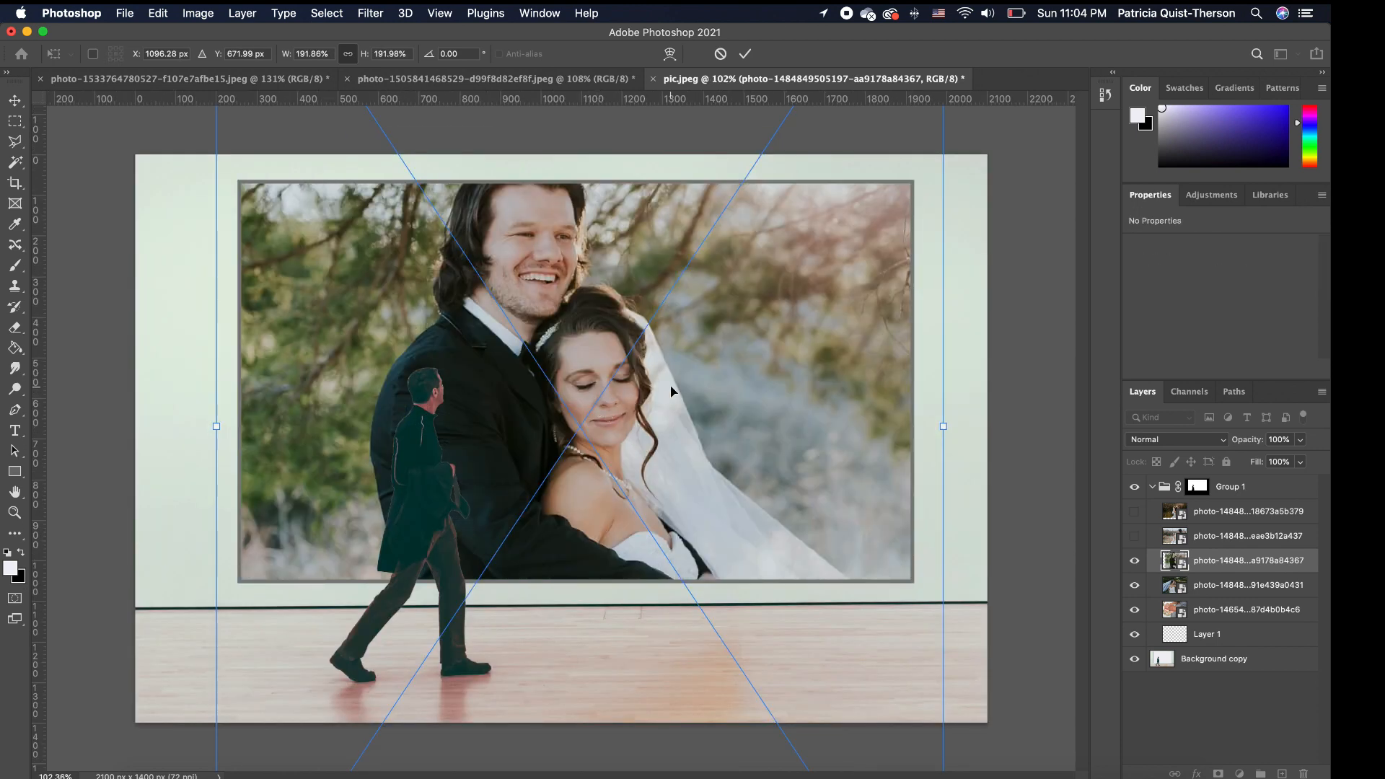
pyautogui.moveTo(671, 391); pyautogui.dragTo(726, 439)
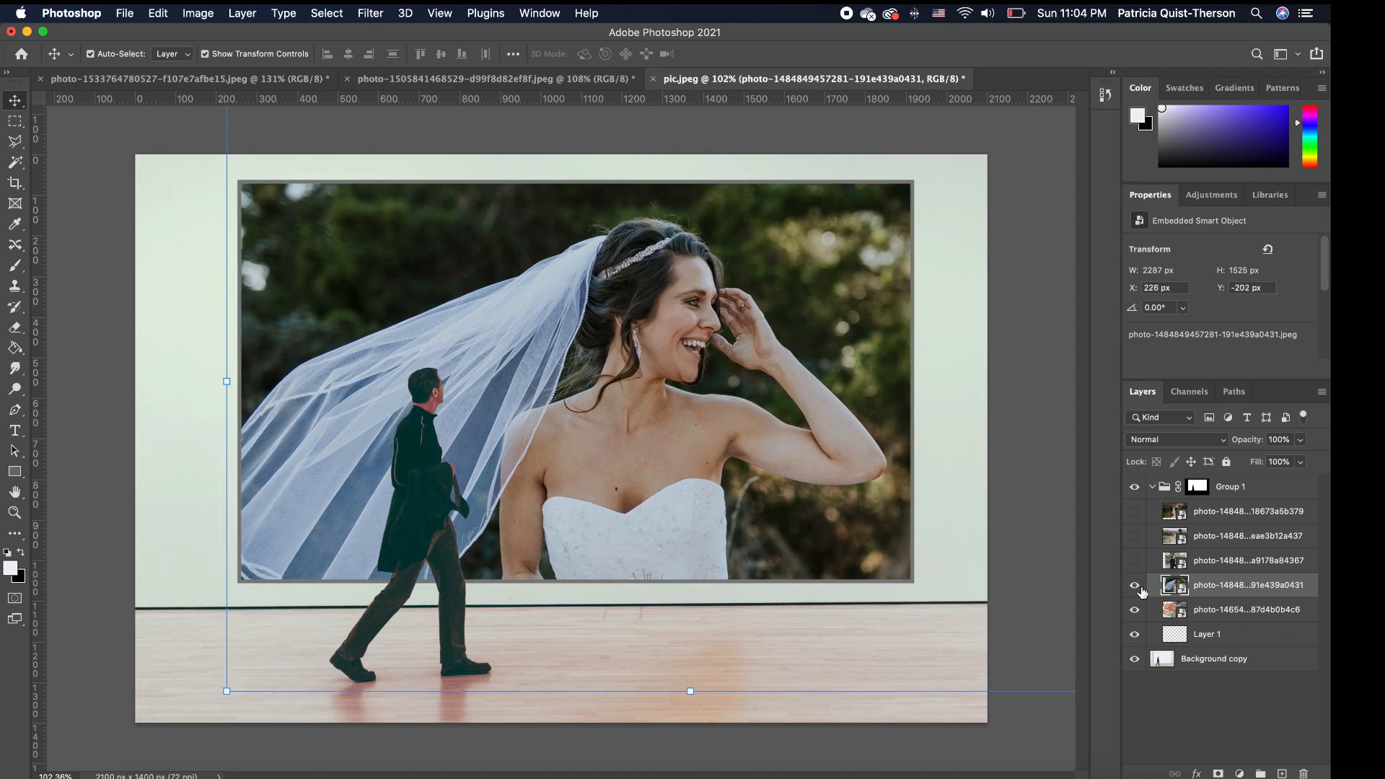
pyautogui.click(1134, 610)
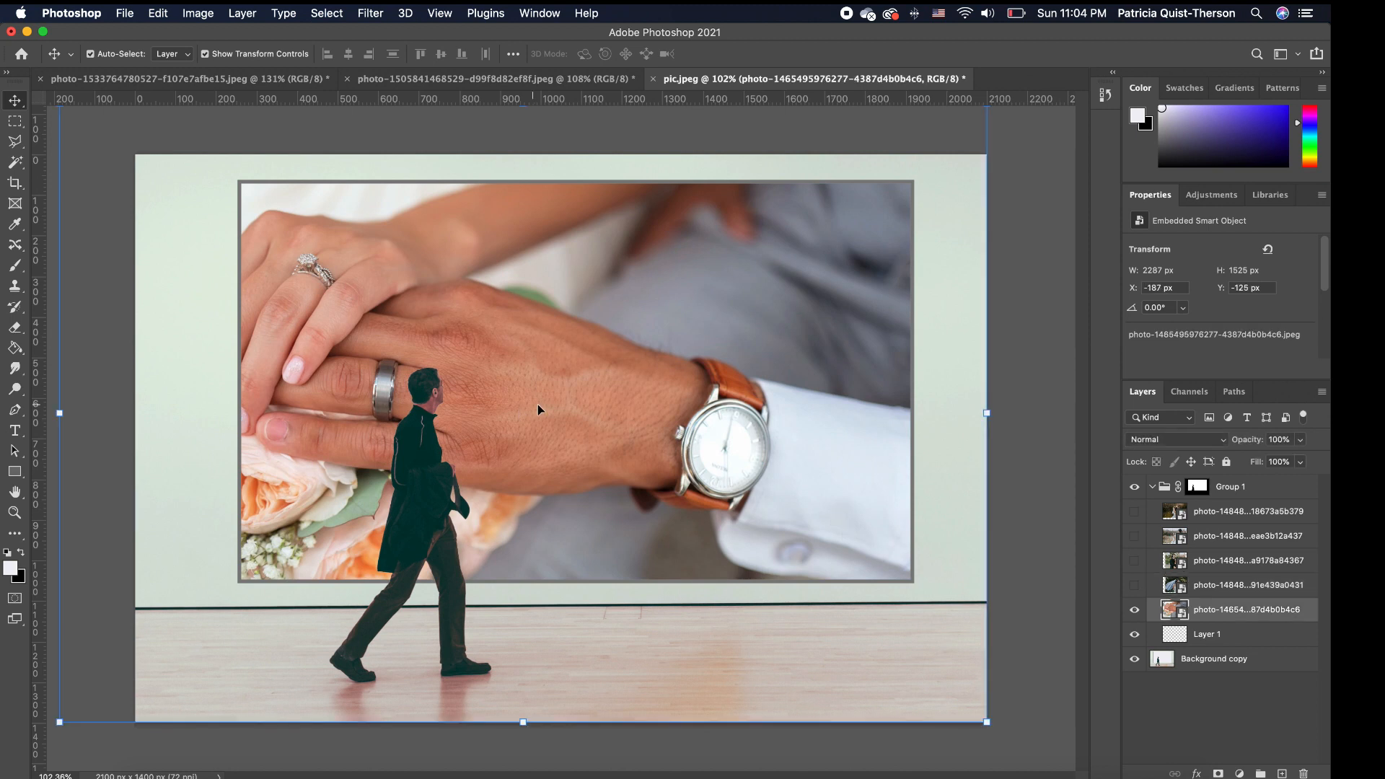
pyautogui.moveTo(539, 409); pyautogui.dragTo(707, 414)
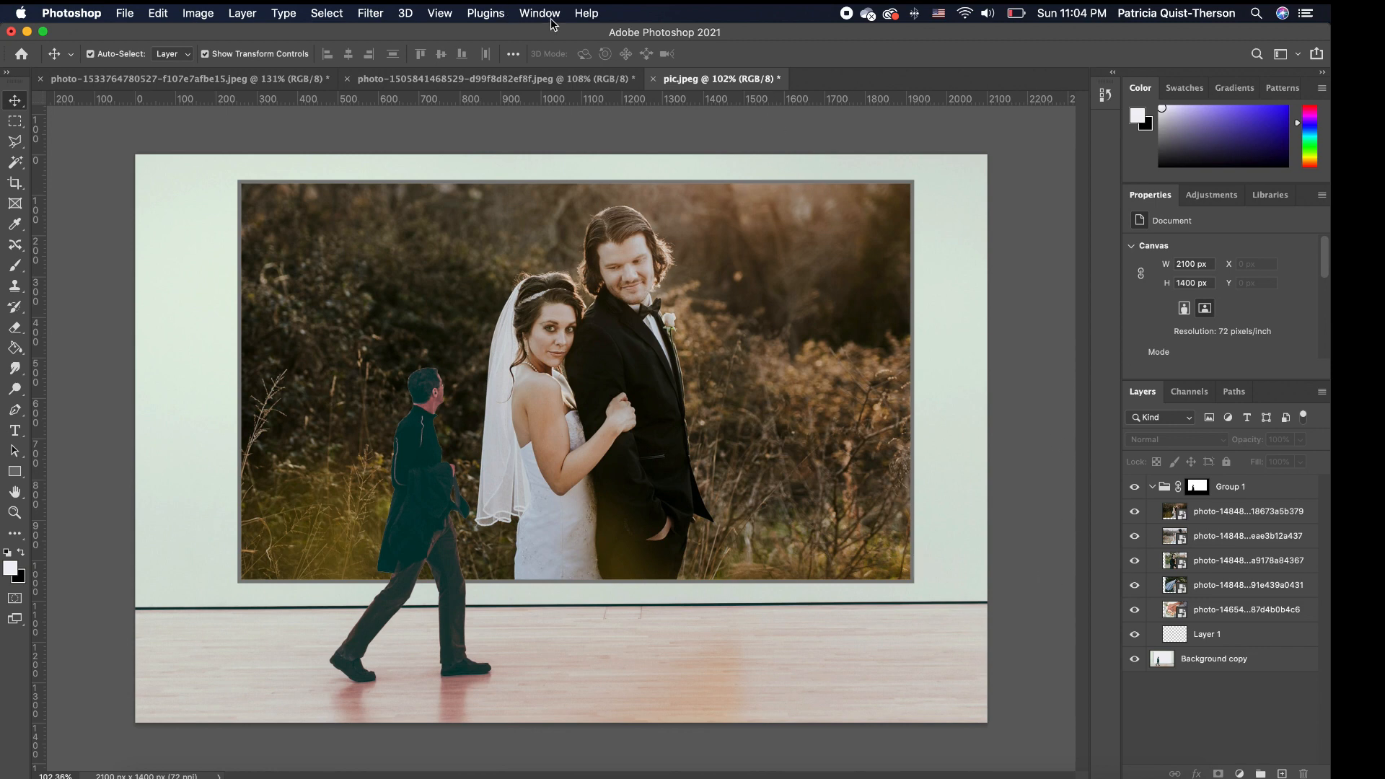
# Show the Timeline panel from the Window menu
pyautogui.click(539, 13)
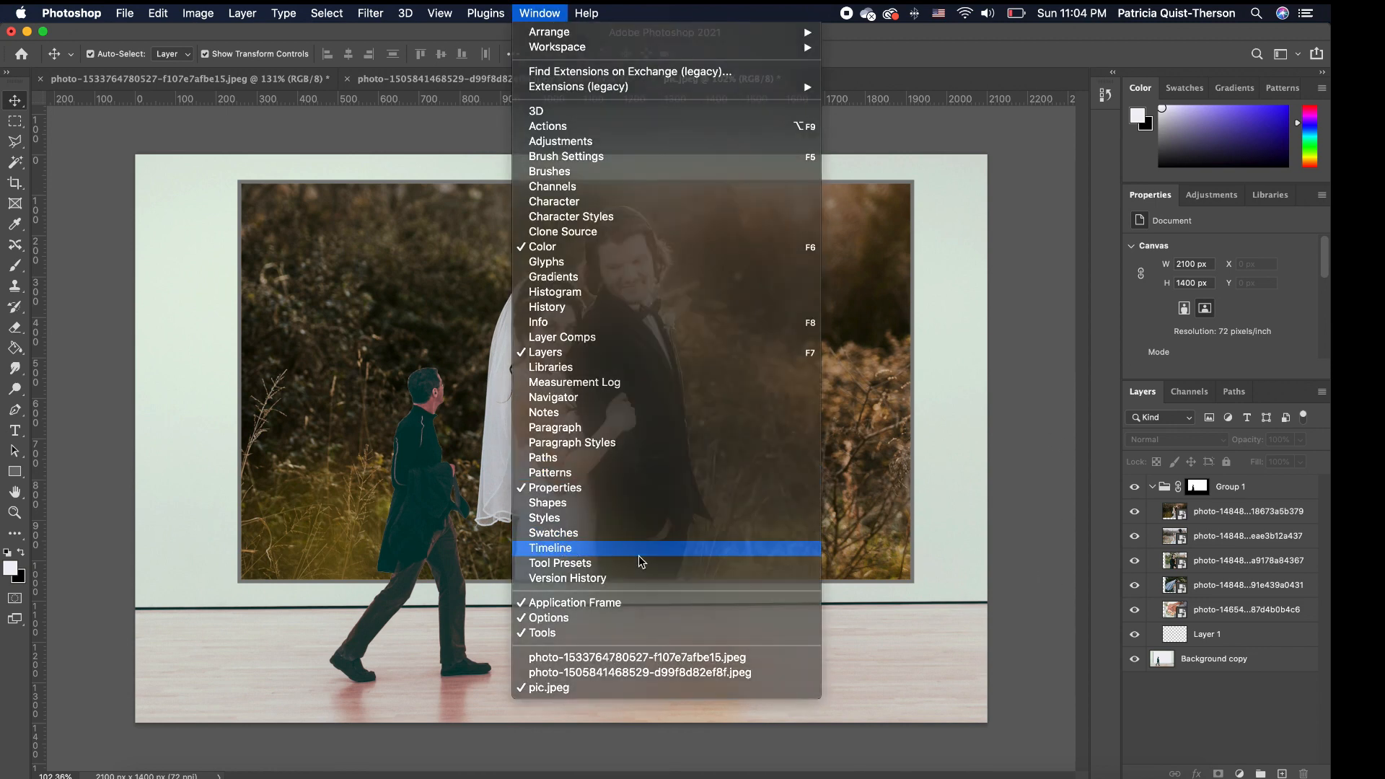
pyautogui.click(550, 548)
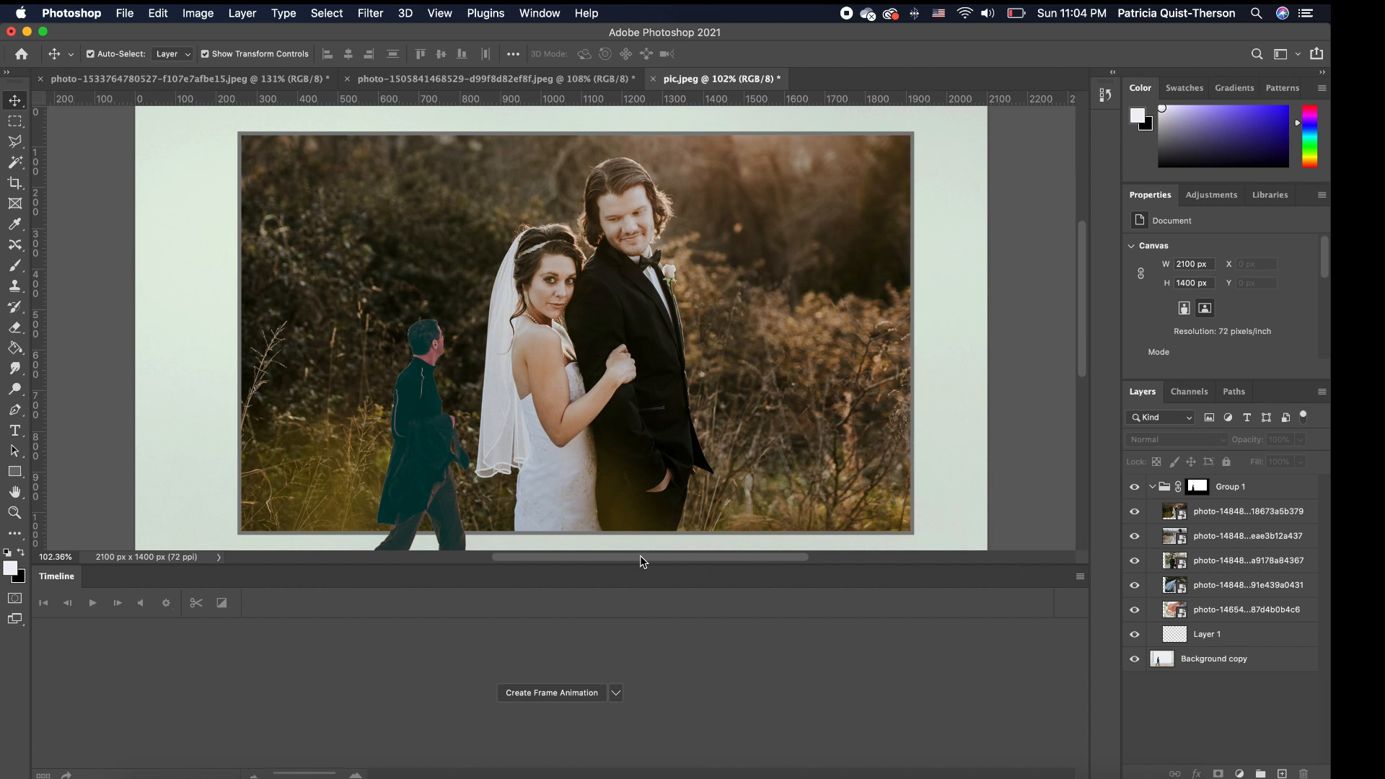
pyautogui.moveTo(609, 641)
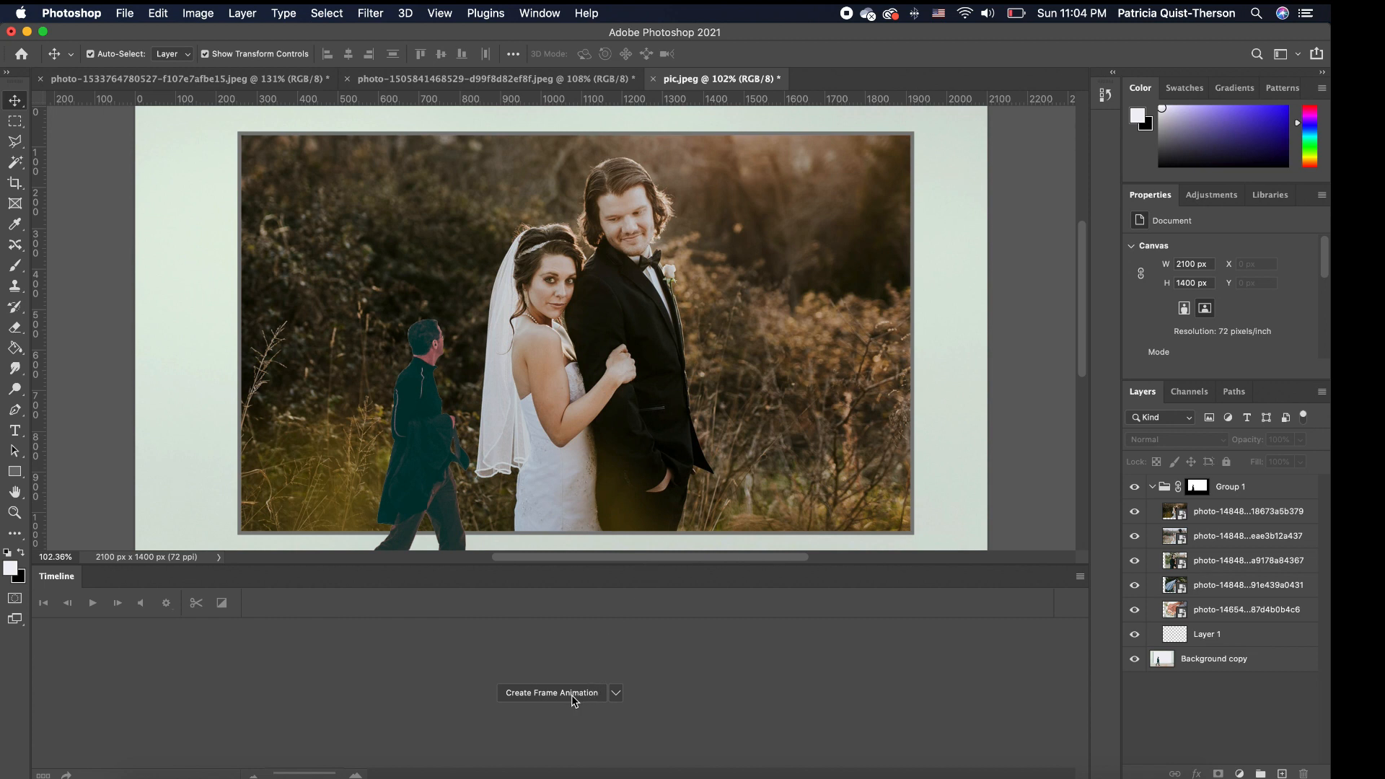
# Create a frame animation with the couple-in-field composite as its first frame
pyautogui.click(551, 692)
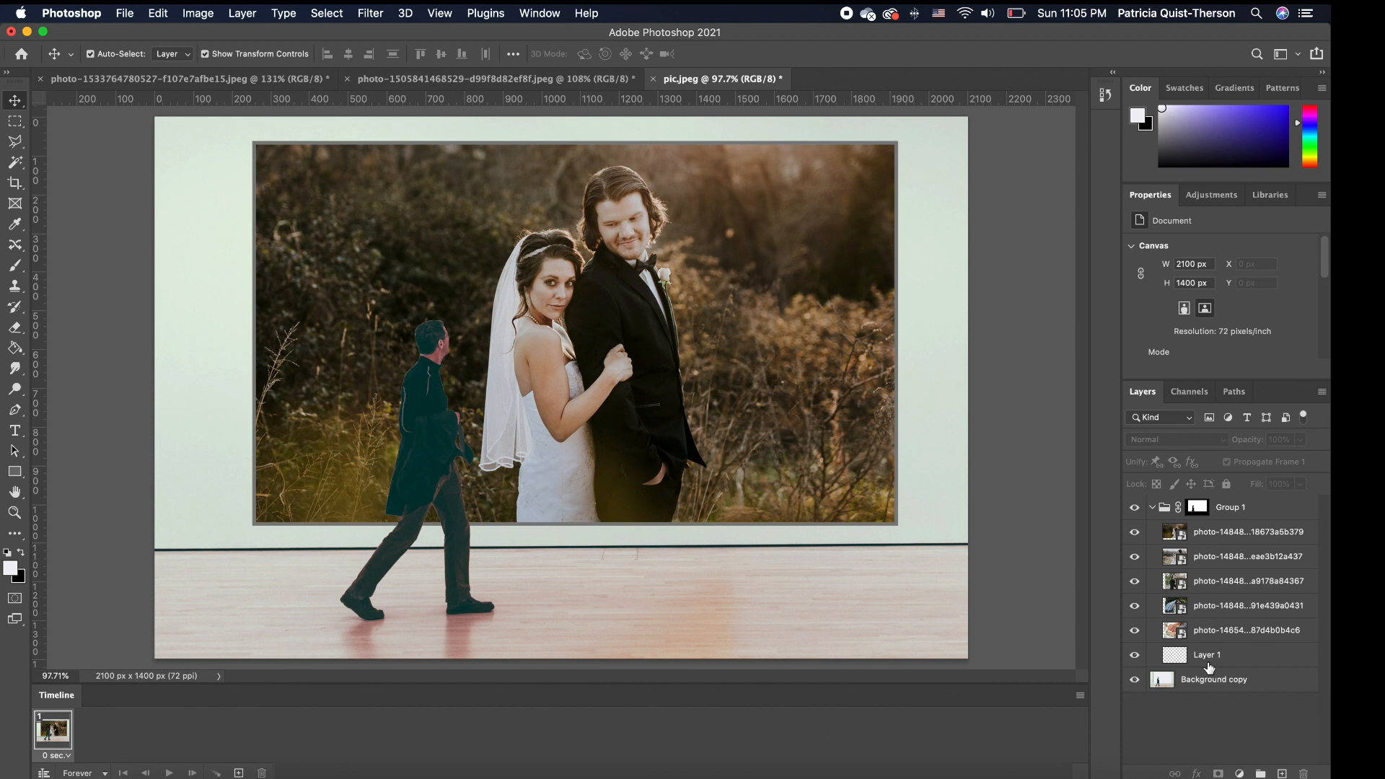
pyautogui.moveTo(315, 634)
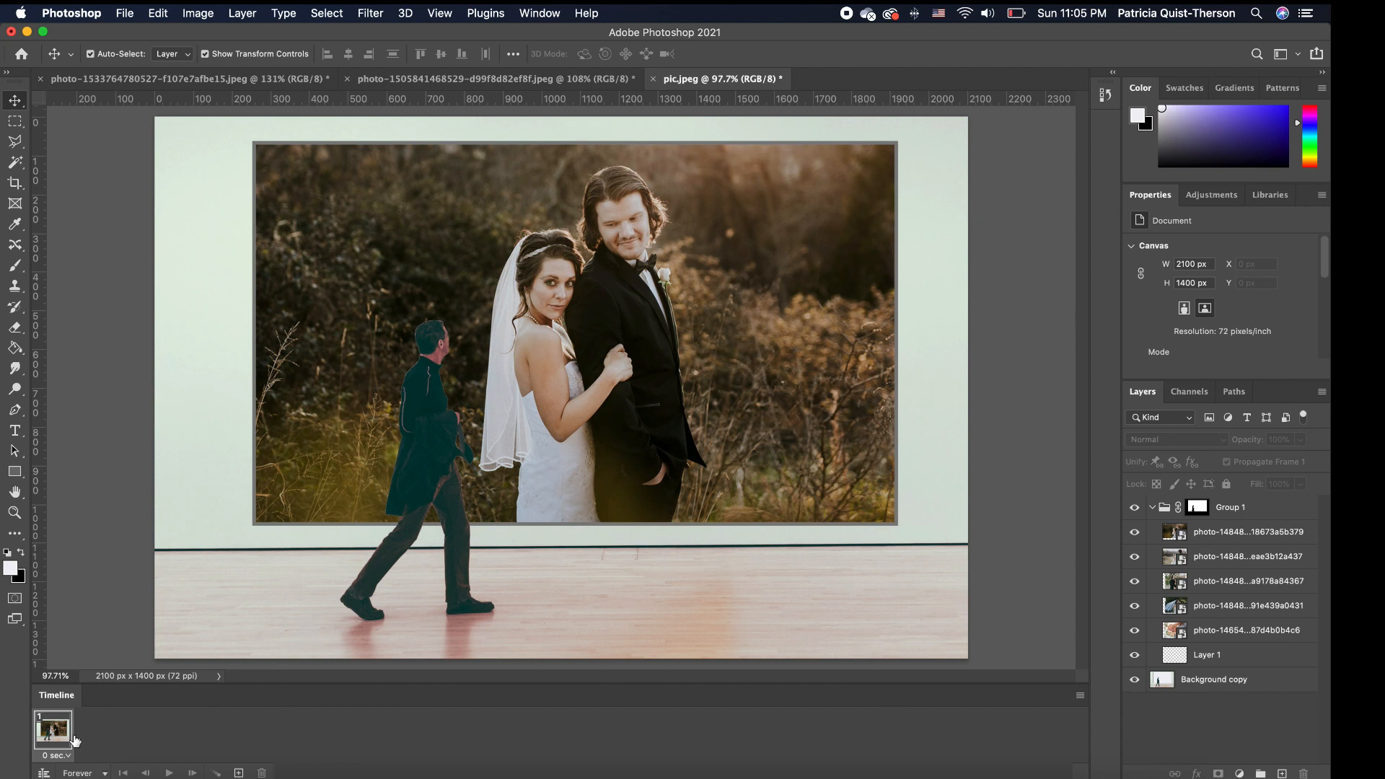
pyautogui.moveTo(53, 735)
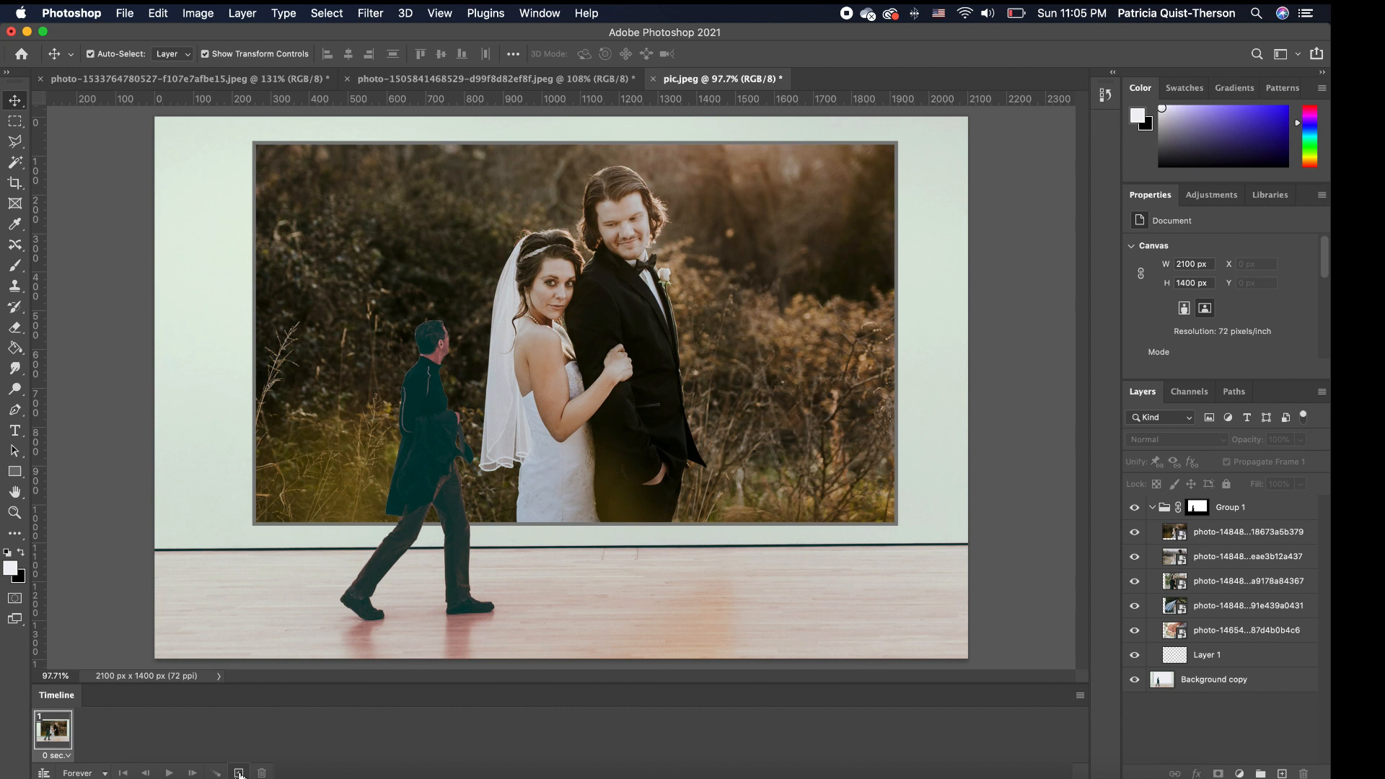
# Duplicate the animation frame until the timeline holds five identical frames
pyautogui.click(238, 772)
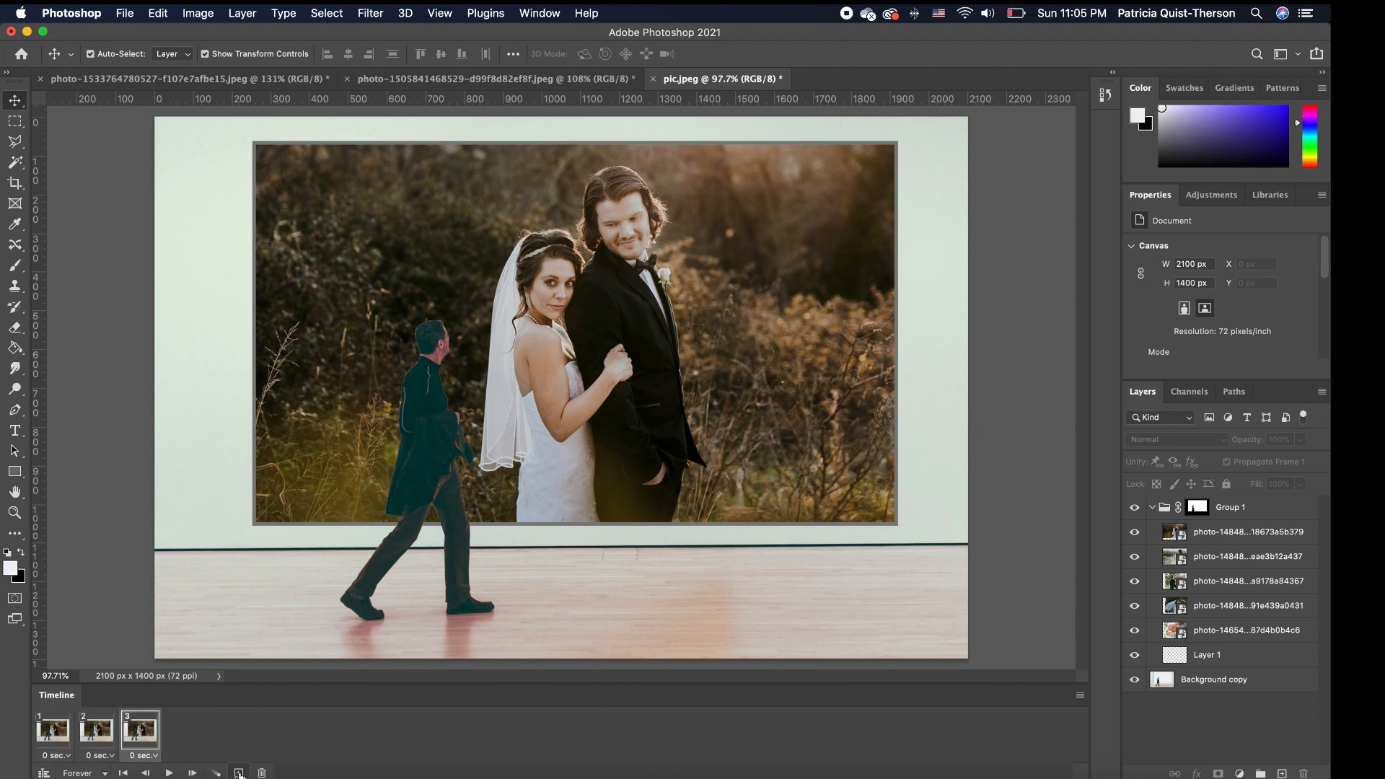
pyautogui.click(239, 773)
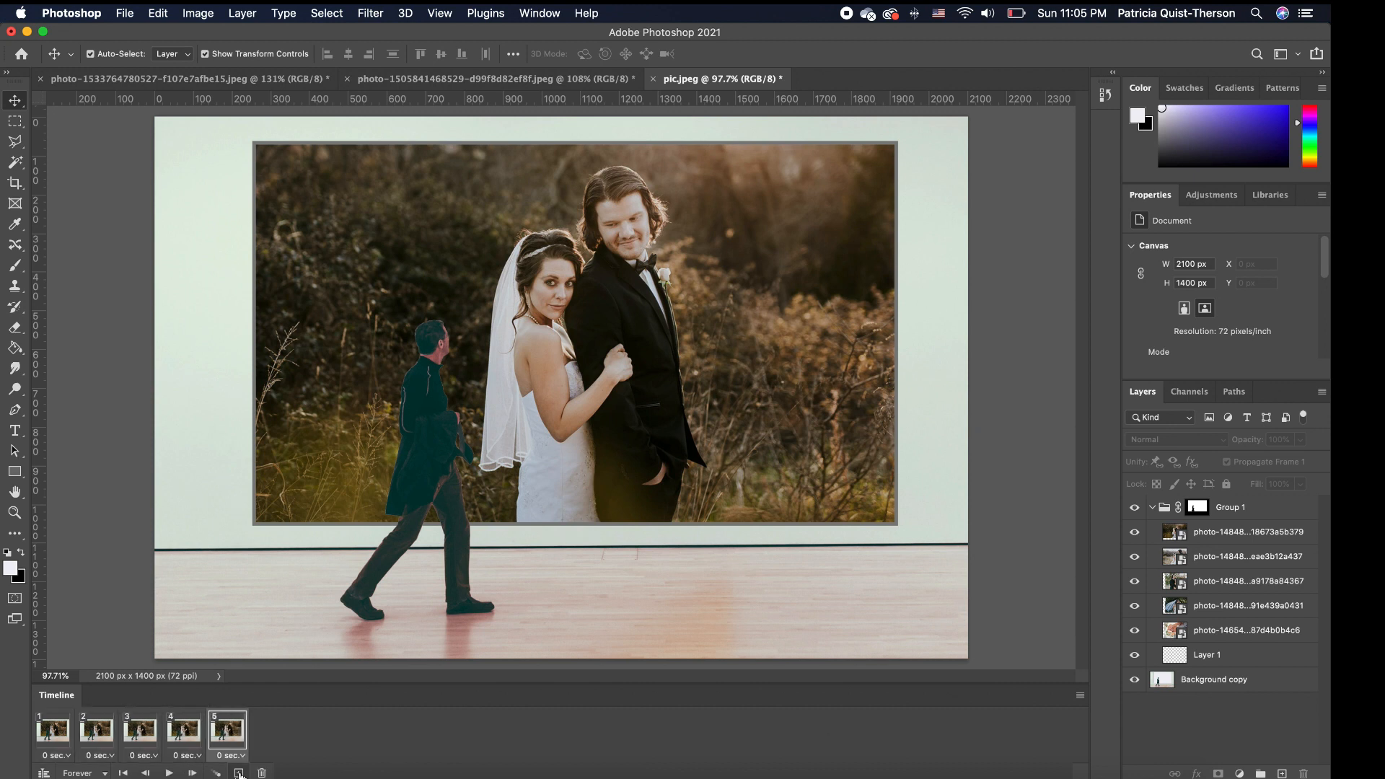
pyautogui.click(51, 731)
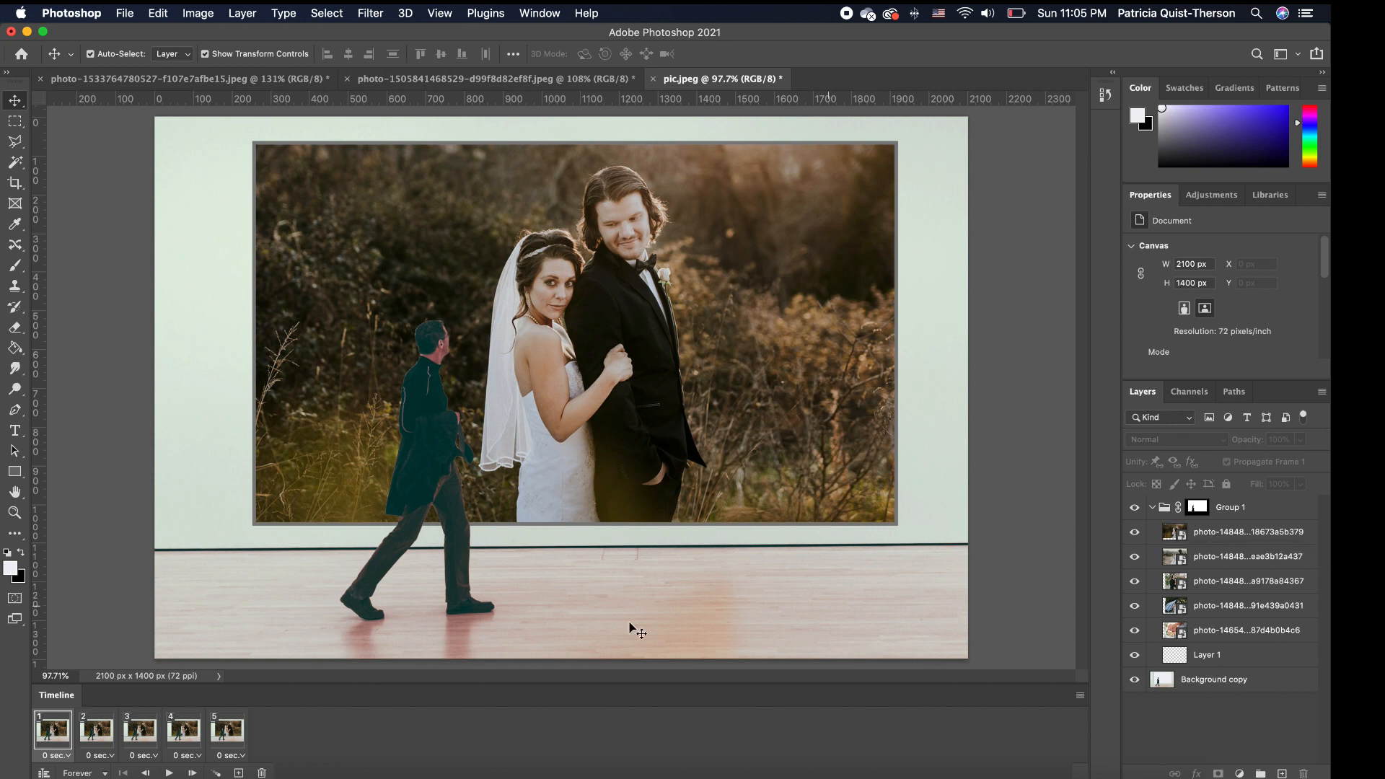
# Go through frames two to five, hiding the top photo layer in frame two
pyautogui.click(96, 730)
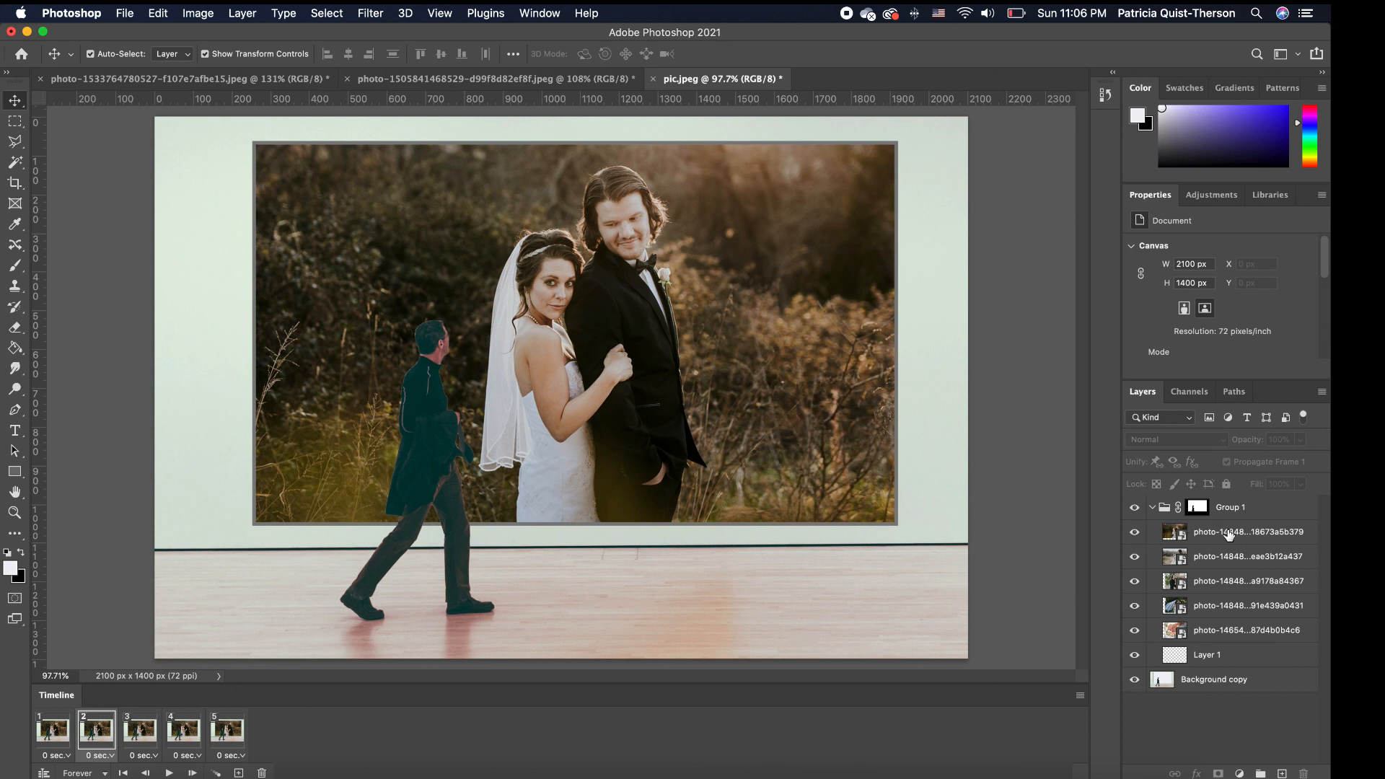
pyautogui.click(1135, 531)
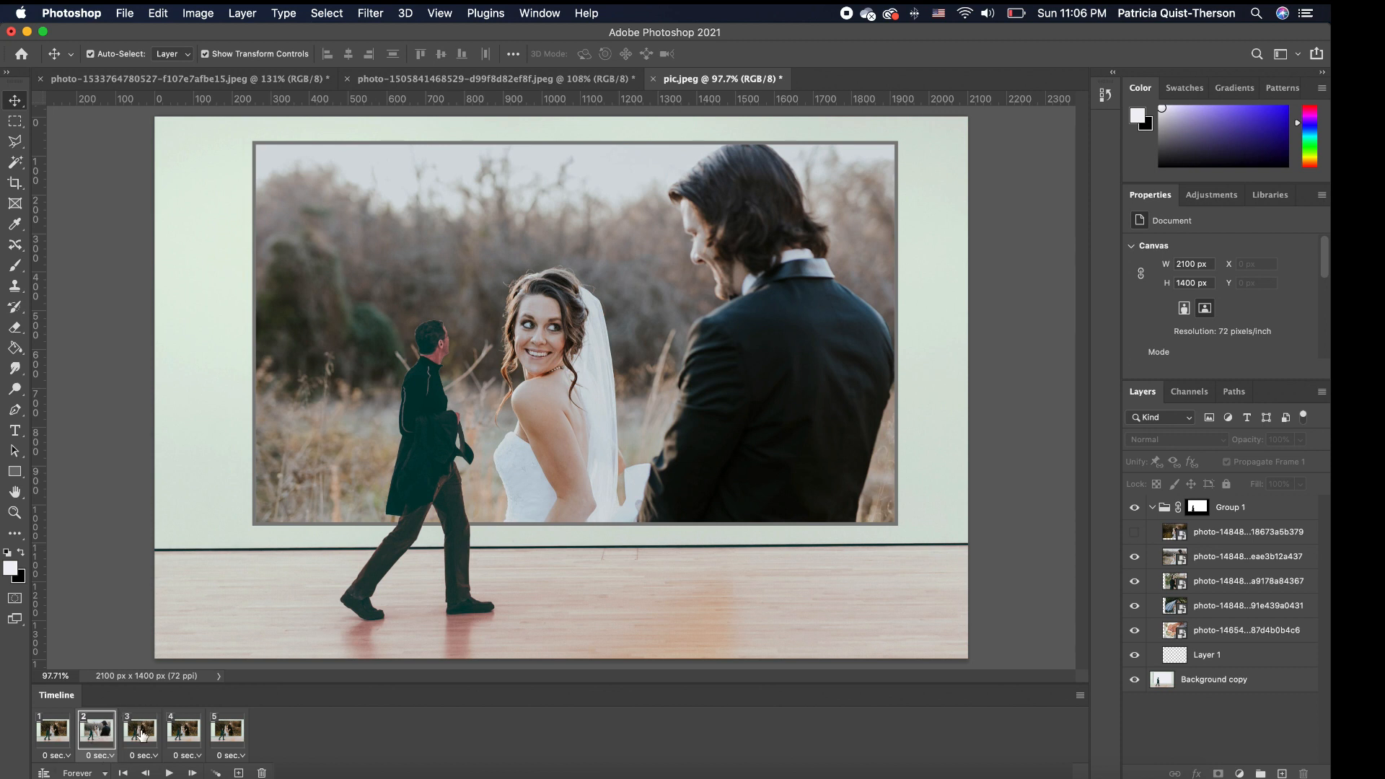
pyautogui.click(138, 731)
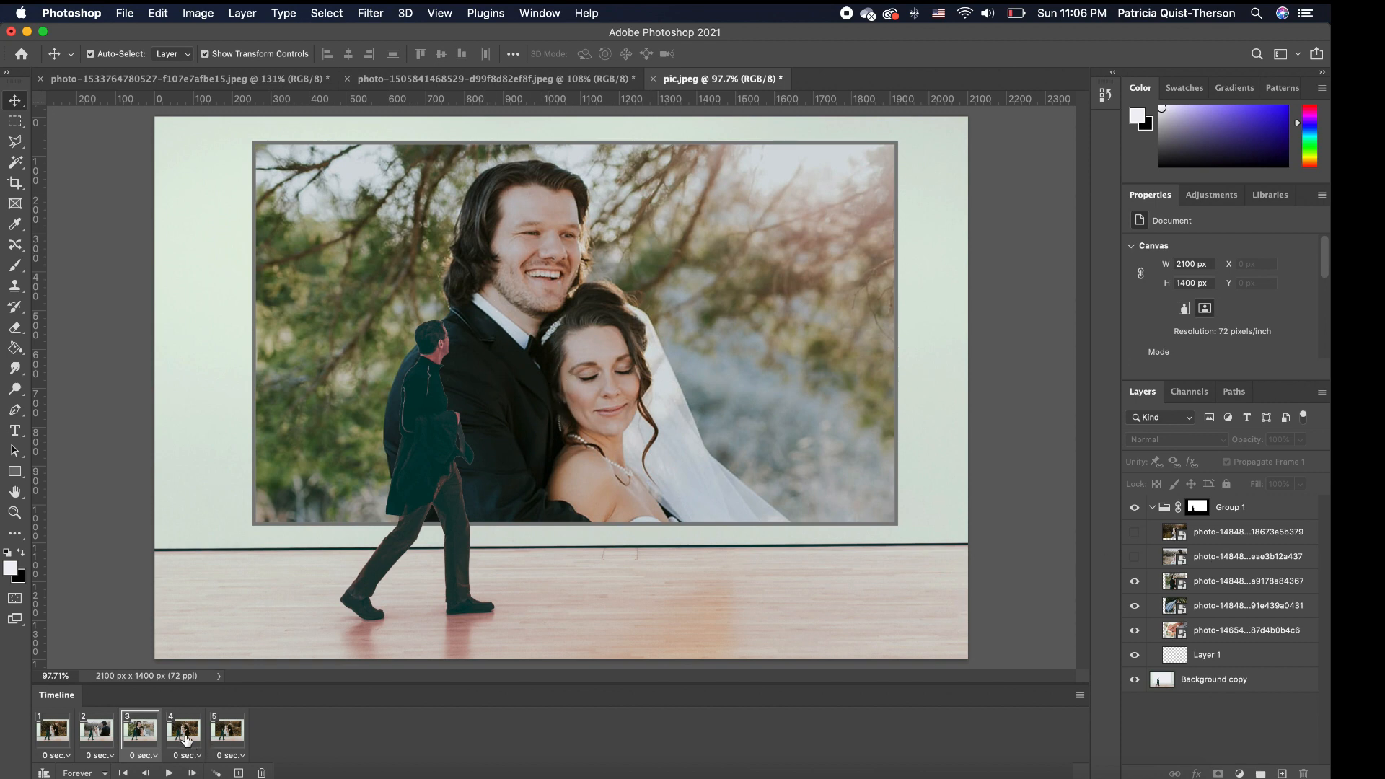
pyautogui.click(184, 729)
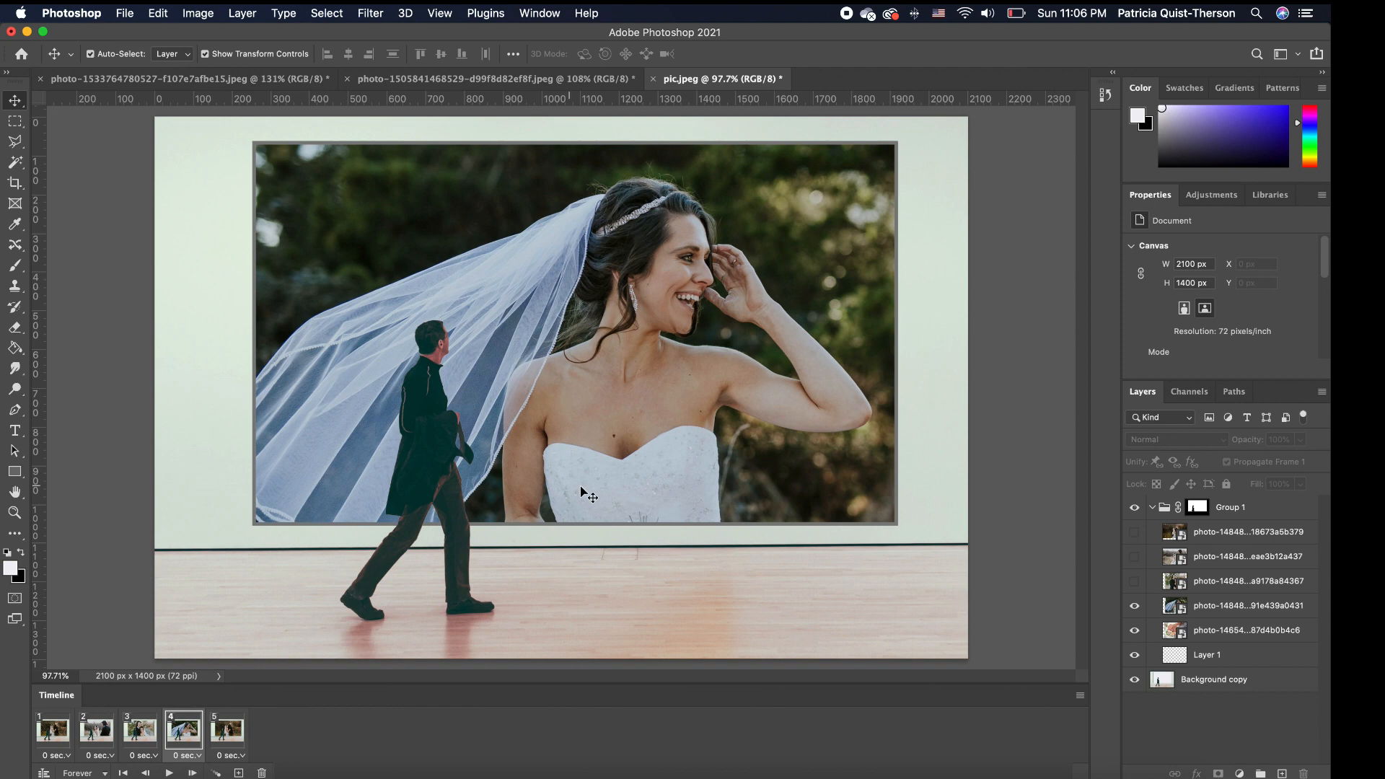
pyautogui.moveTo(611, 453)
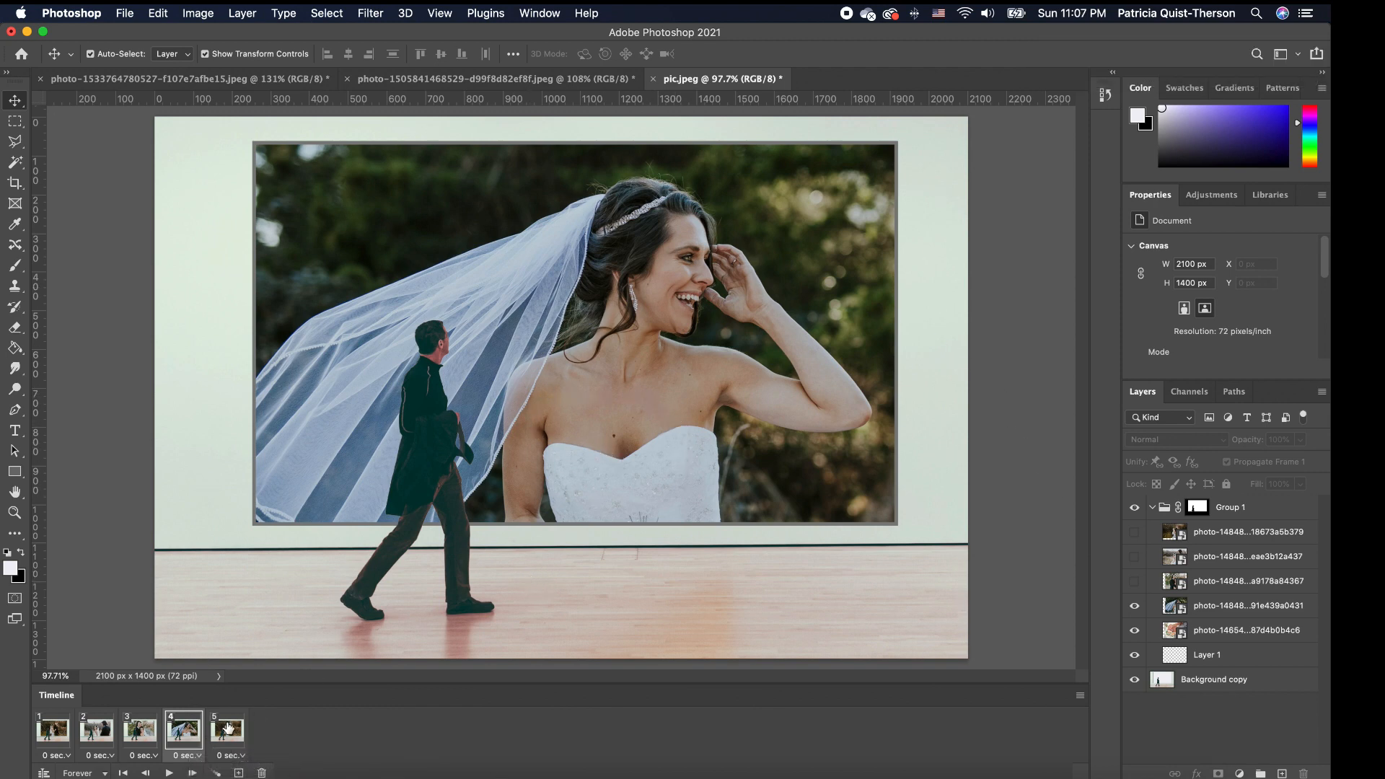
pyautogui.click(227, 728)
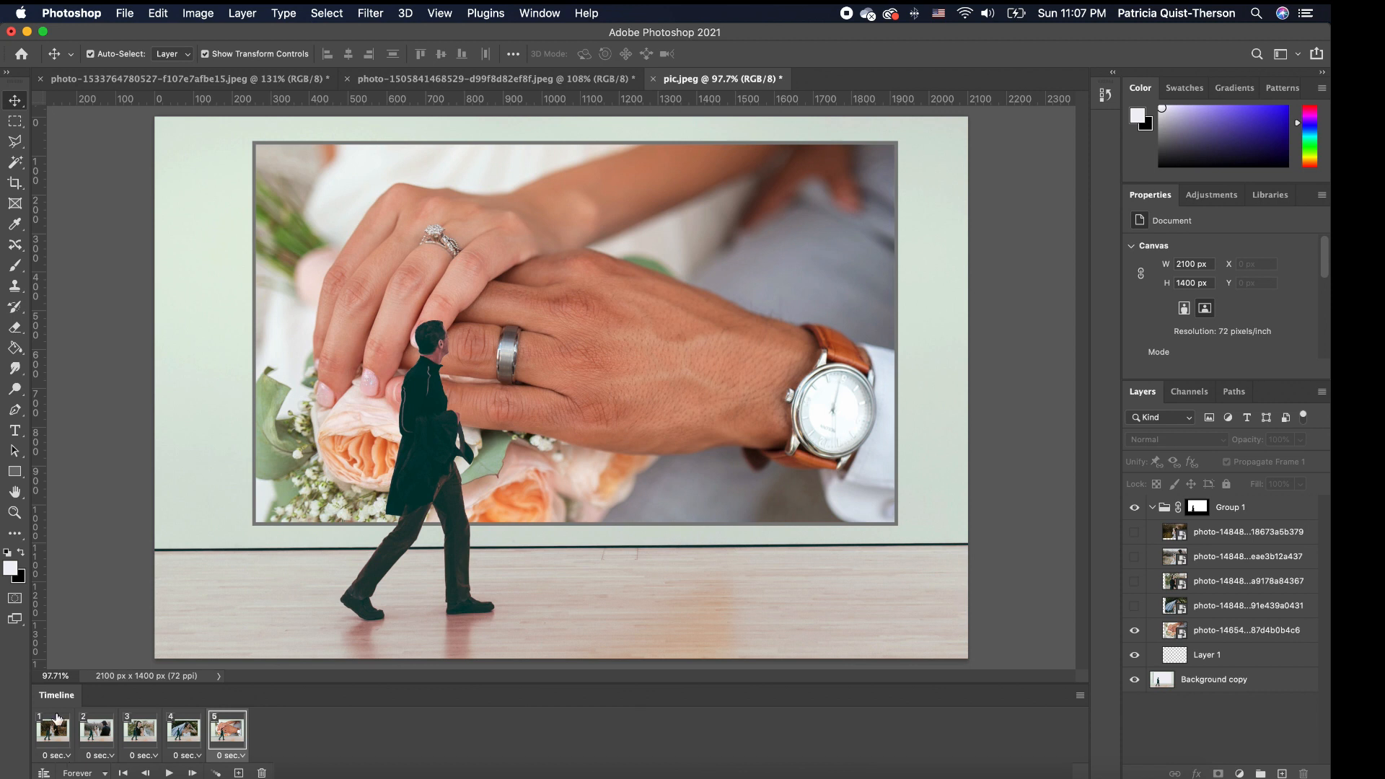
pyautogui.moveTo(69, 759)
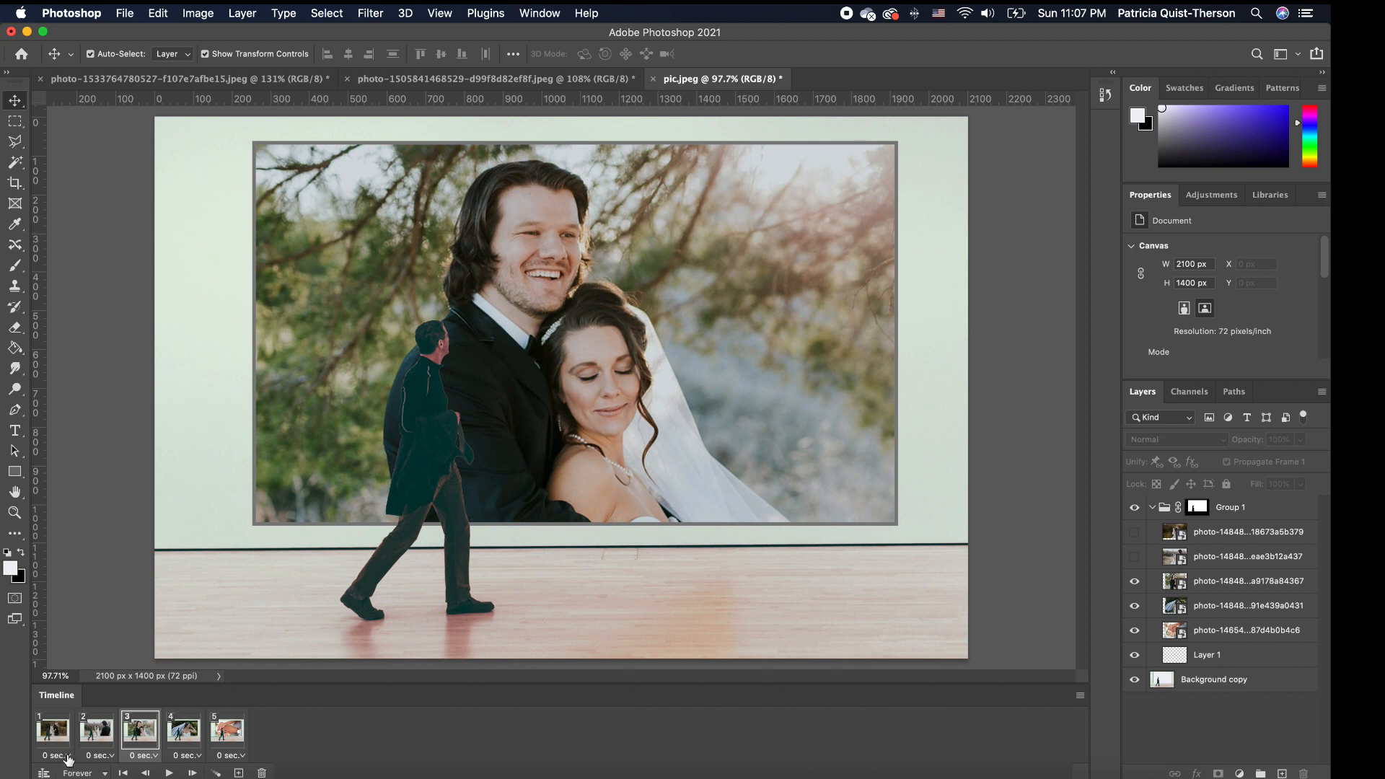
# Set each frame's delay to 1 second and play the slideshow preview
pyautogui.click(67, 756)
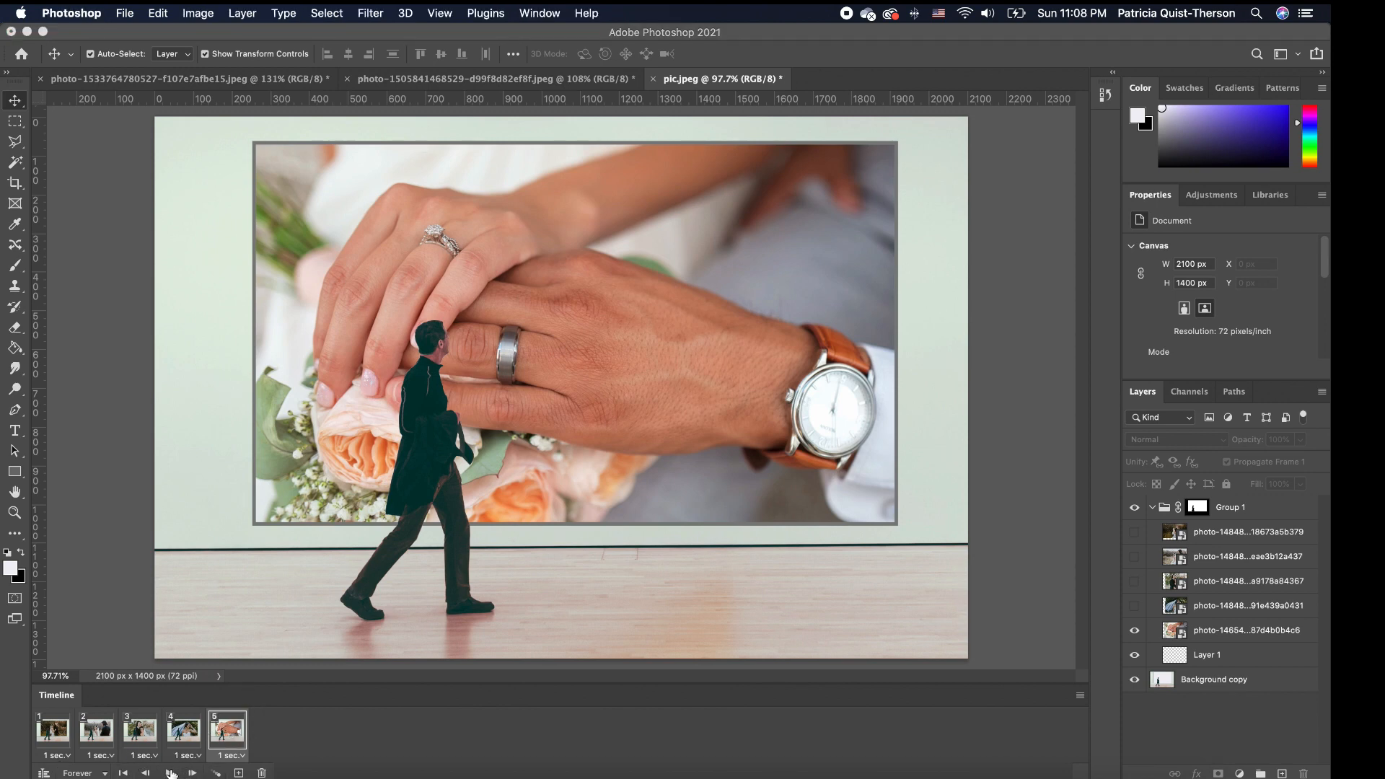
pyautogui.click(139, 728)
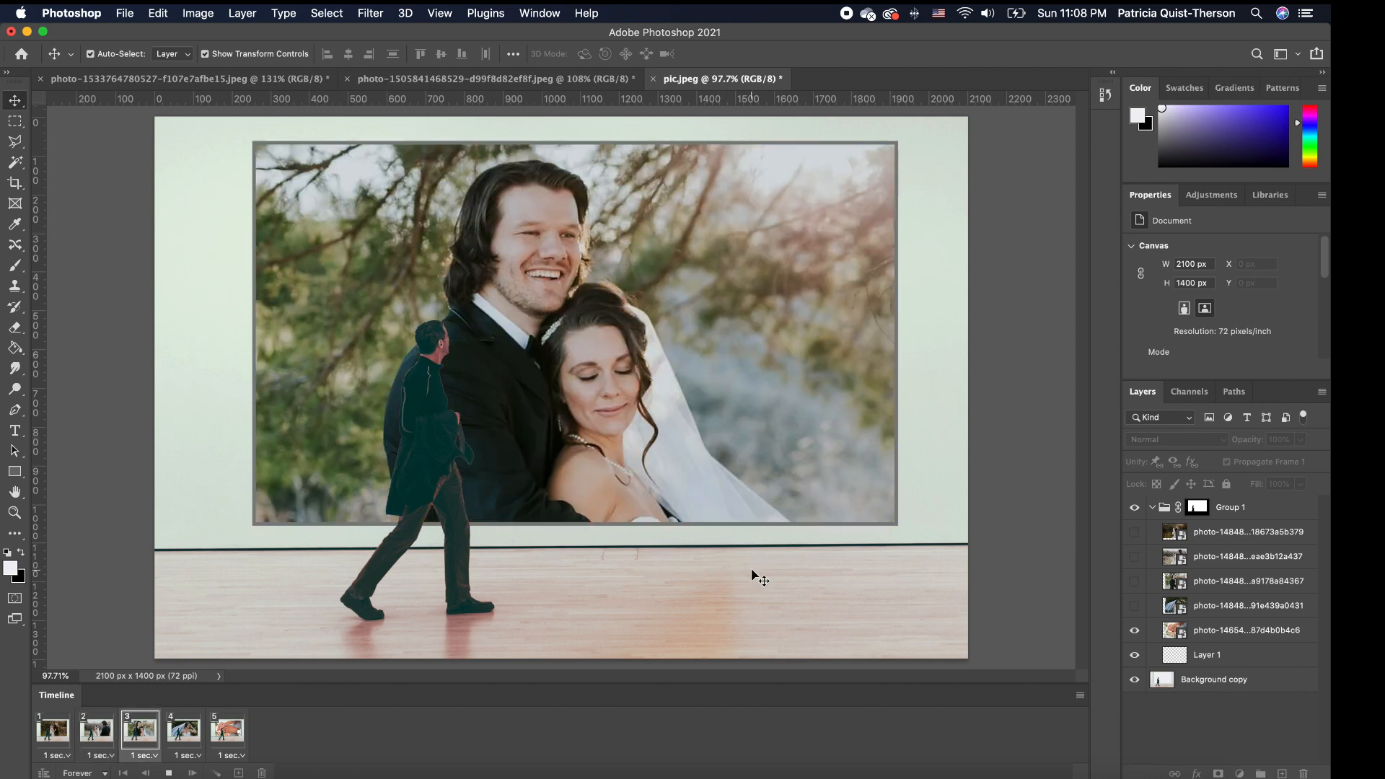
pyautogui.click(226, 731)
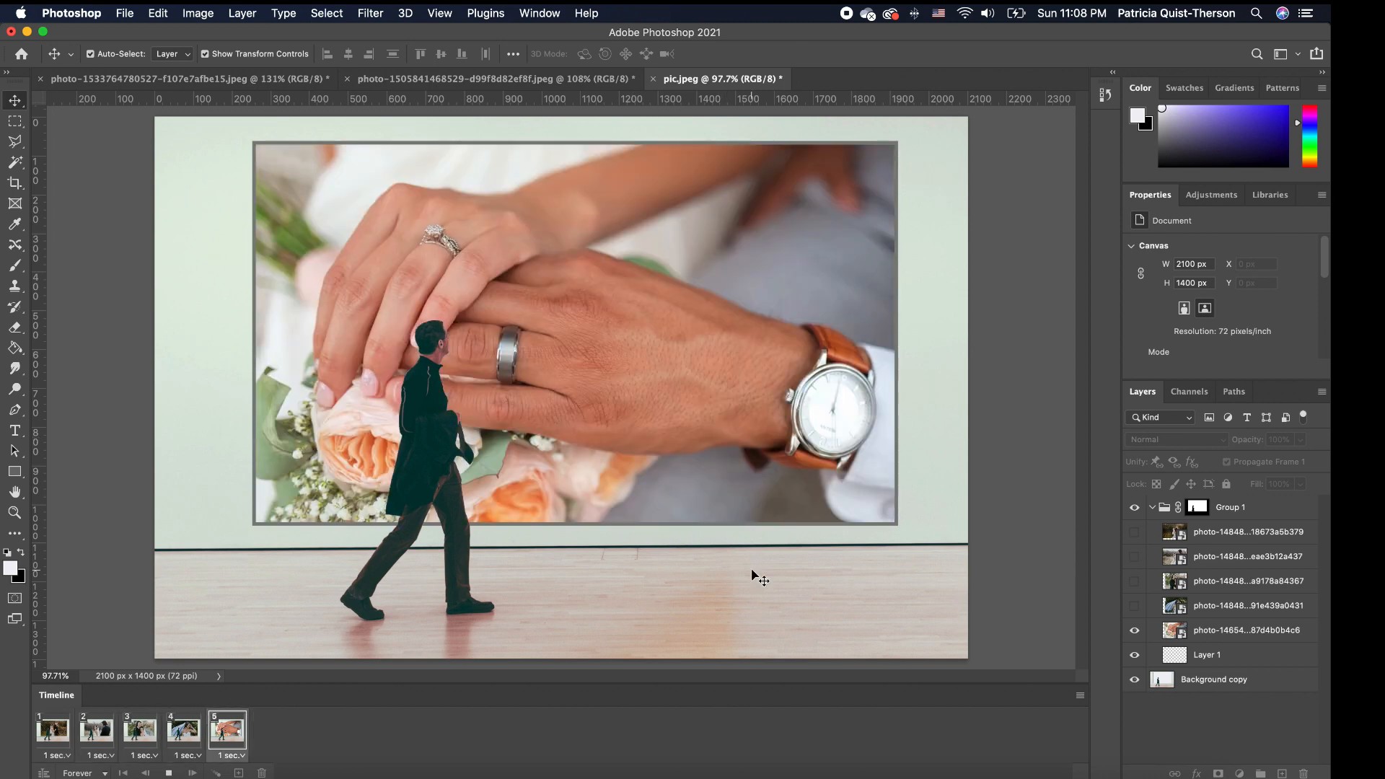
pyautogui.click(96, 729)
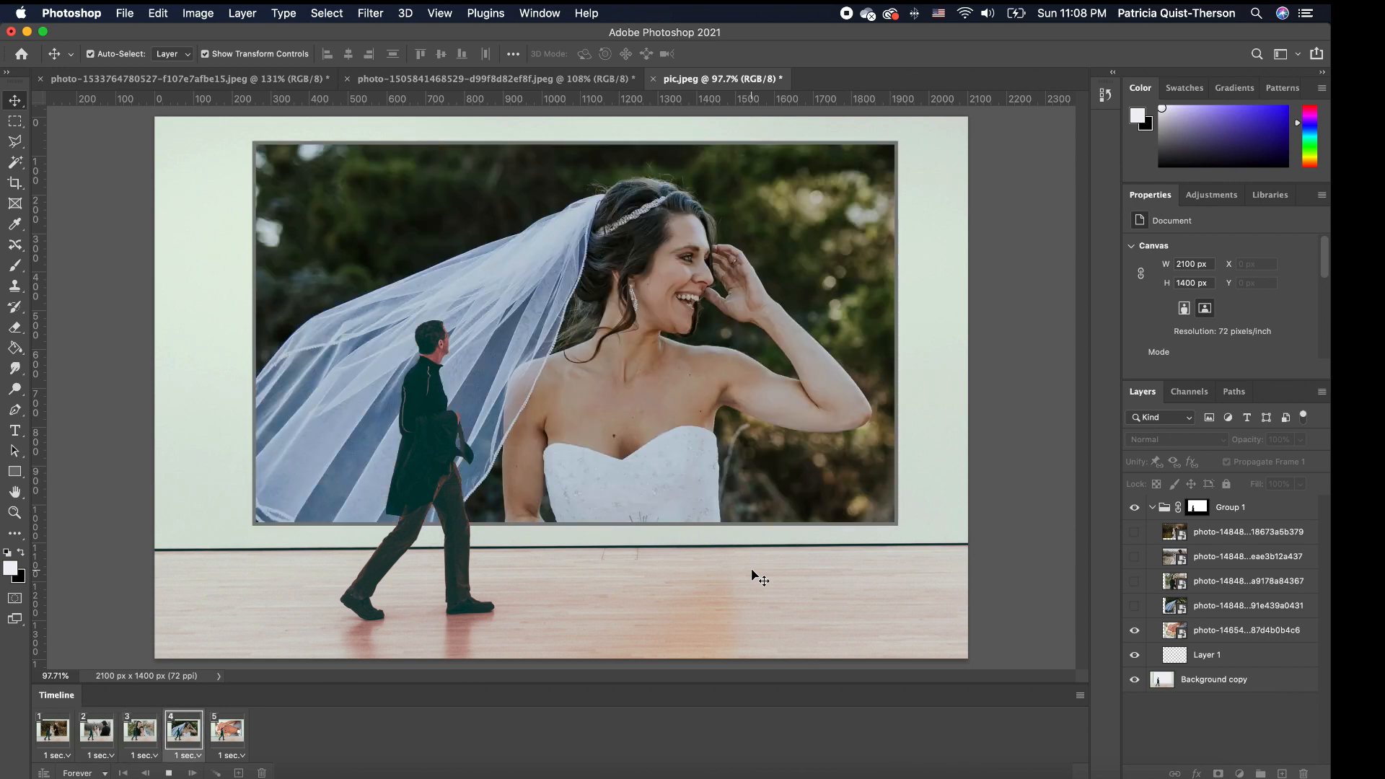
pyautogui.click(51, 729)
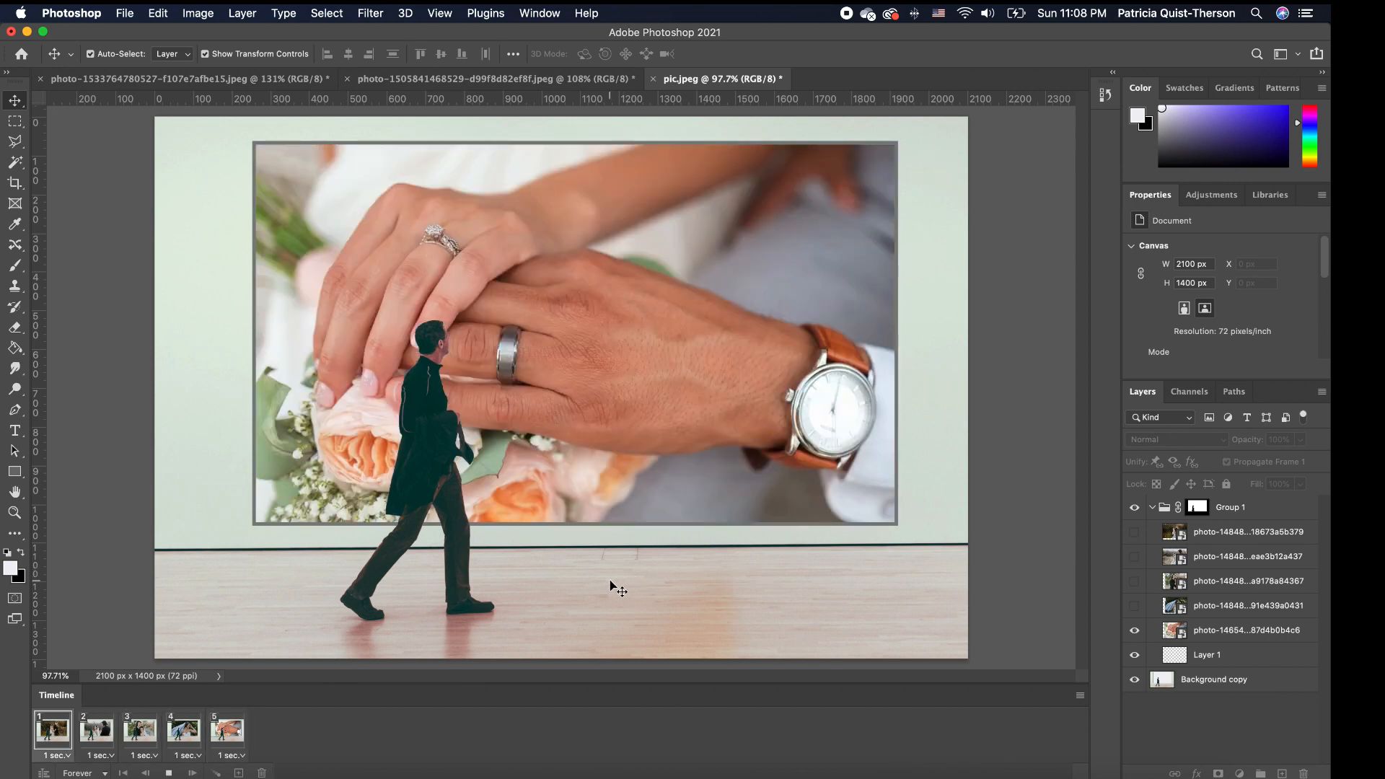
pyautogui.click(140, 730)
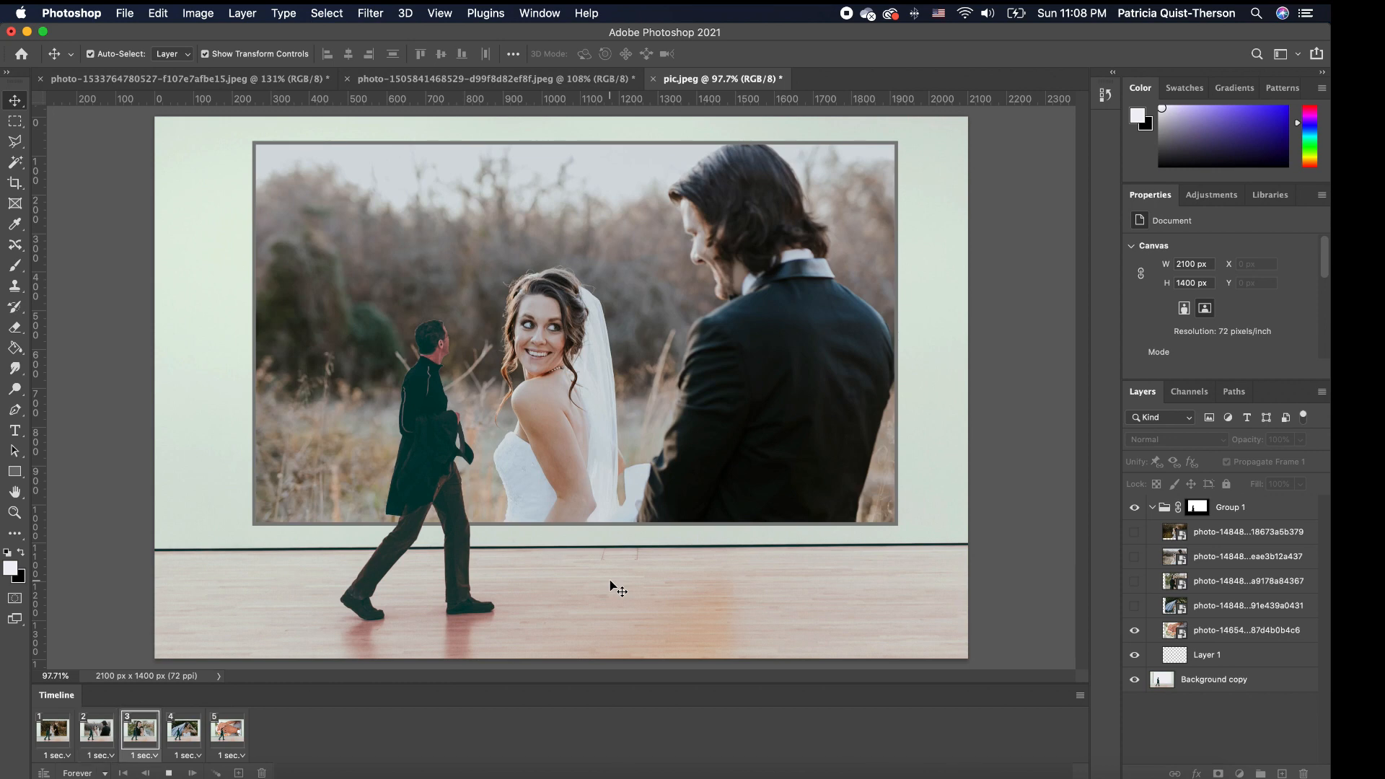
pyautogui.click(227, 728)
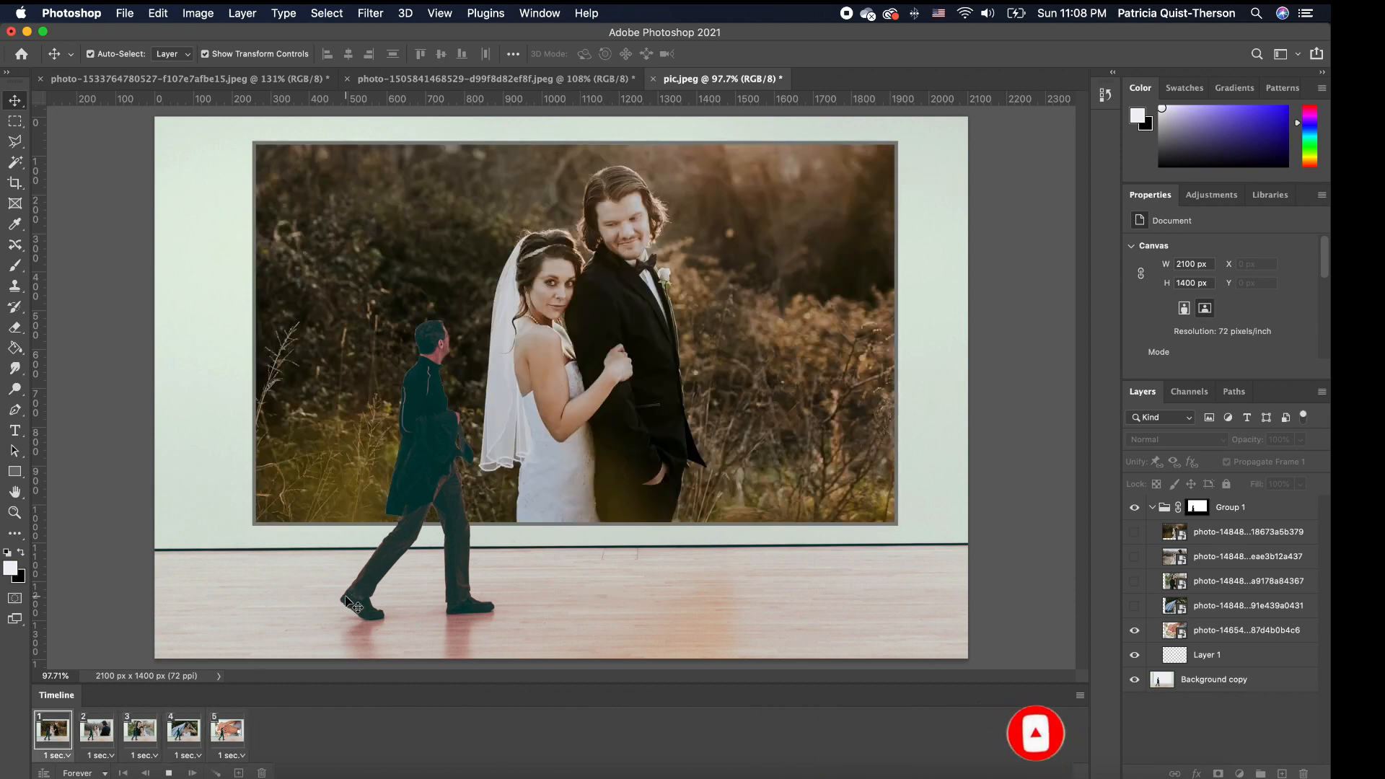
pyautogui.click(138, 730)
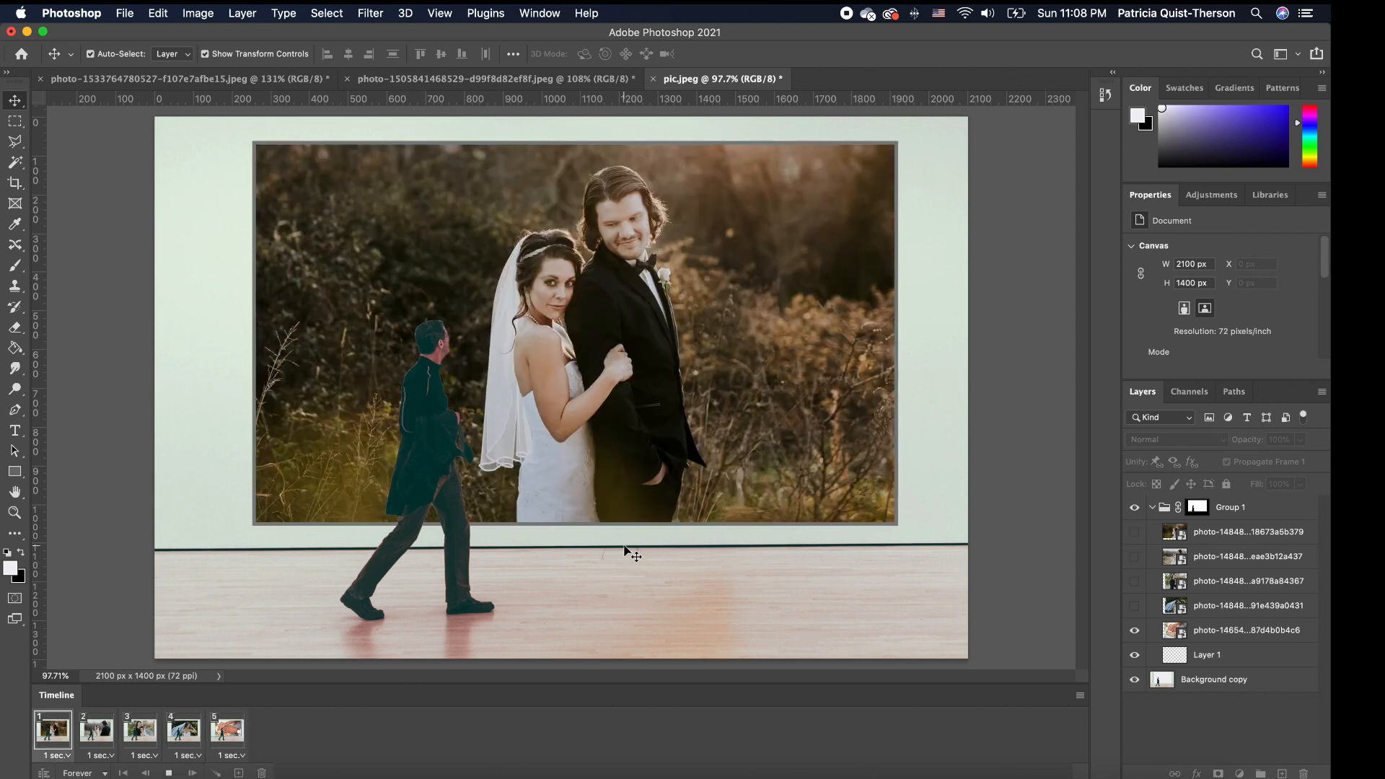
pyautogui.click(139, 729)
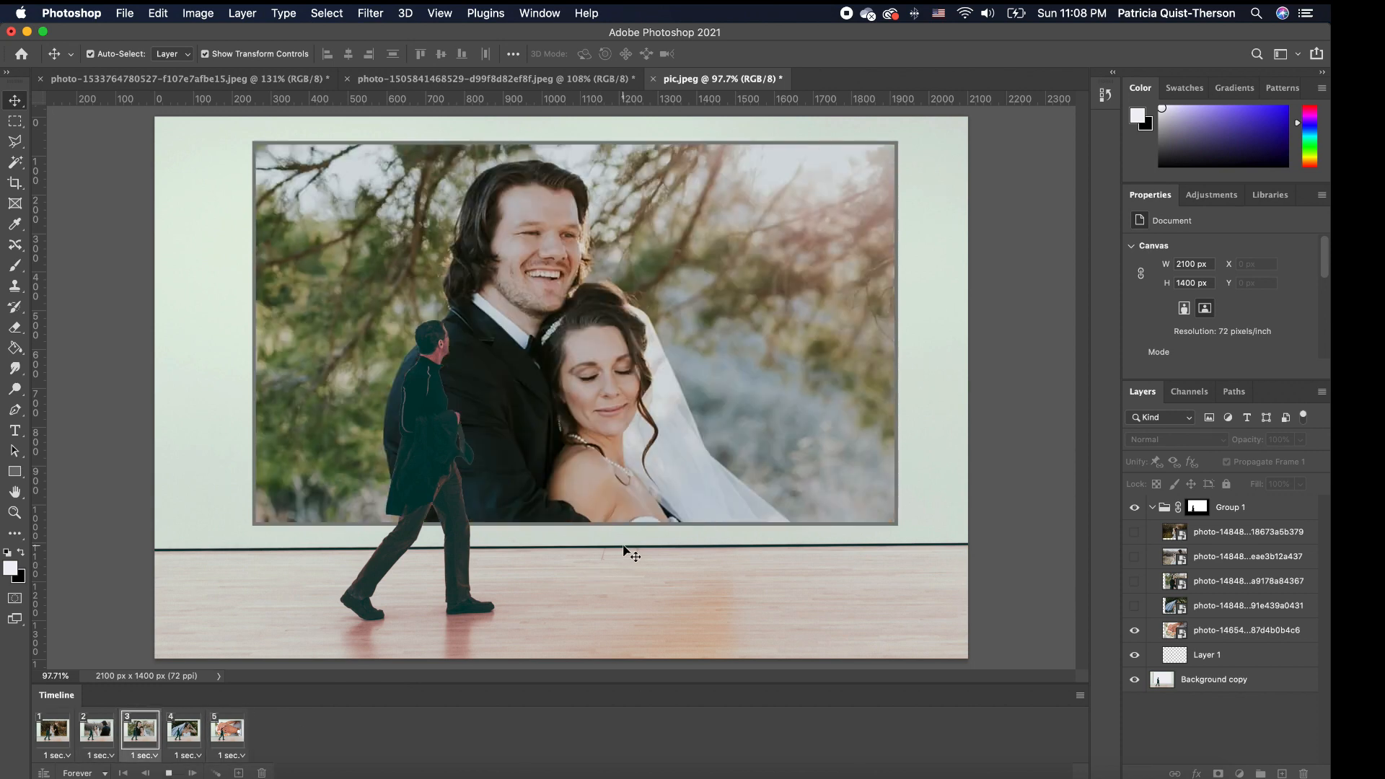
pyautogui.click(228, 729)
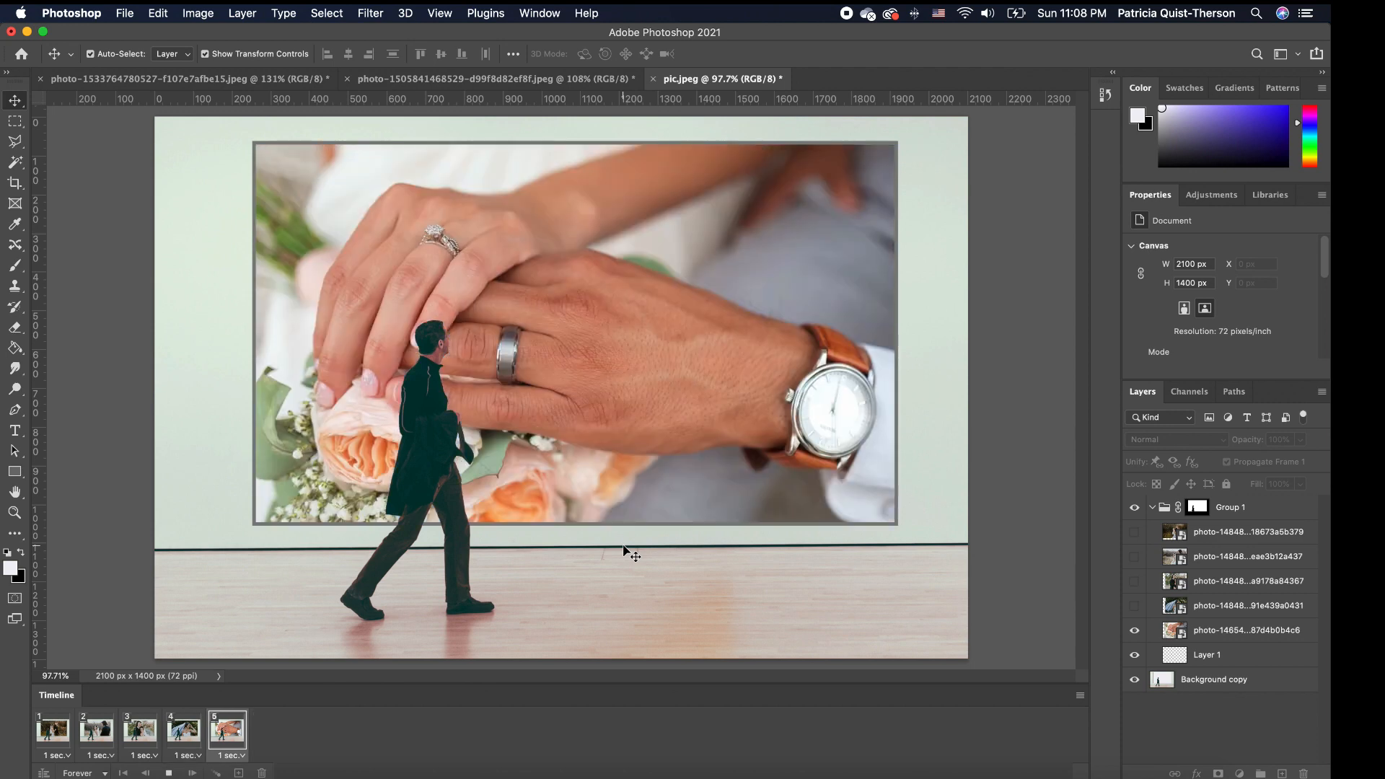
pyautogui.click(95, 731)
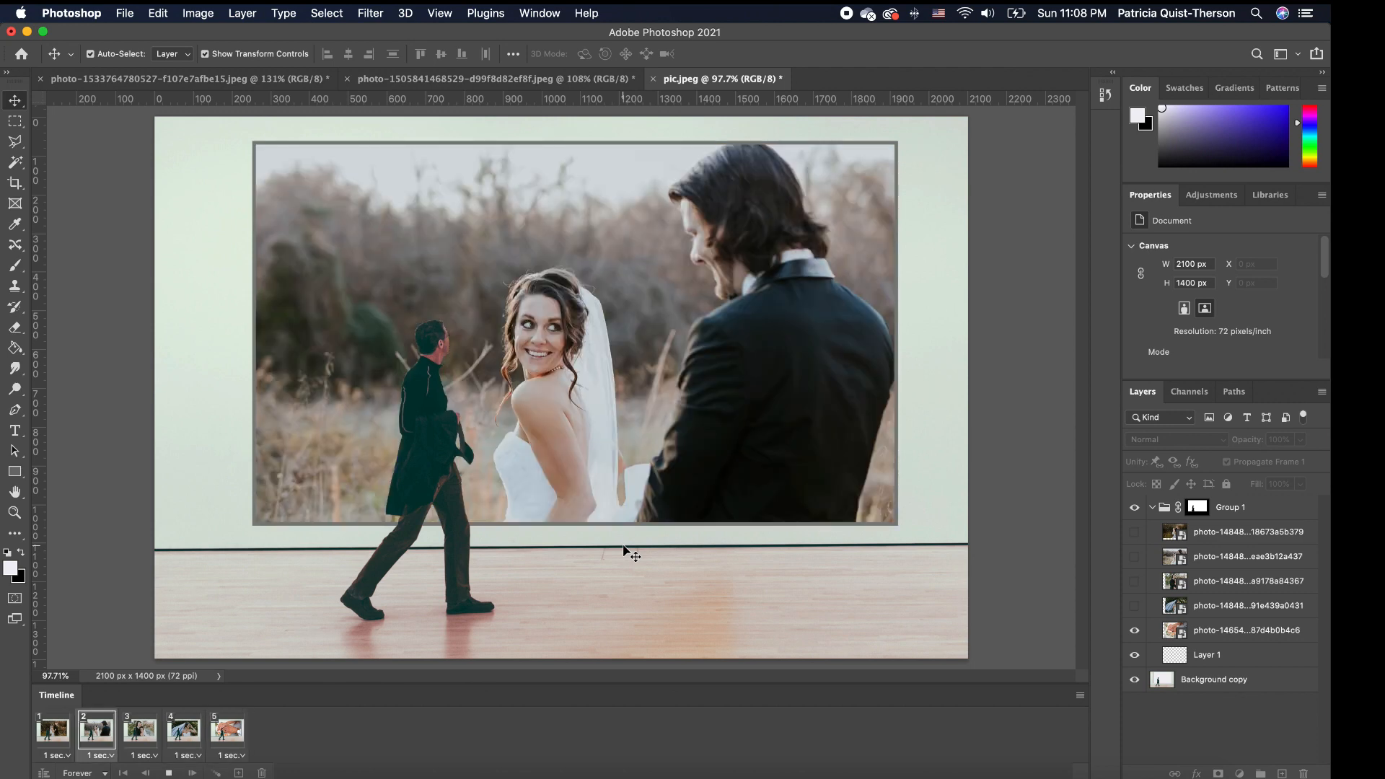
pyautogui.click(183, 729)
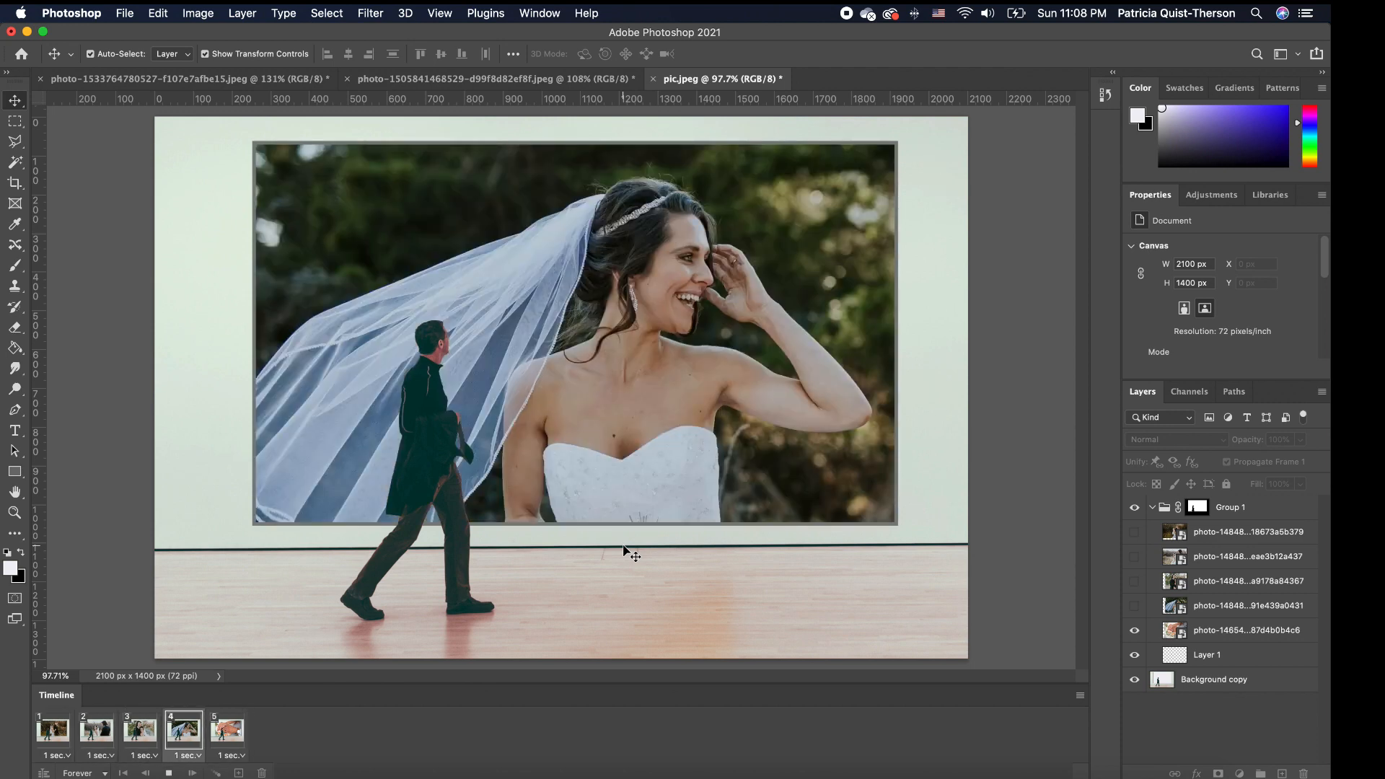
pyautogui.click(227, 729)
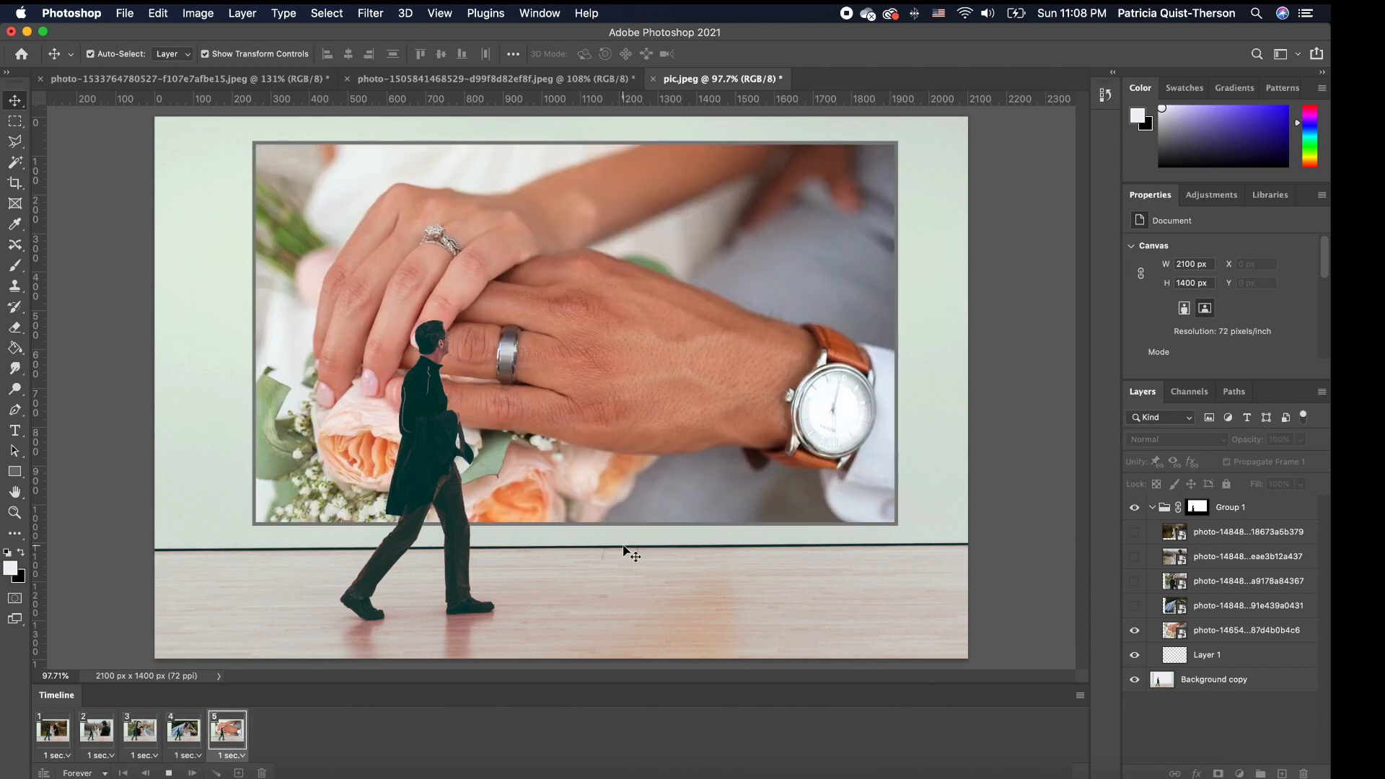
pyautogui.click(95, 731)
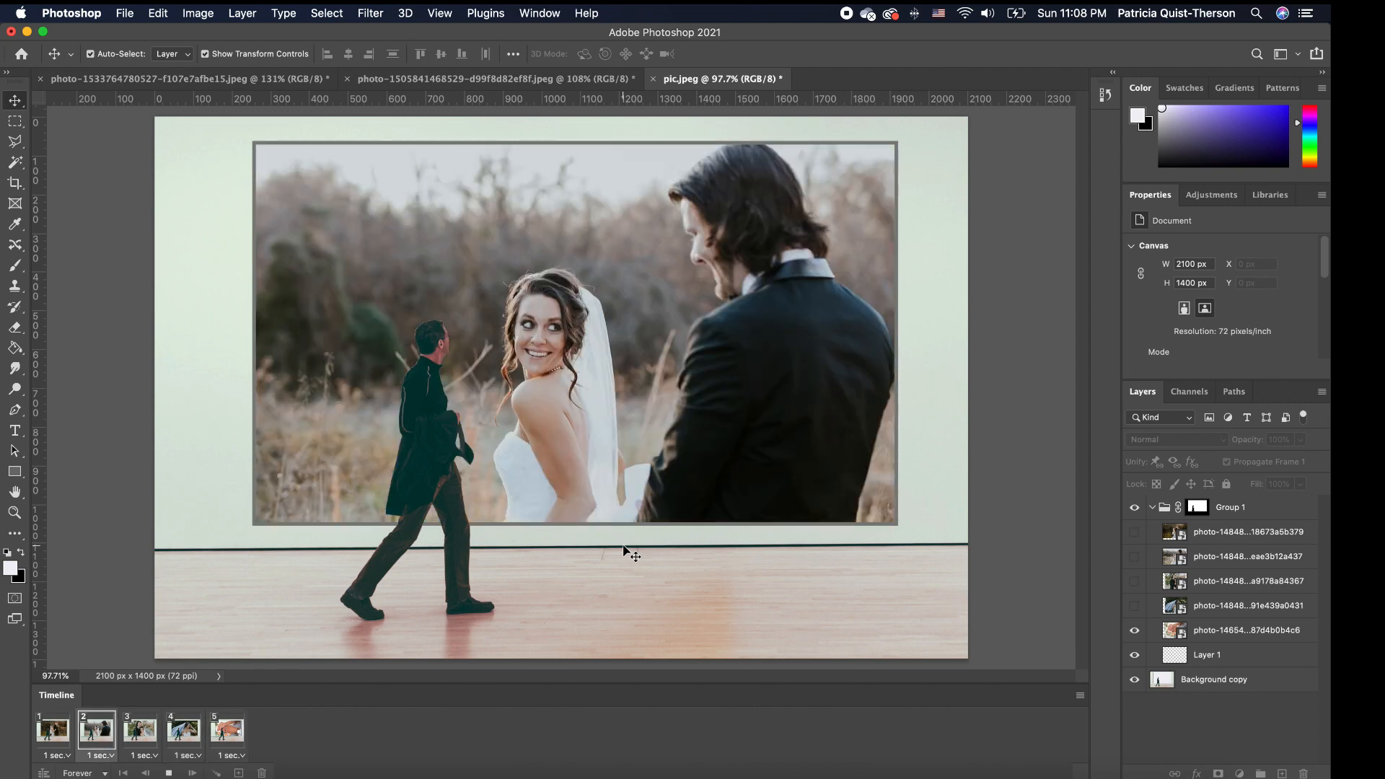
pyautogui.click(184, 728)
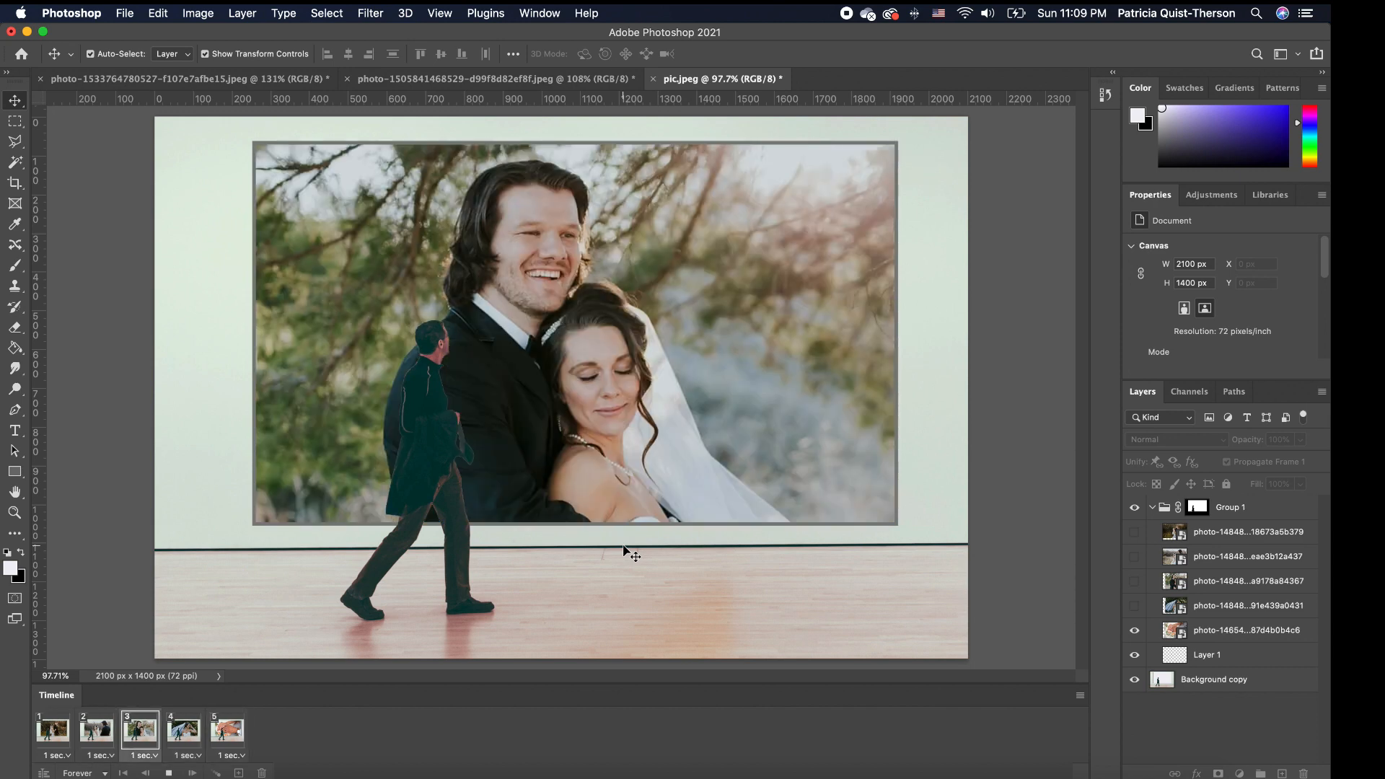
pyautogui.click(228, 729)
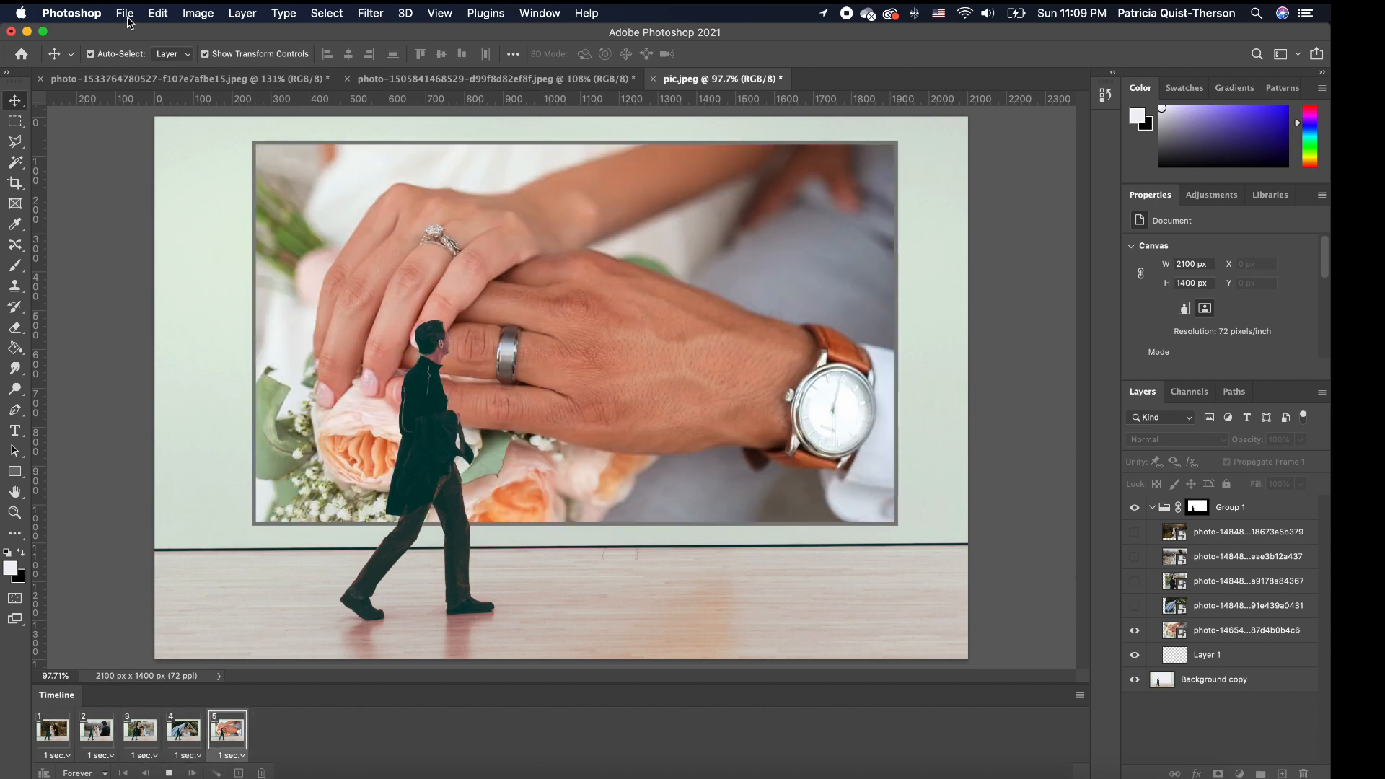
# Open Save for Web (Legacy) from the File > Export menu
pyautogui.click(125, 12)
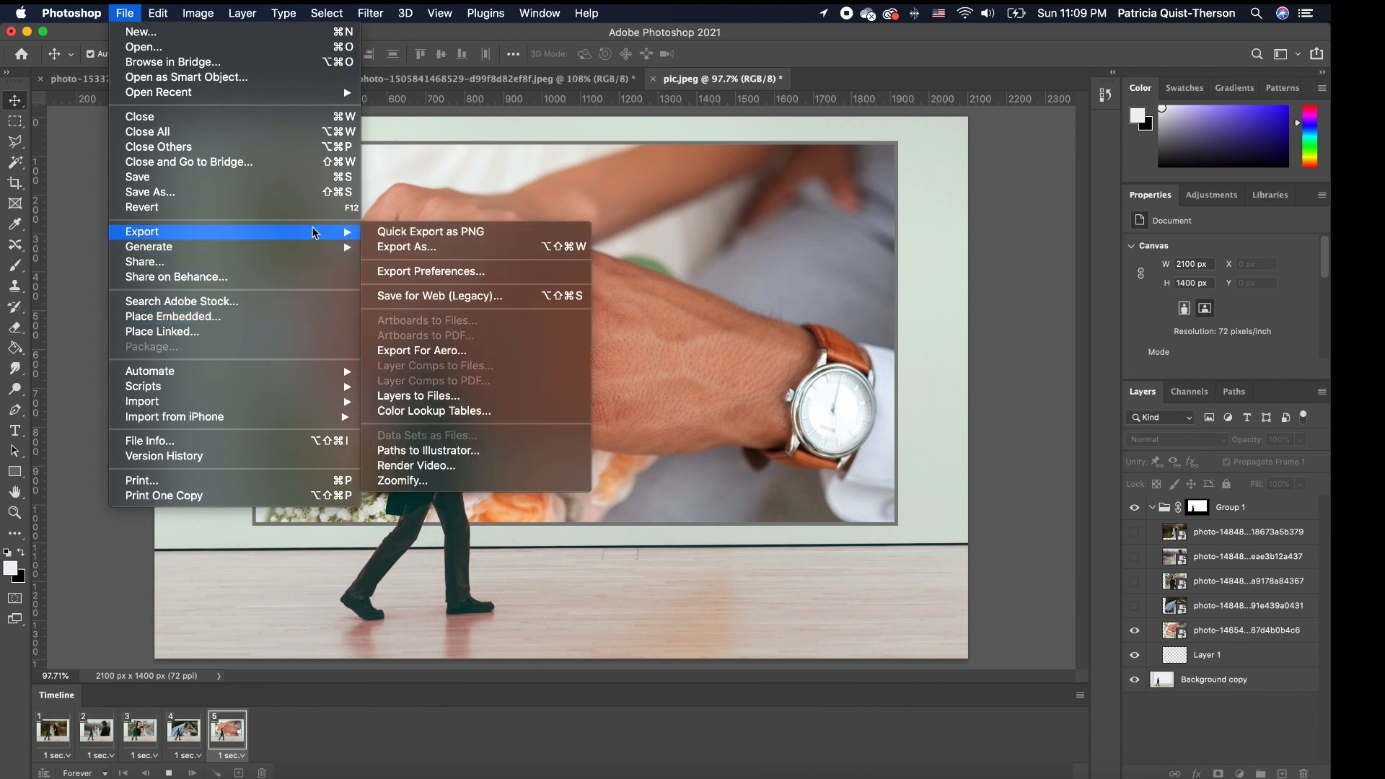
pyautogui.moveTo(456, 296)
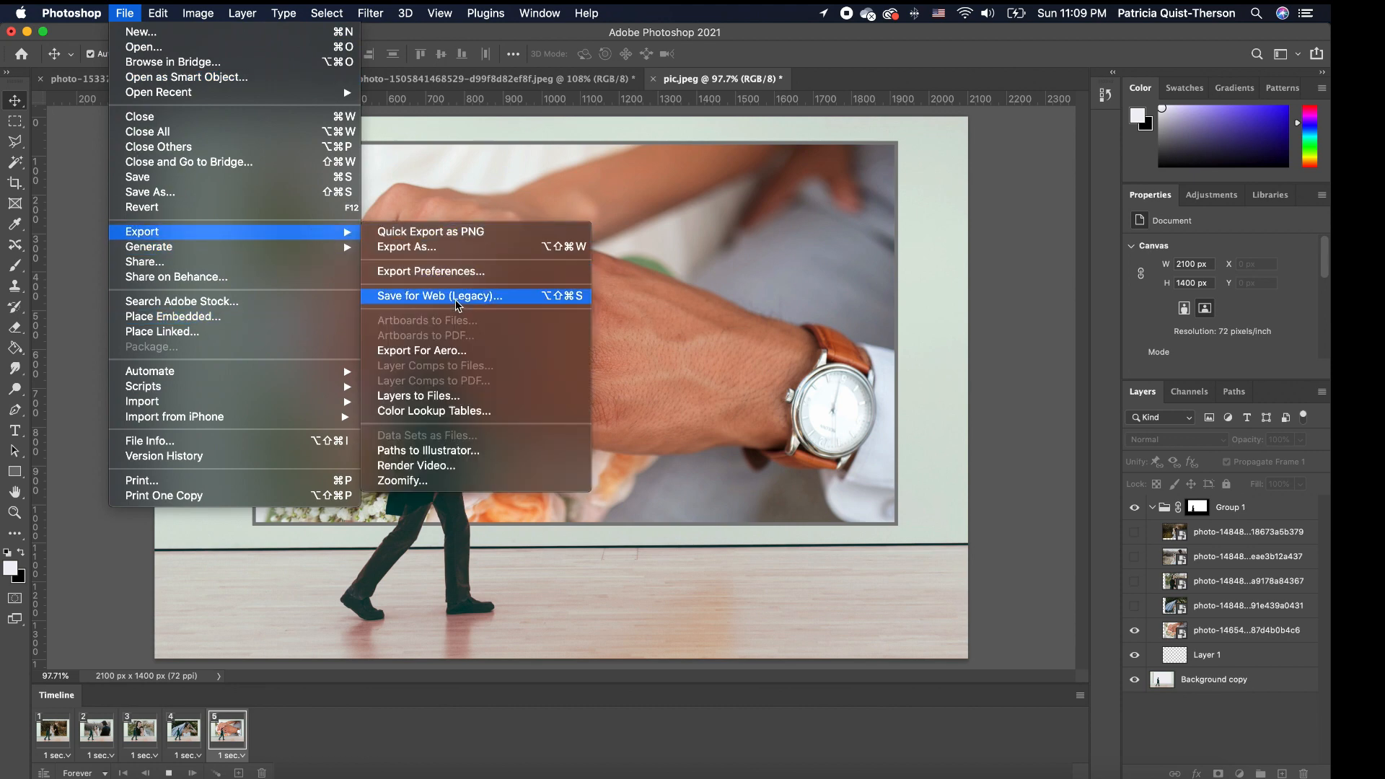
pyautogui.moveTo(460, 303)
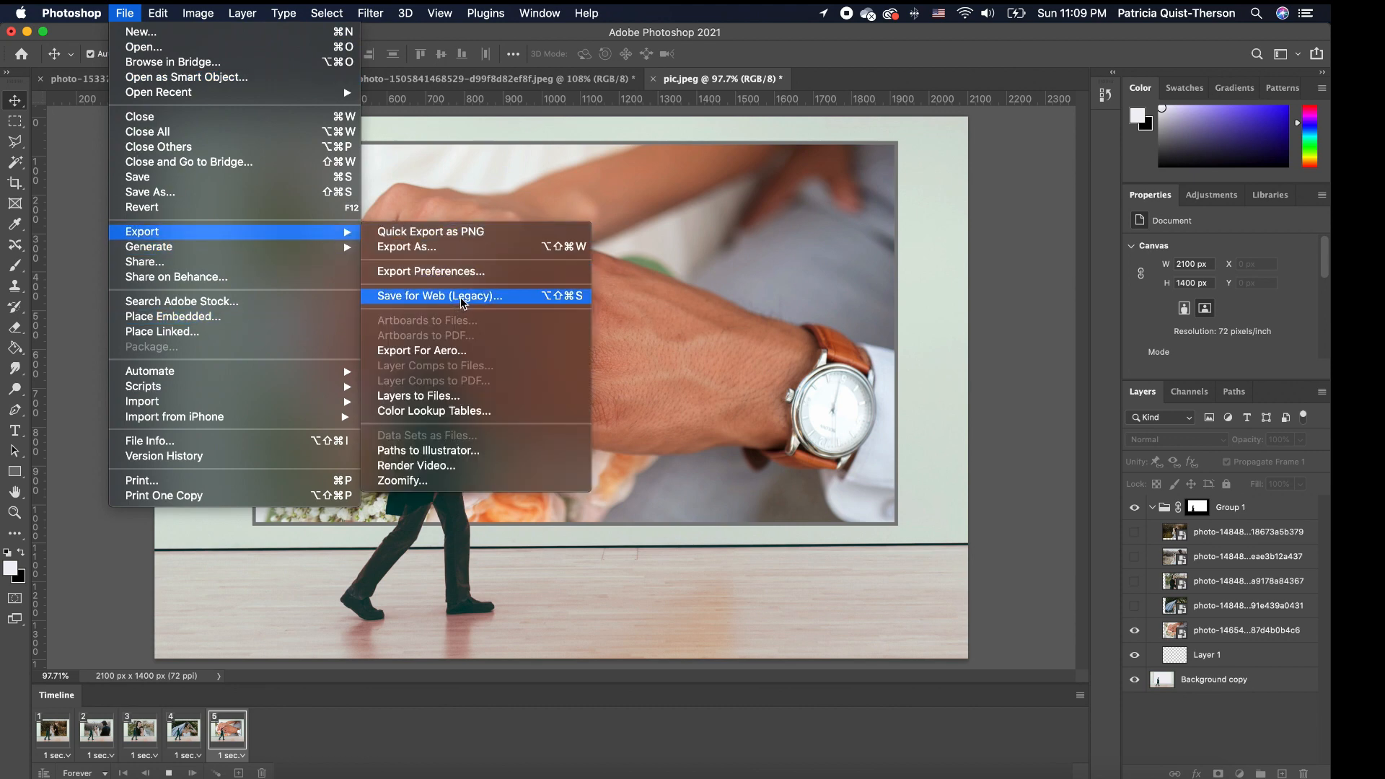
pyautogui.click(439, 296)
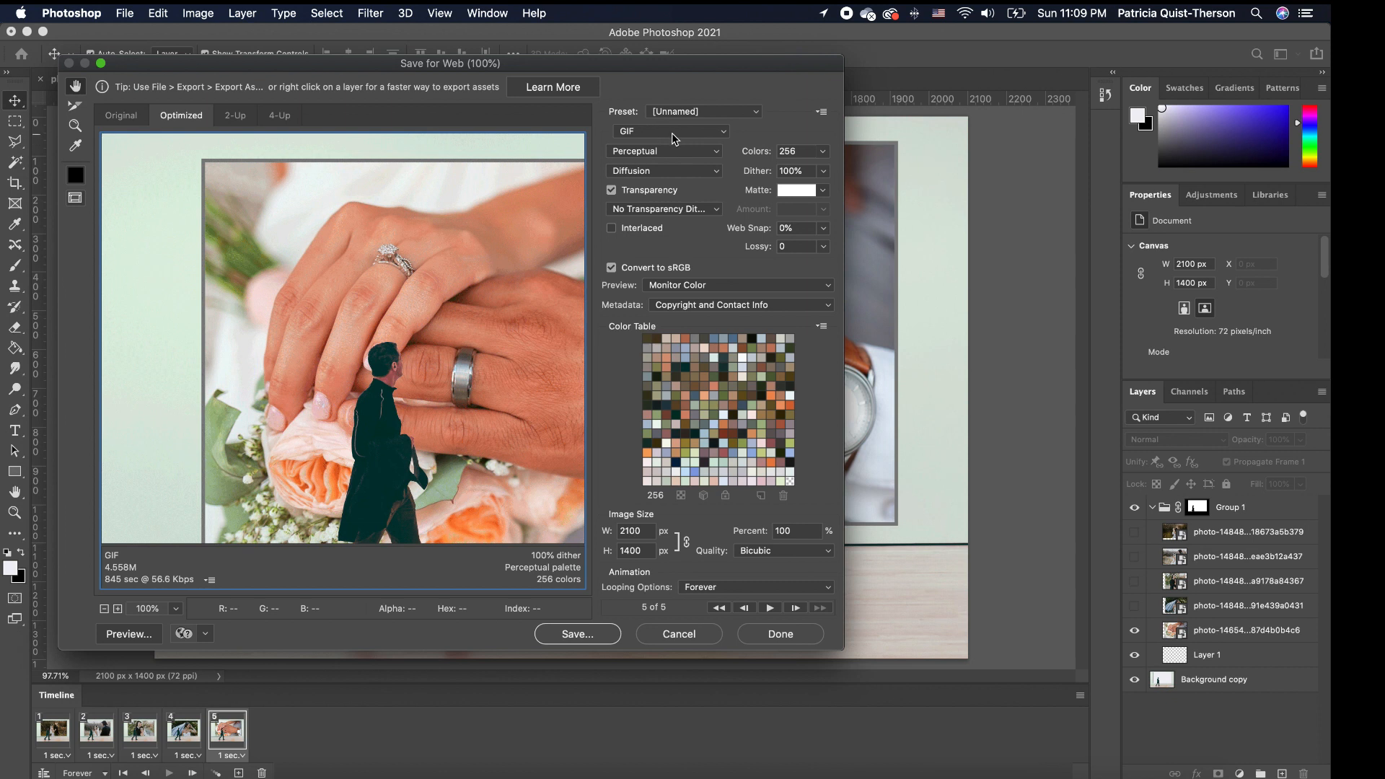
pyautogui.moveTo(670, 137)
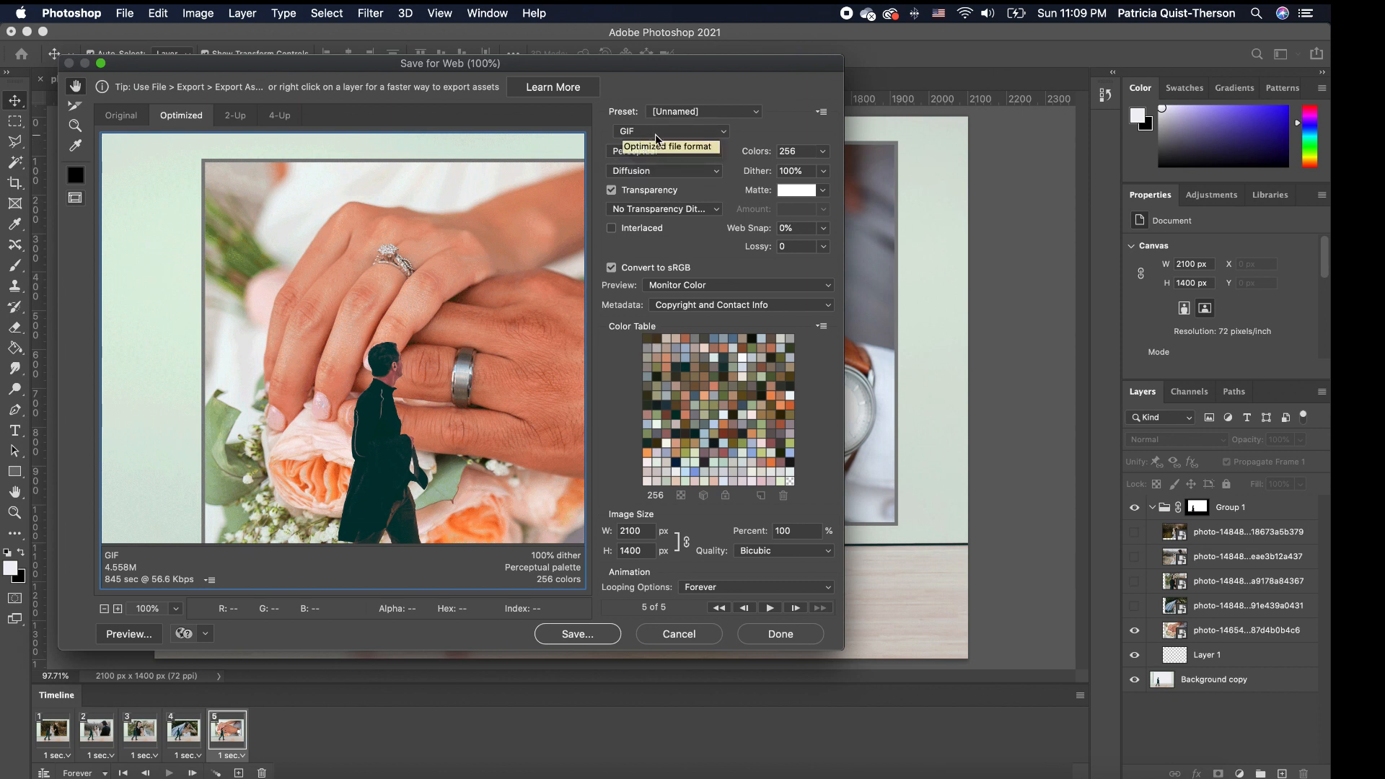
pyautogui.moveTo(662, 150)
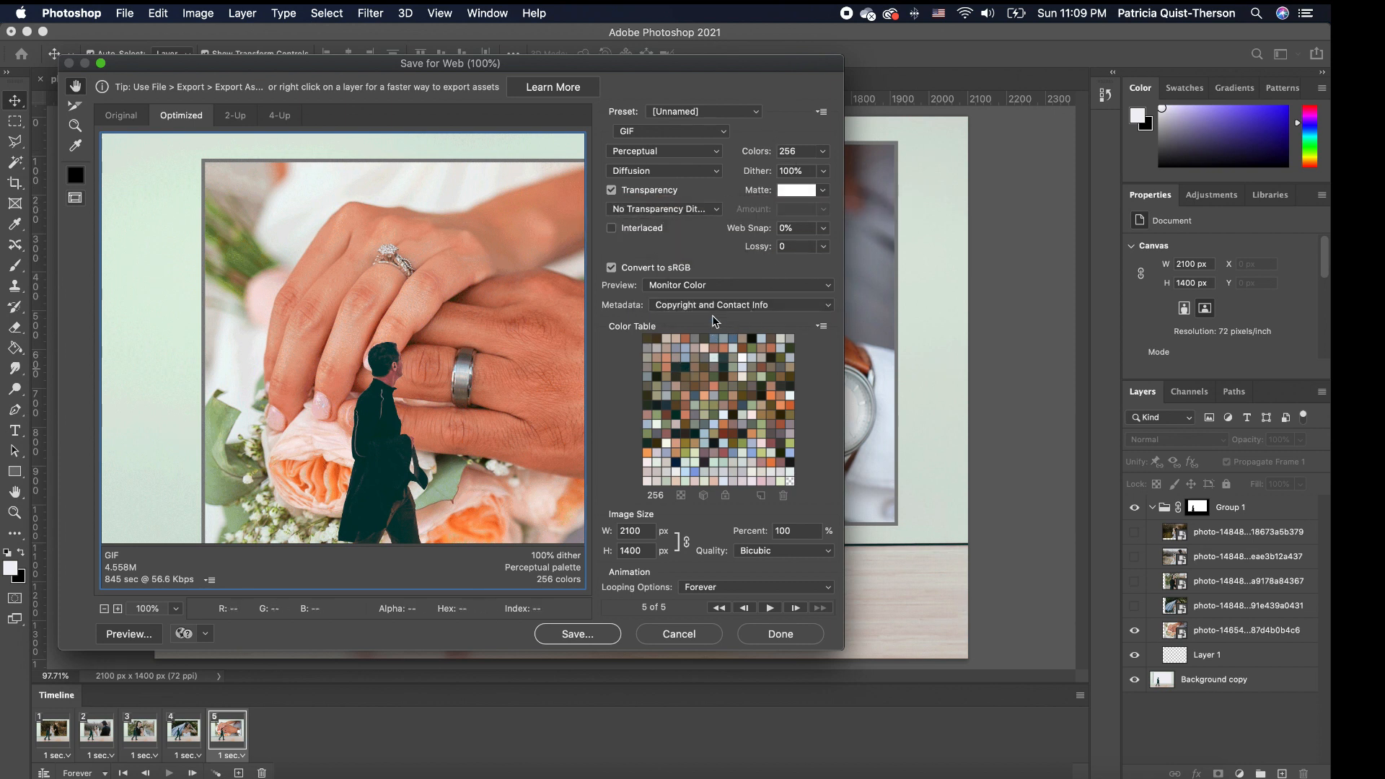
pyautogui.moveTo(739, 589)
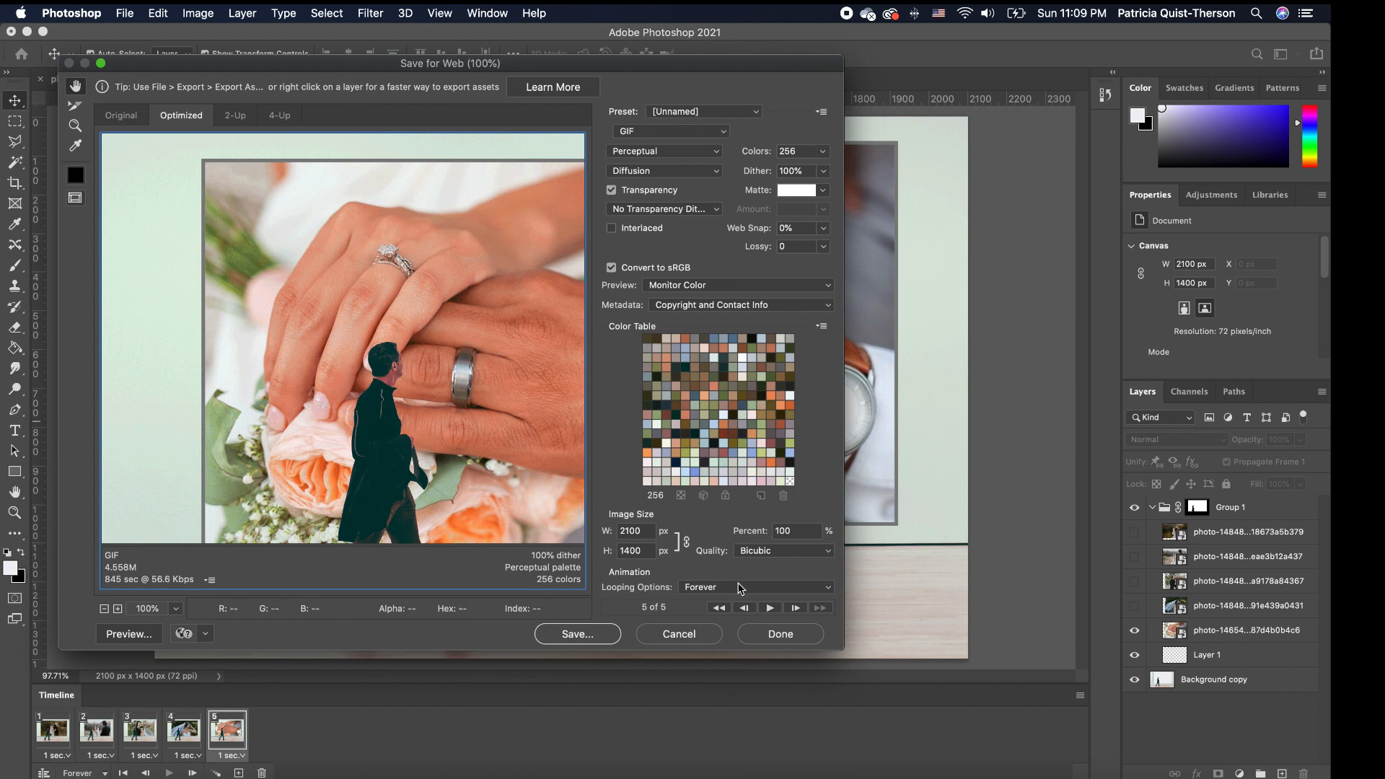
pyautogui.moveTo(614, 598)
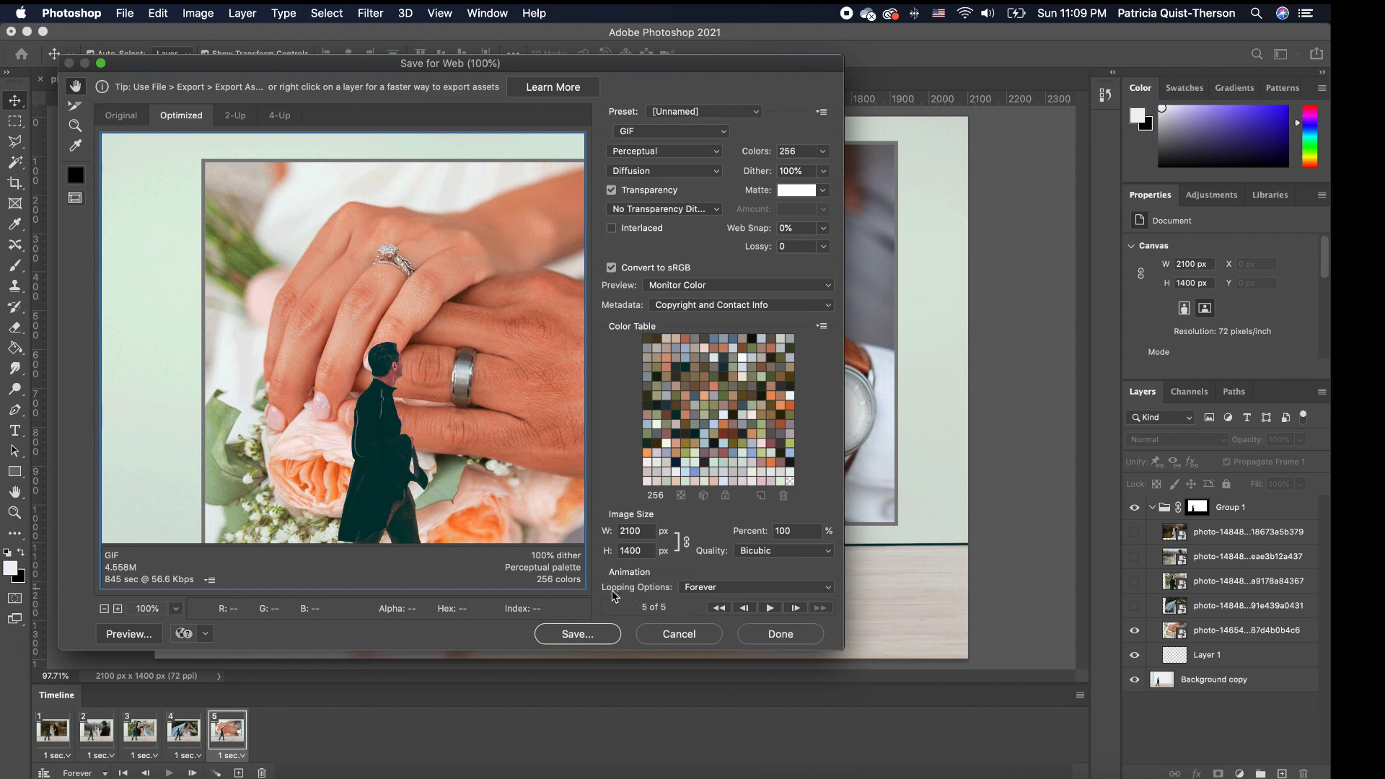
pyautogui.moveTo(698, 586)
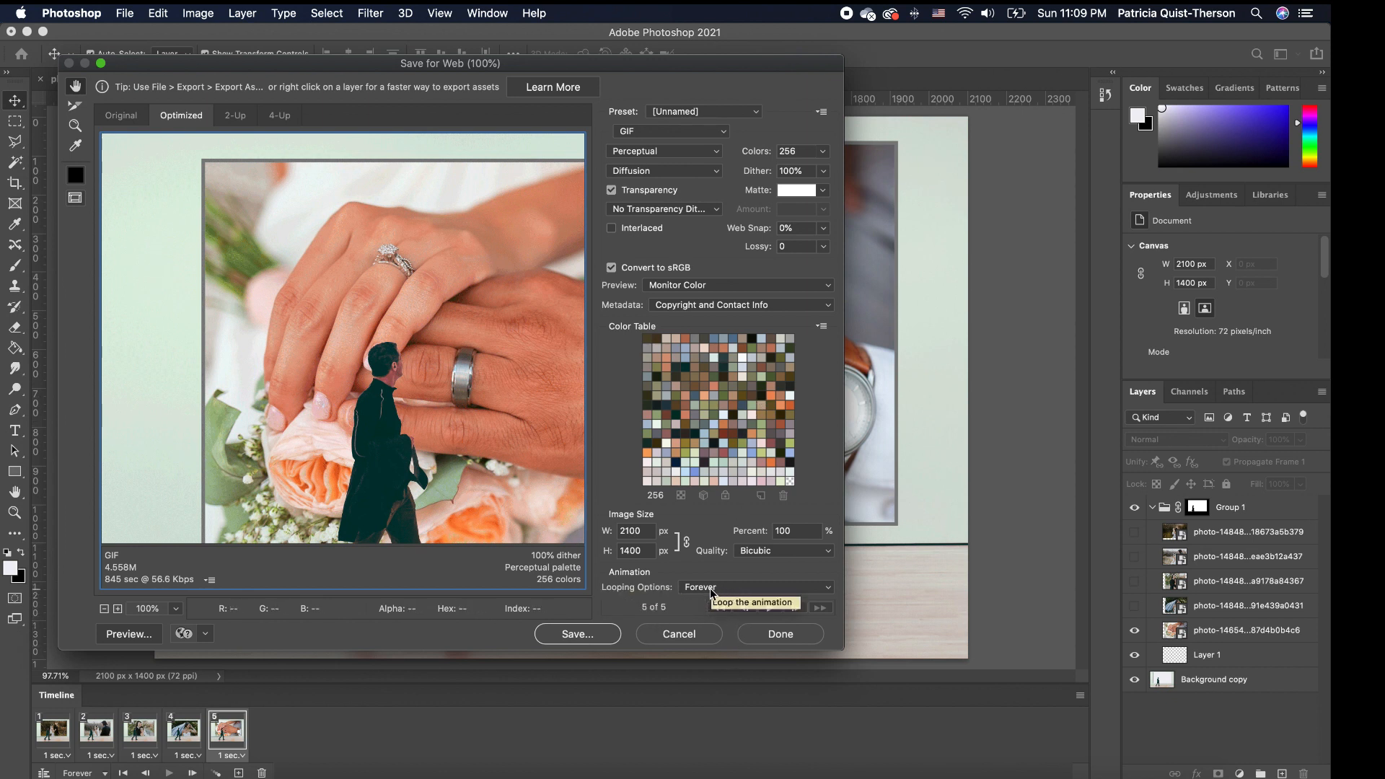
pyautogui.moveTo(736, 590)
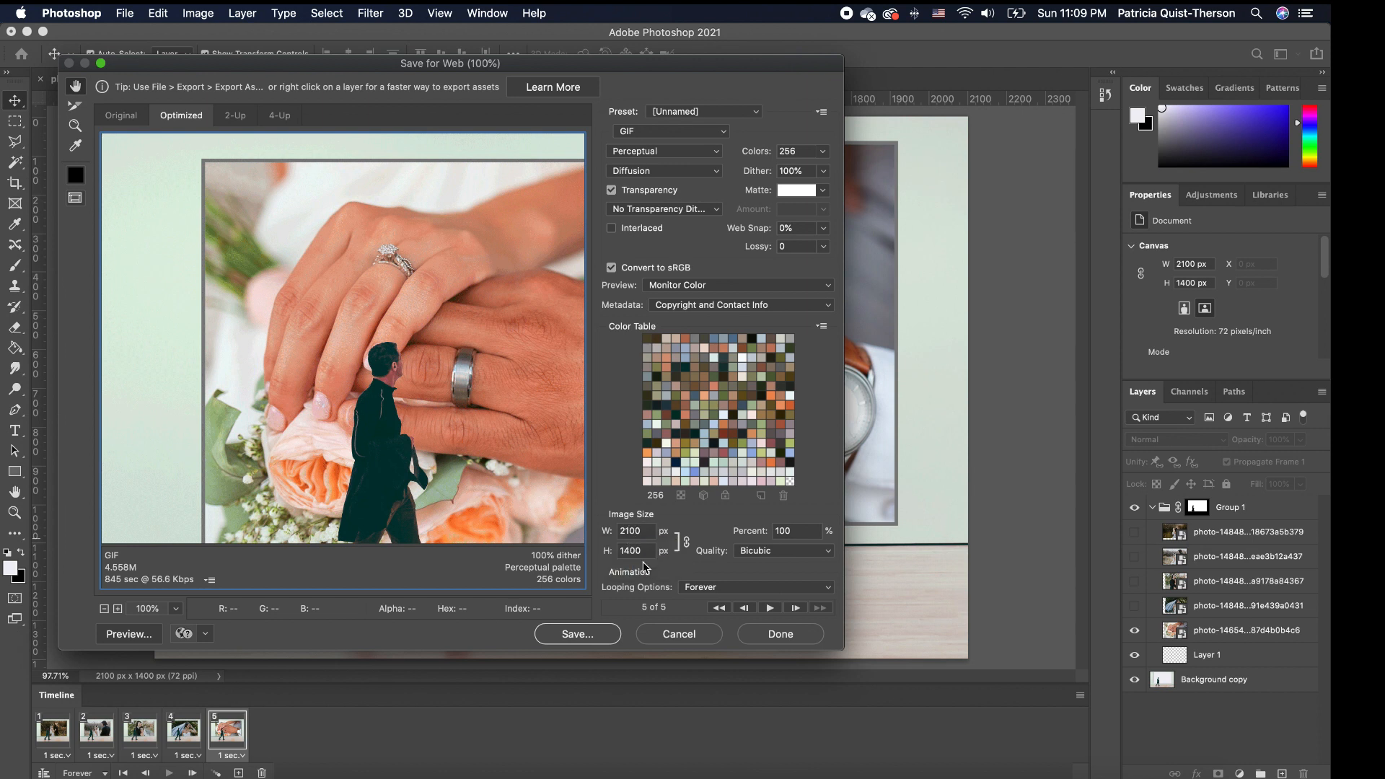
pyautogui.moveTo(631, 530)
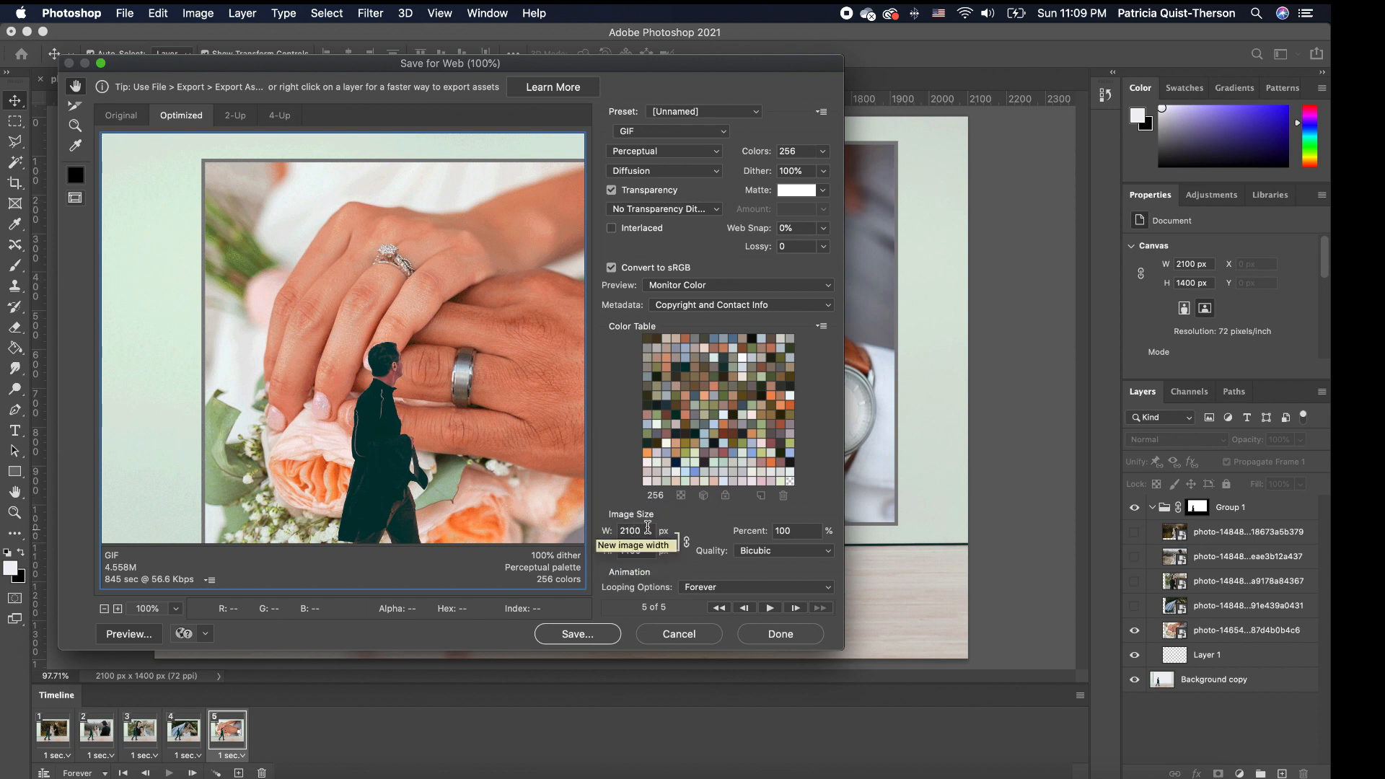
pyautogui.moveTo(732, 597)
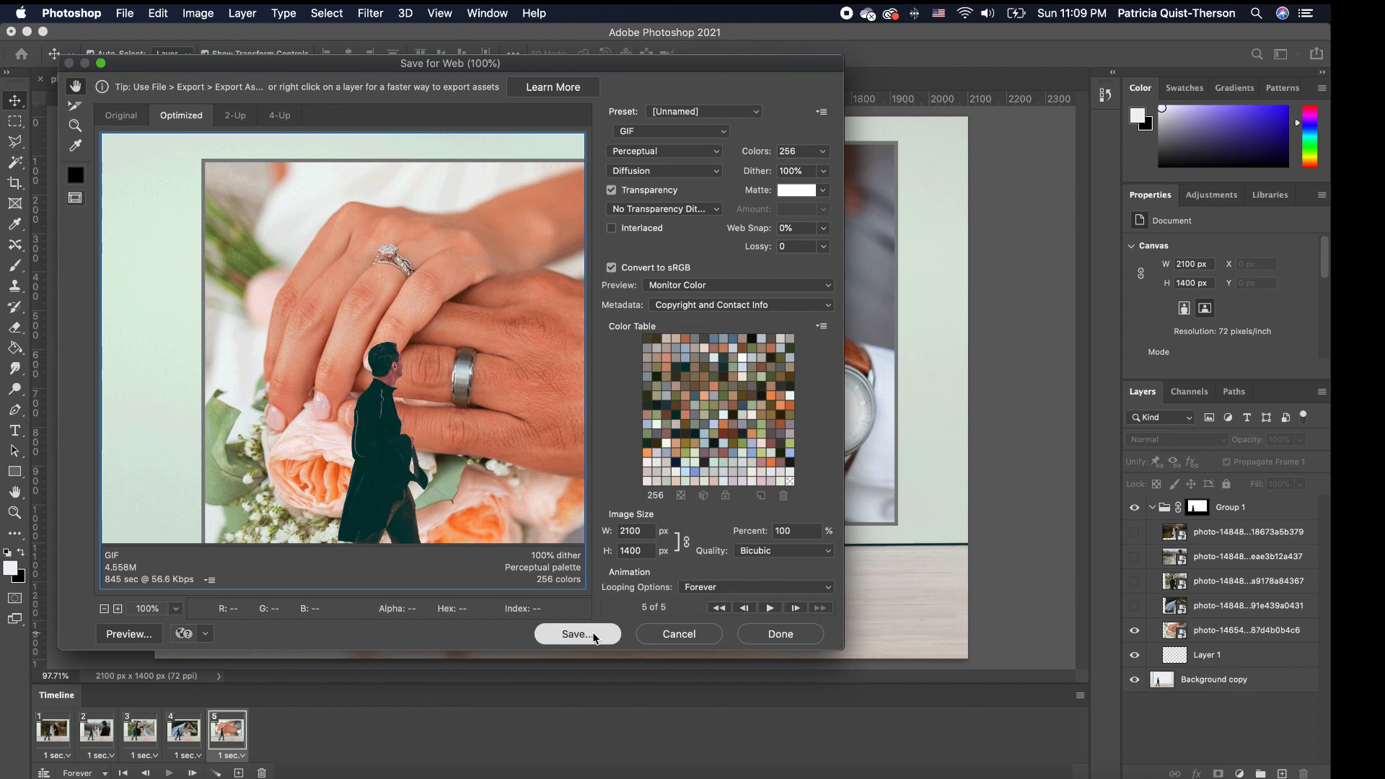
# Accept the GIF settings, looping forever at 2100 × 1400, and proceed to save
pyautogui.click(577, 633)
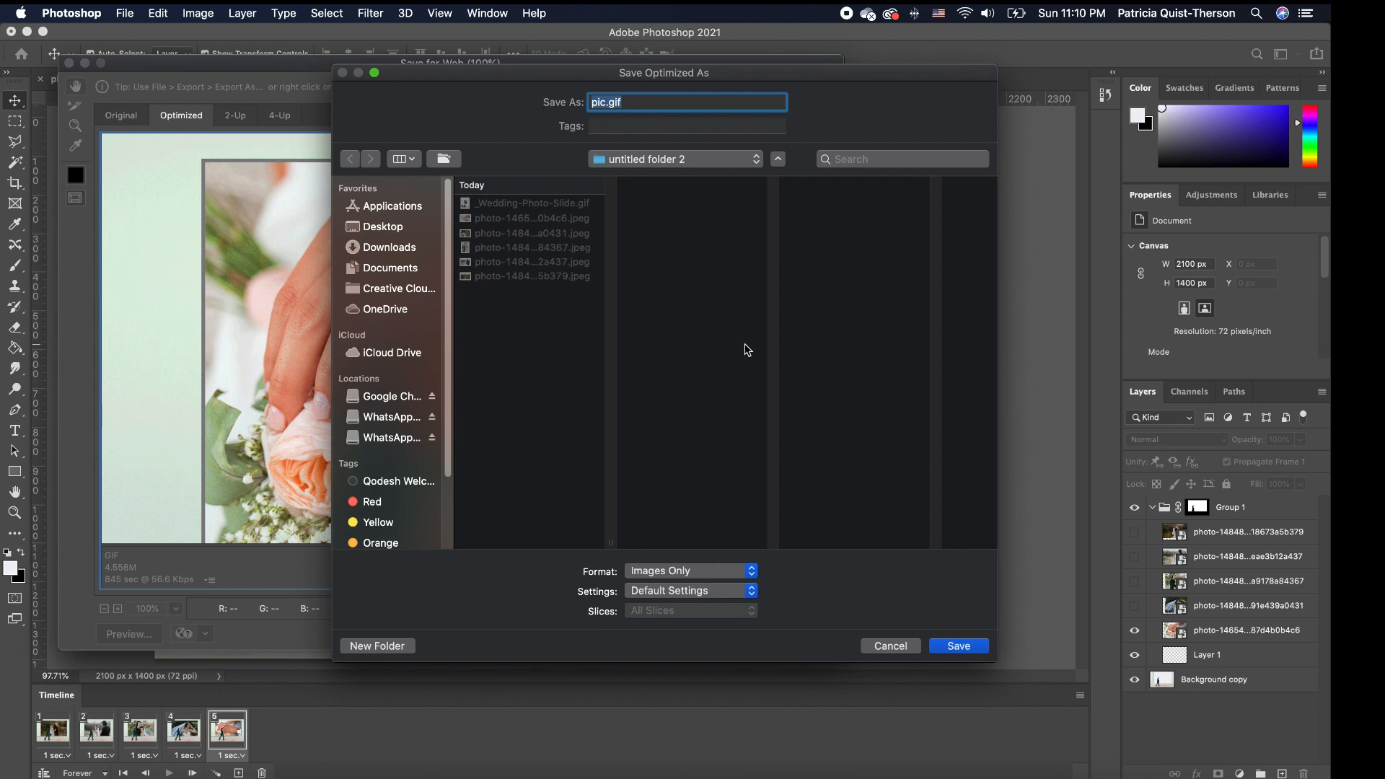
pyautogui.moveTo(613, 115)
pyautogui.write('Wedding Photos')
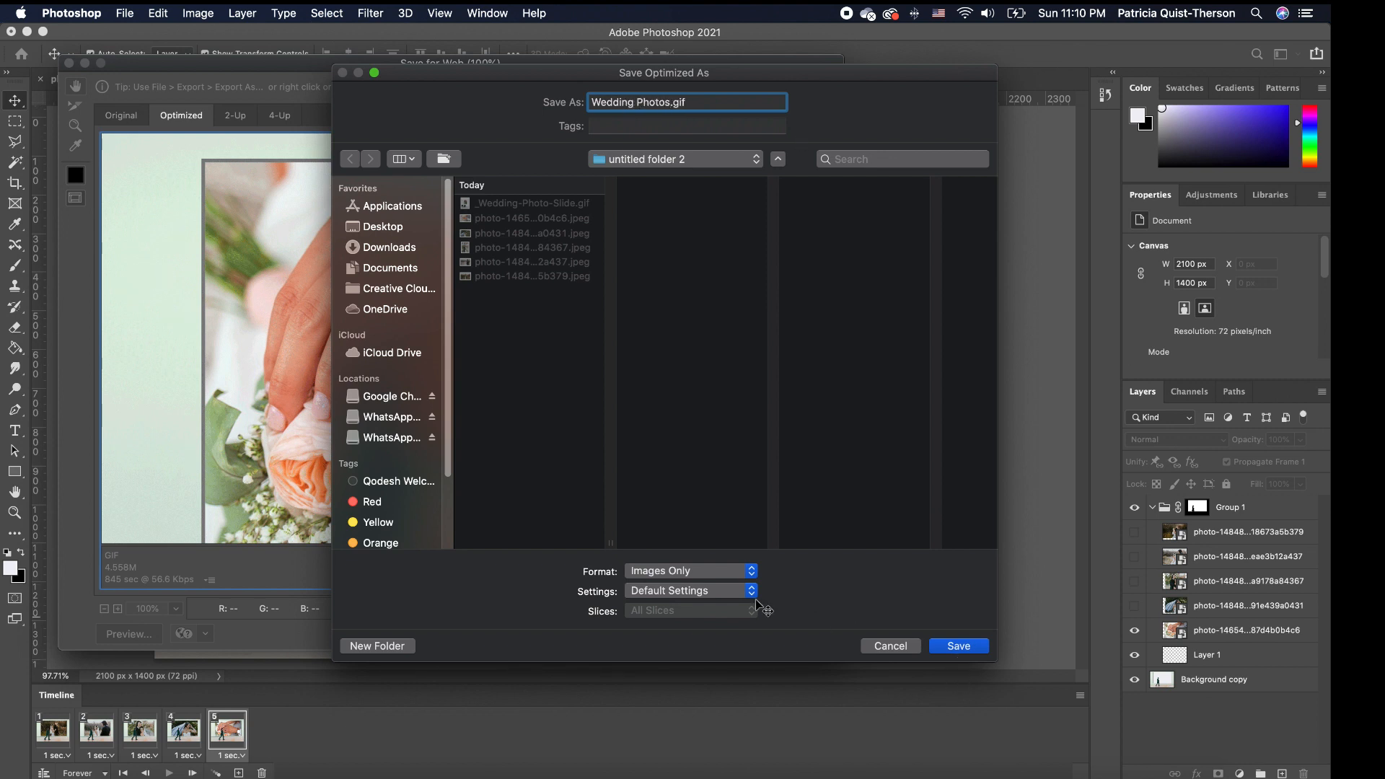
pyautogui.moveTo(678, 581)
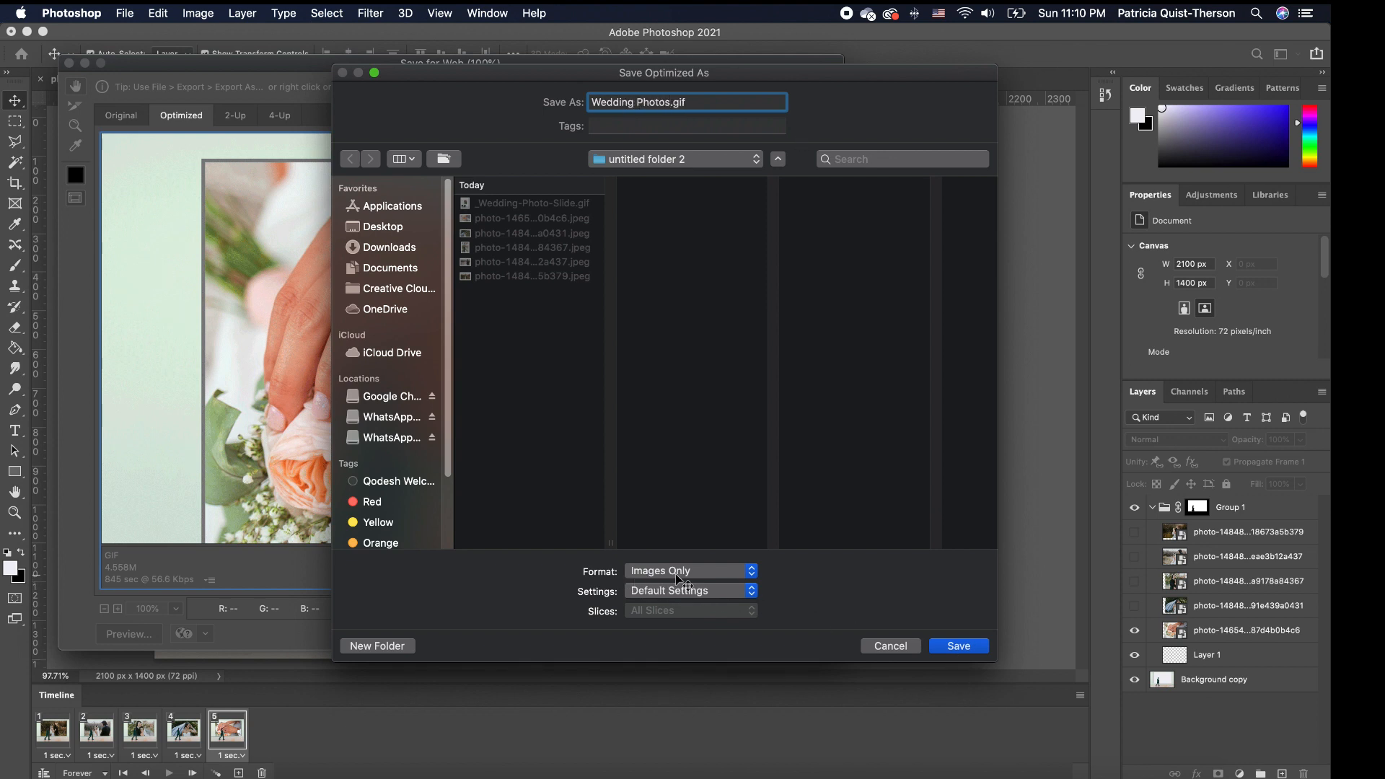
pyautogui.moveTo(813, 622)
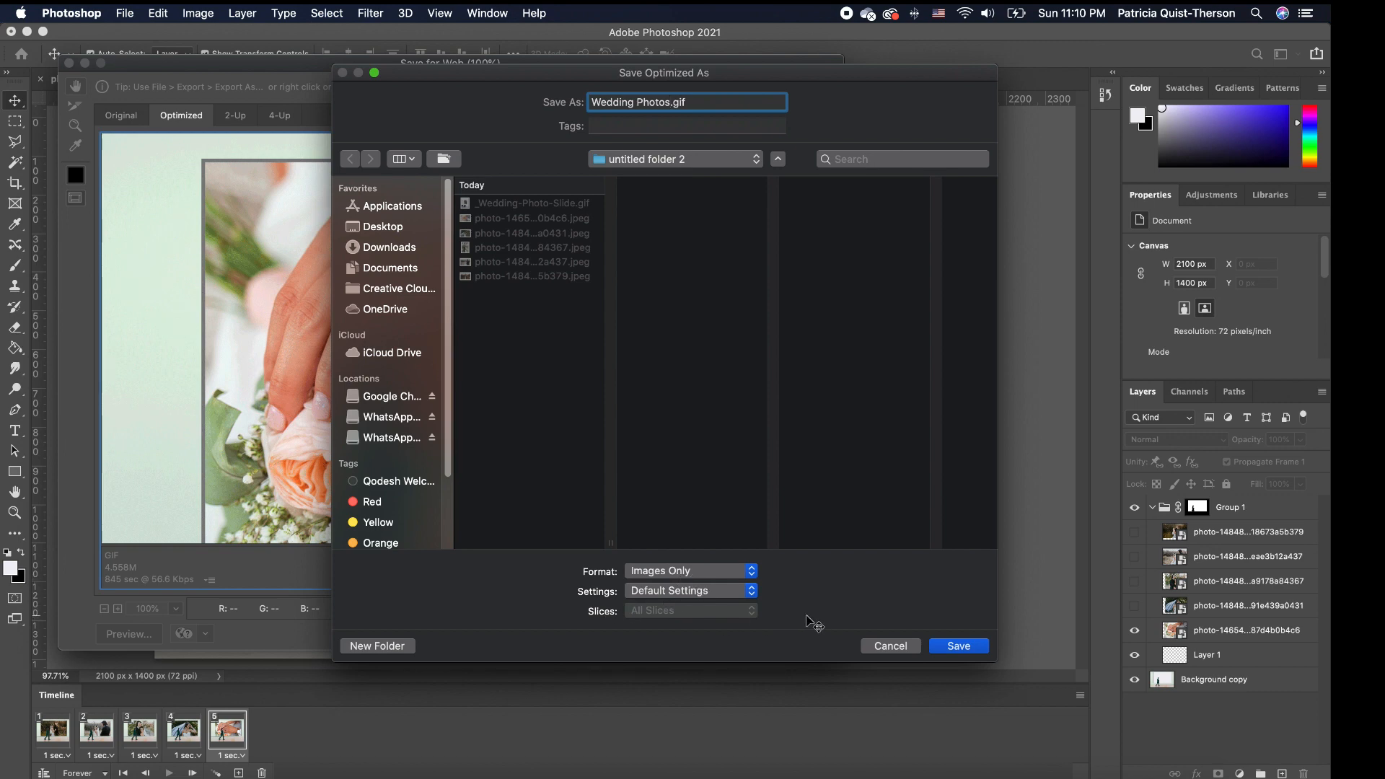
# Save the optimized GIF as 'Wedding Photos.gif' with Images Only
pyautogui.click(958, 646)
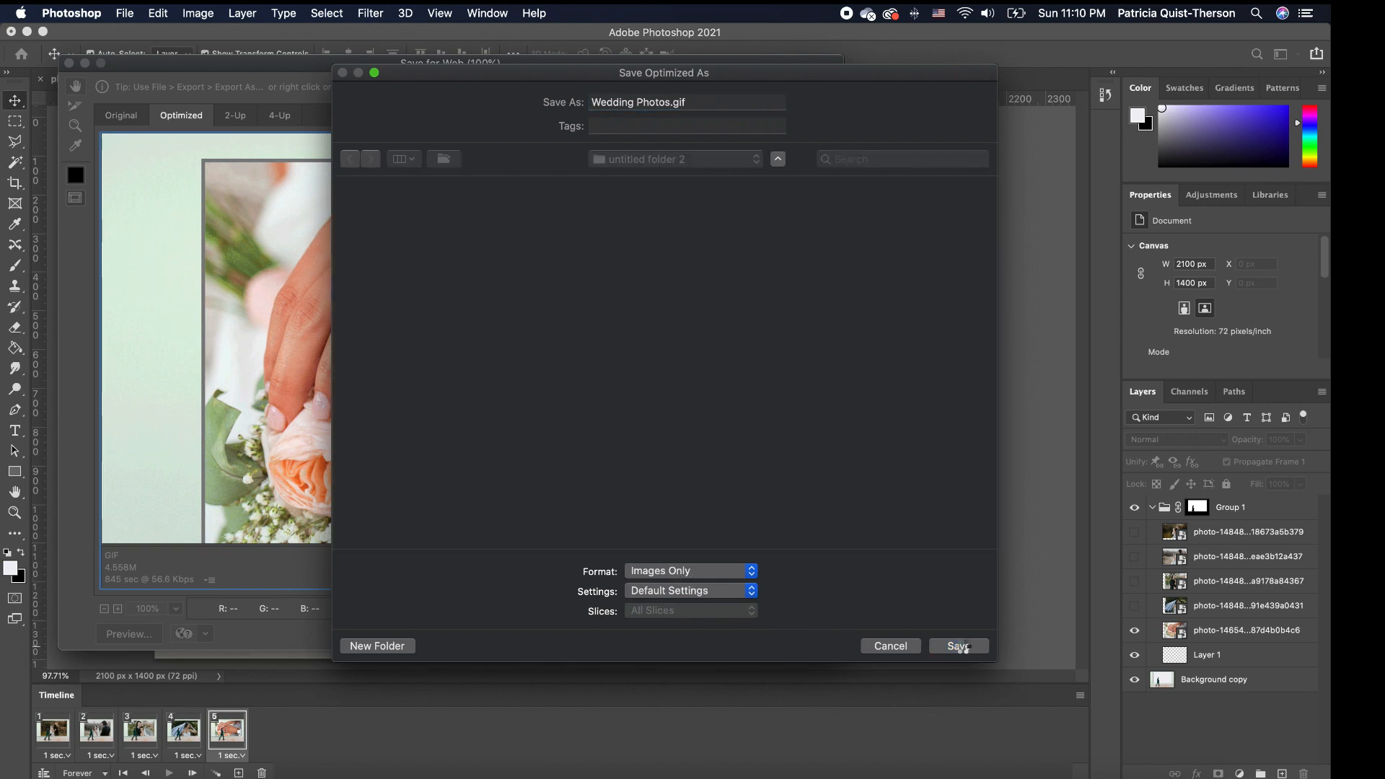
pyautogui.click(957, 646)
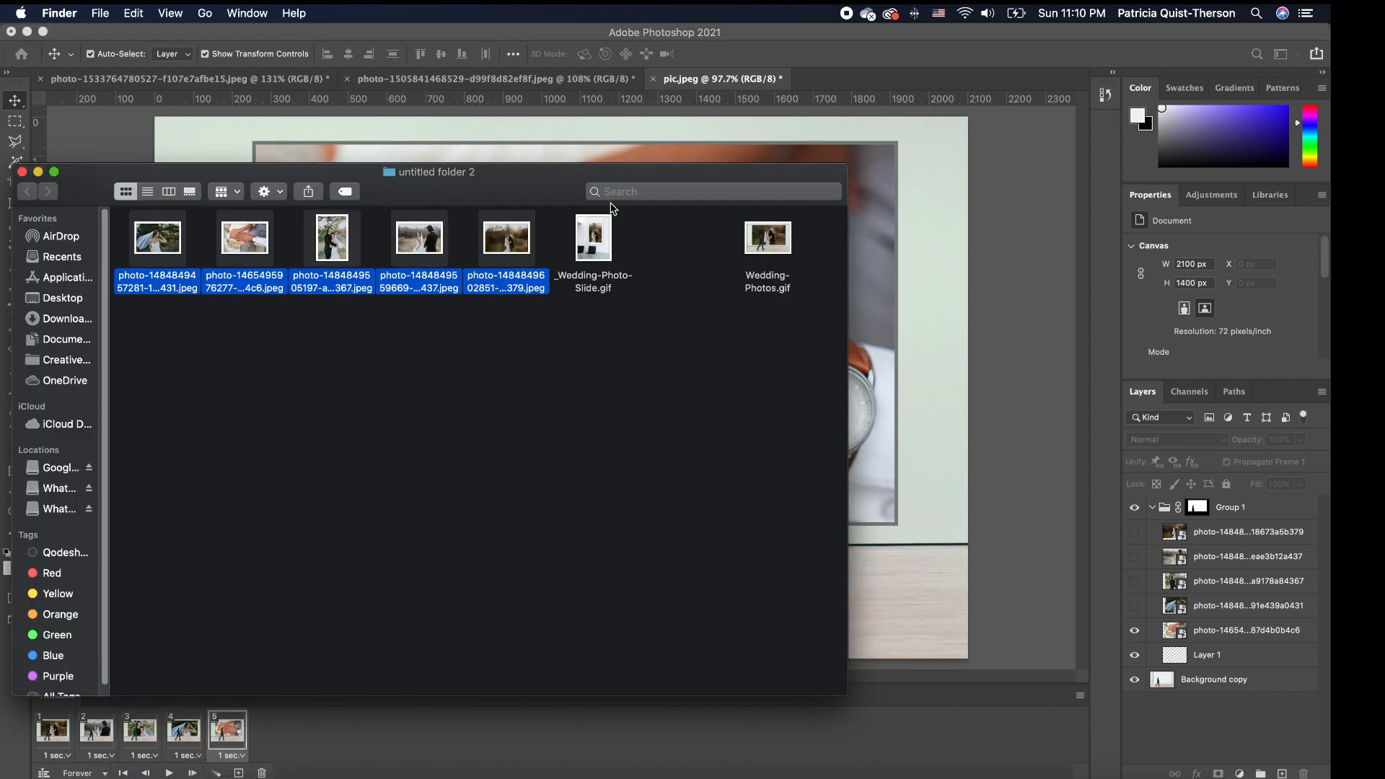
# Open Wedding-Photos.gif from Finder with Google Chrome to watch it loop
pyautogui.click(767, 236)
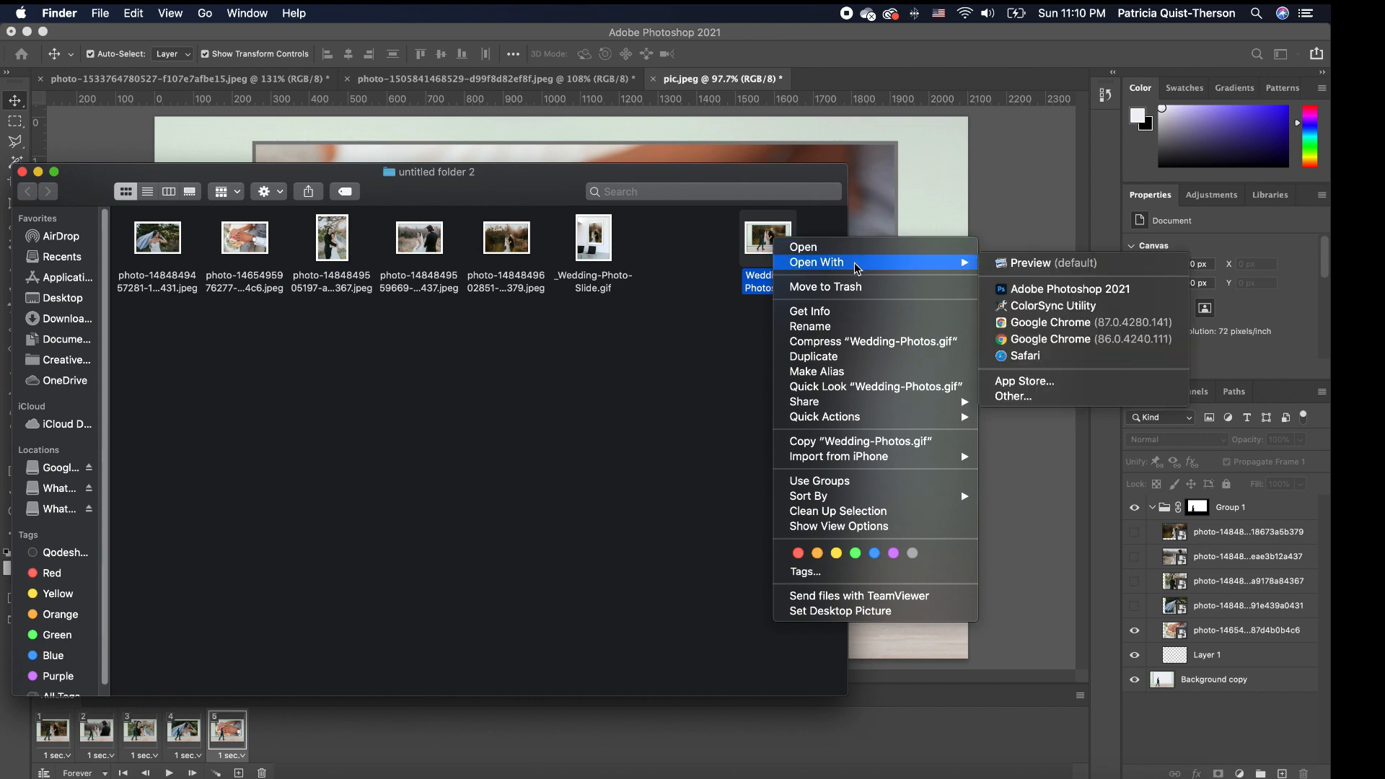
pyautogui.moveTo(1079, 323)
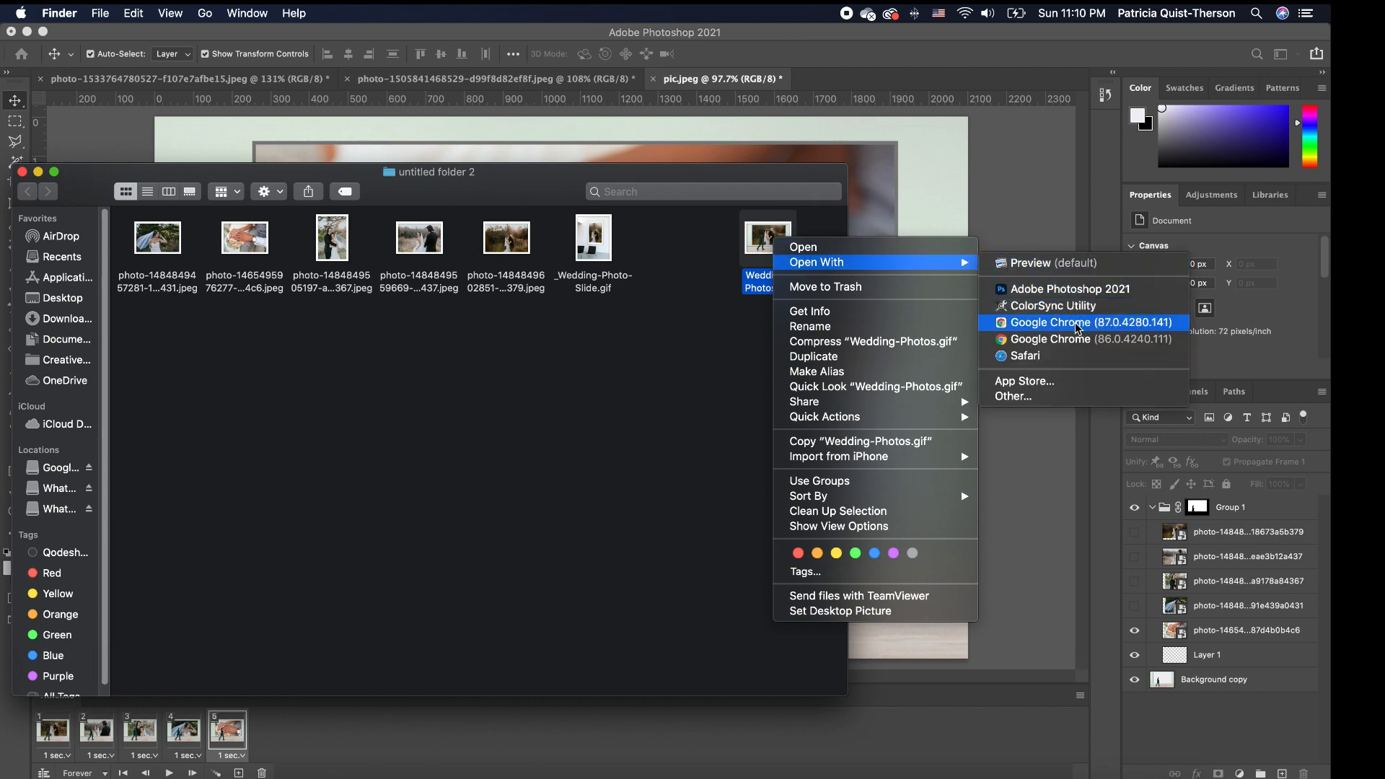
pyautogui.click(1089, 322)
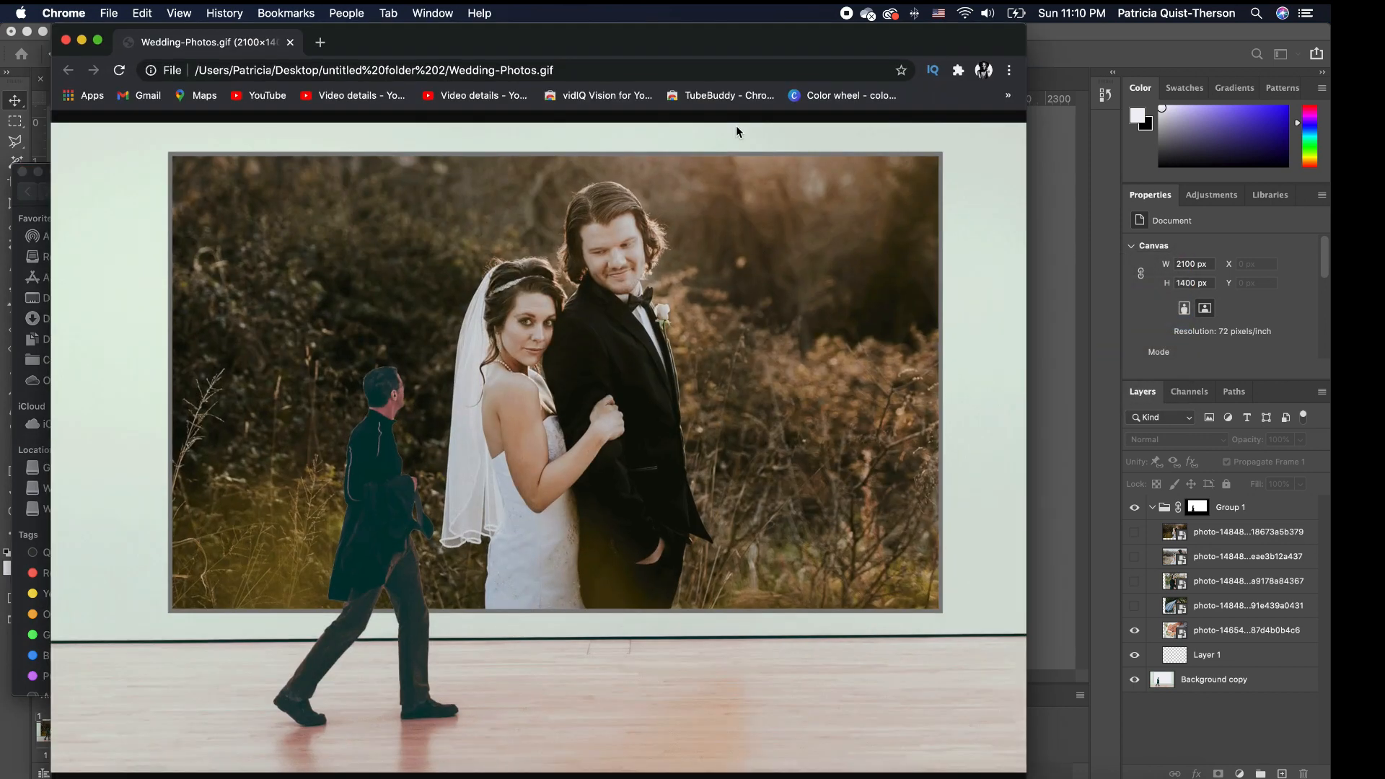